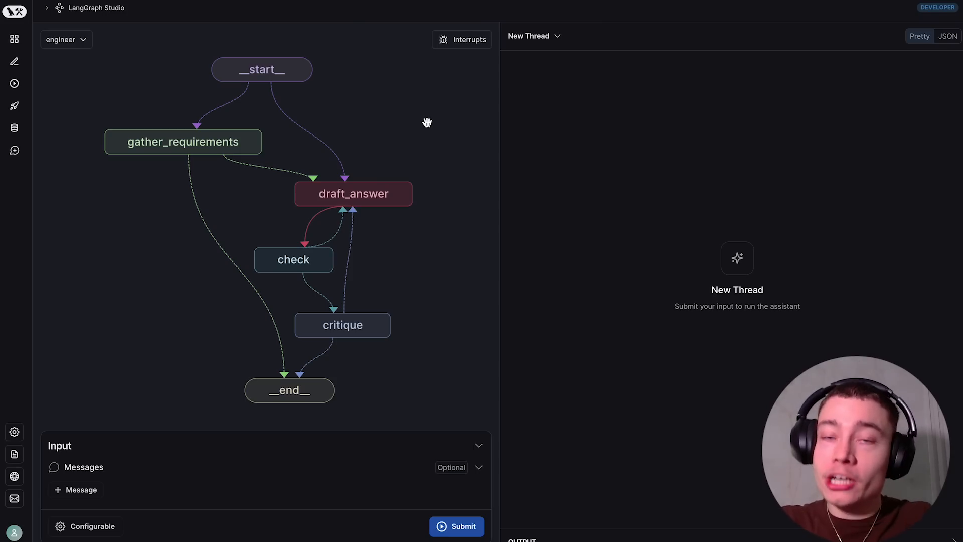
Reposition the agent graph on the canvas and switch to the langgraph-studio GitHub tab.
drag(353, 193, 387, 121)
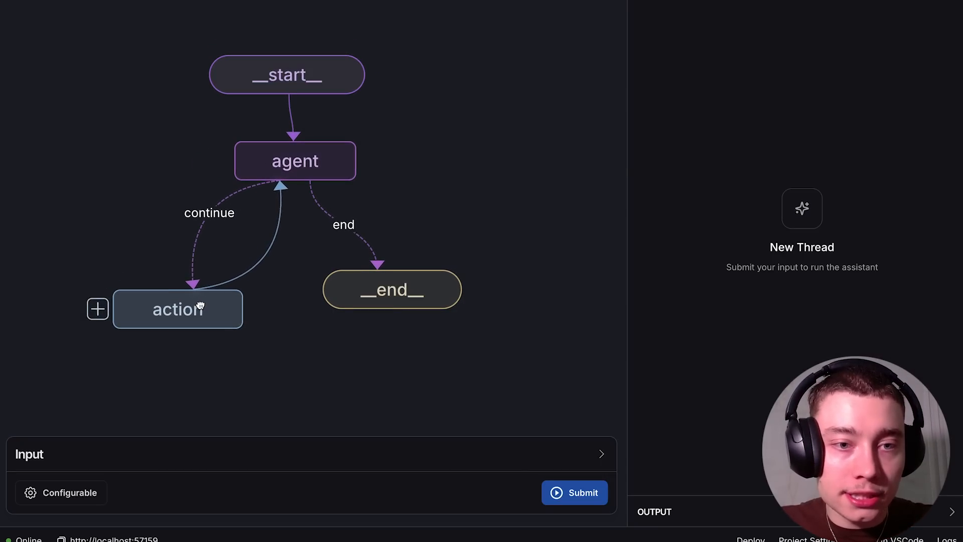
mouse_move(286, 219)
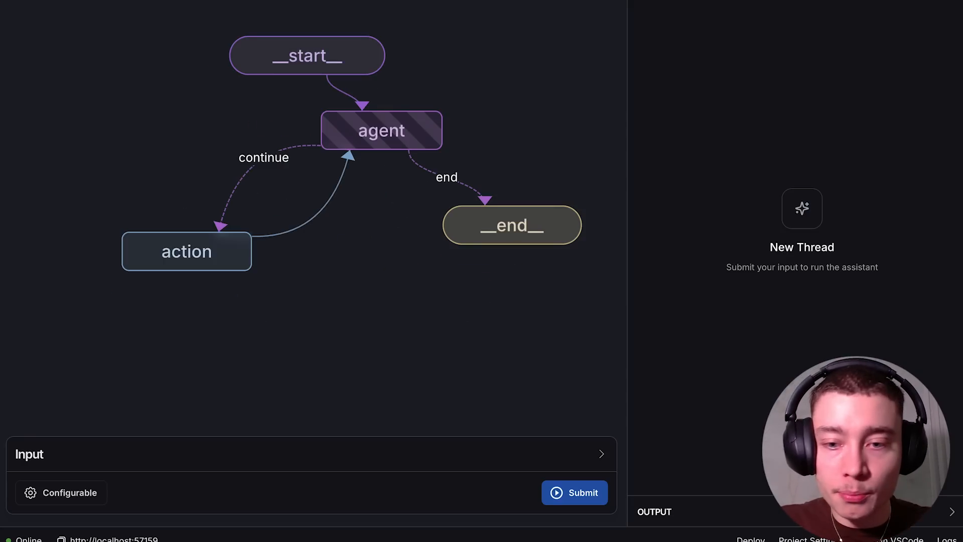
click(601, 454)
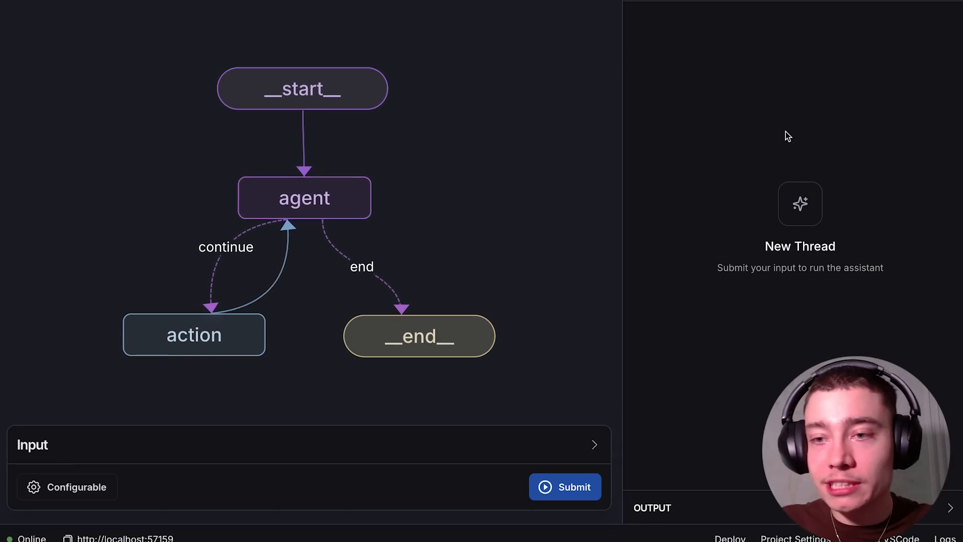
mouse_move(762, 146)
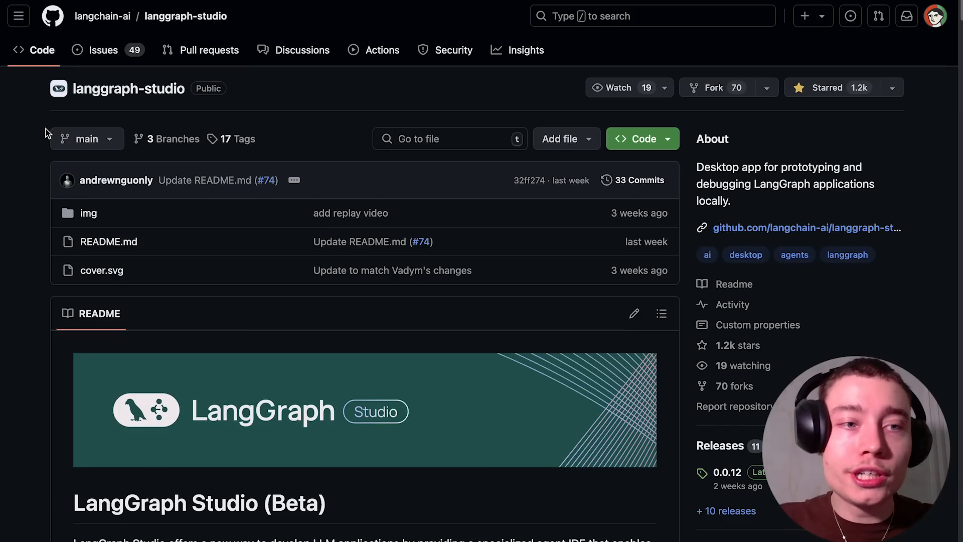
mouse_move(266, 78)
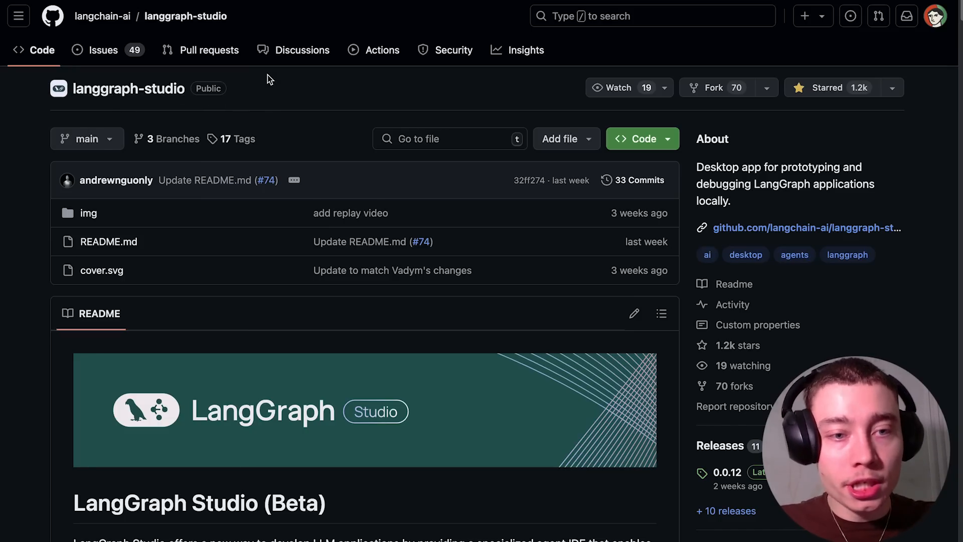
Scroll down through the langgraph-studio repository page.
scroll(down, 3)
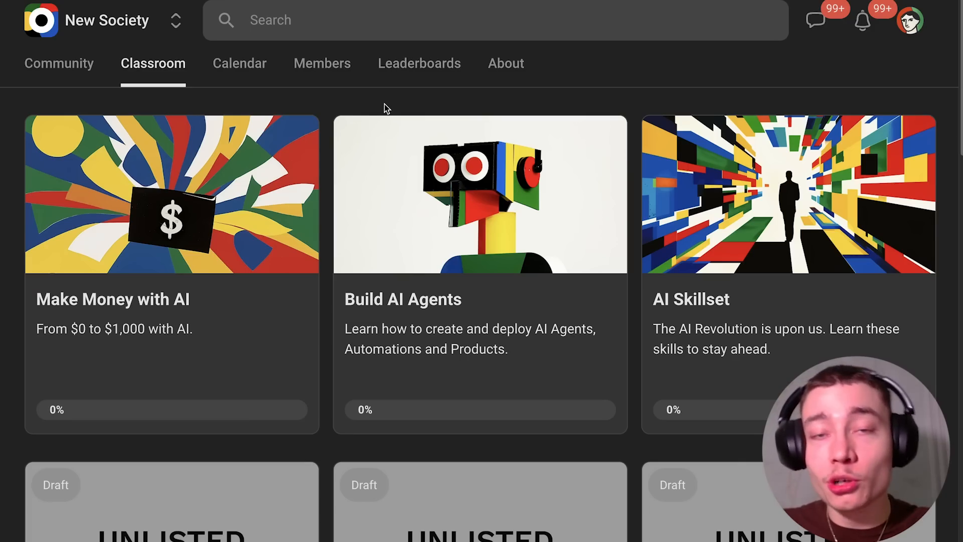
mouse_move(329, 146)
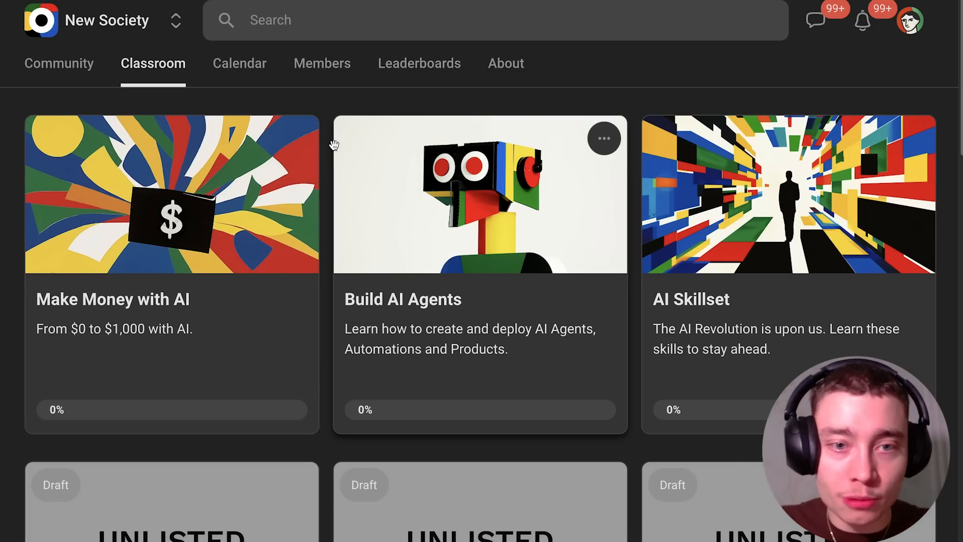
Return to the GitHub tab with the langgraph-studio README.
click(239, 64)
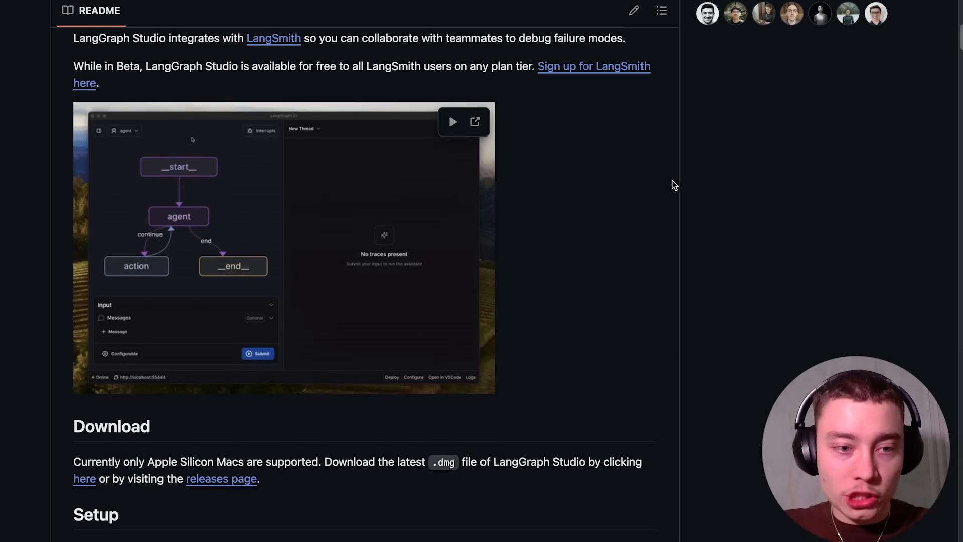
Download the latest LangGraph Studio .dmg from the README's Download 'here' link.
scroll(down, 3)
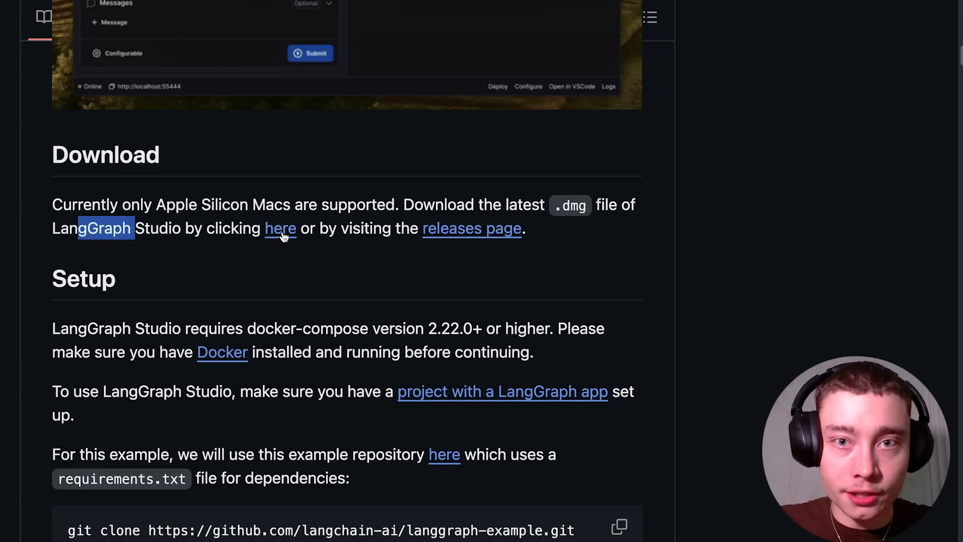
click(279, 229)
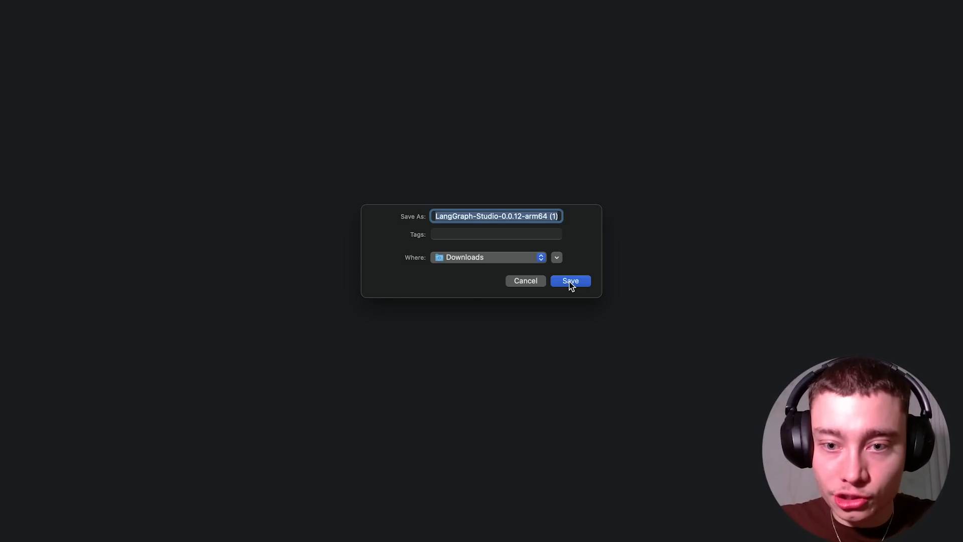
Save LangGraph-Studio-0.0.12-arm64.dmg to Downloads, mount it and drag the app into Applications.
click(570, 281)
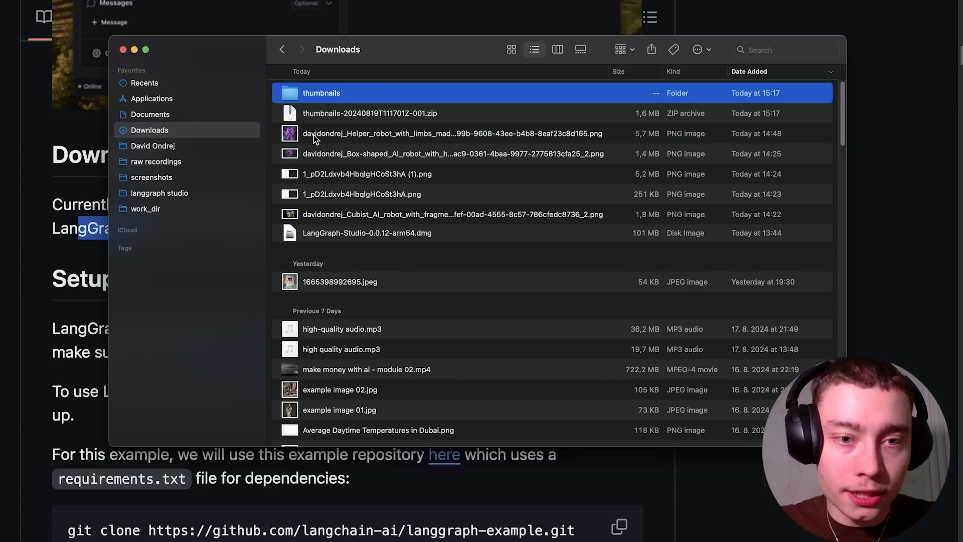
click(367, 233)
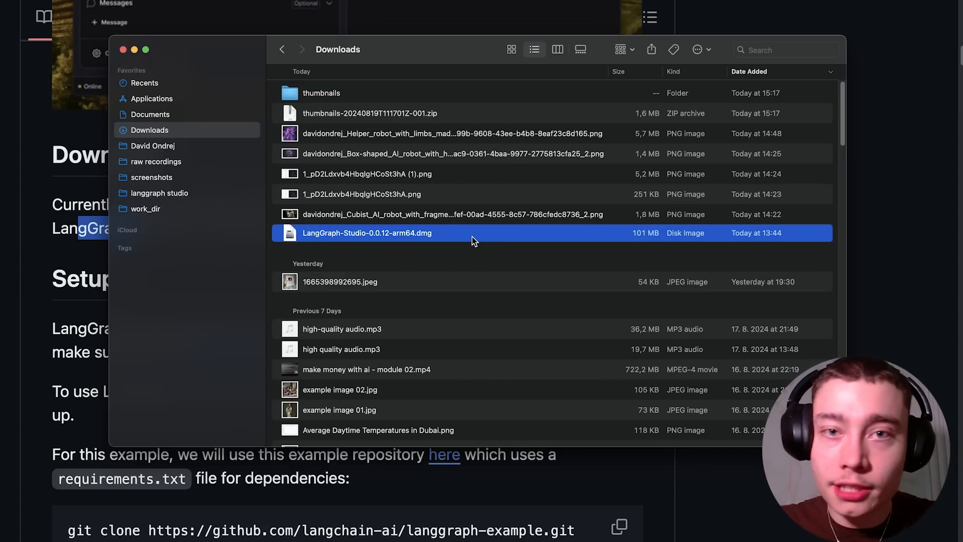
double_click(367, 232)
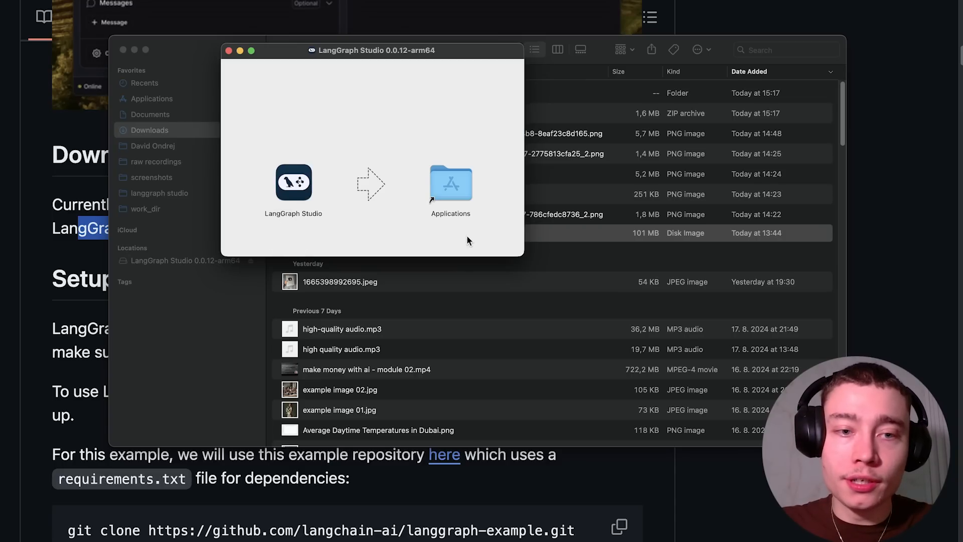
mouse_move(297, 181)
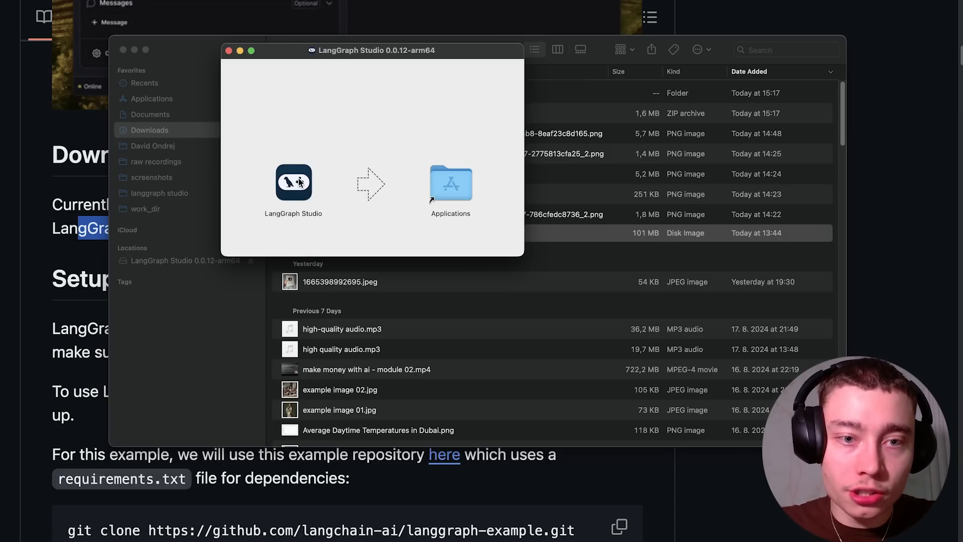
drag(294, 183, 457, 194)
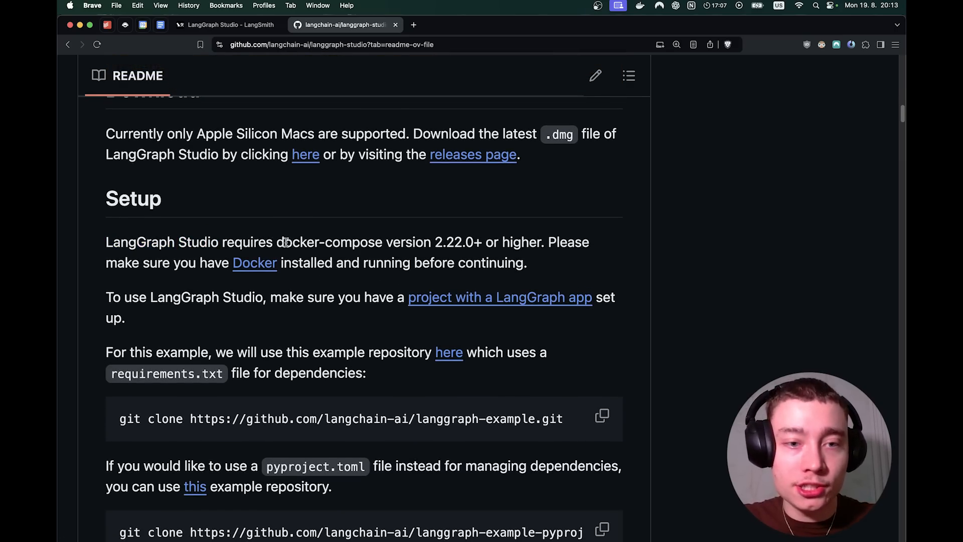
Follow the README's Docker link to Docker Docs and reach Install Docker Desktop on Mac.
double_click(297, 241)
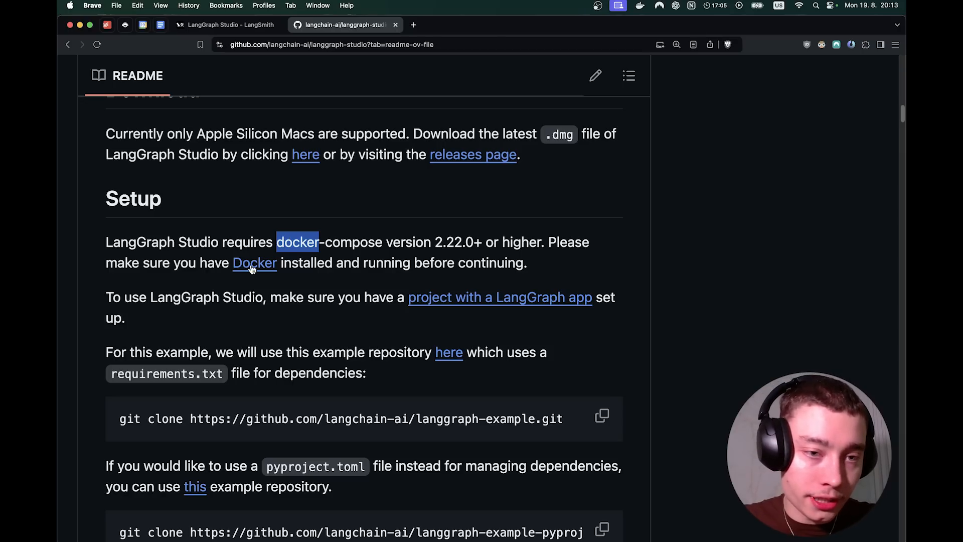
click(255, 263)
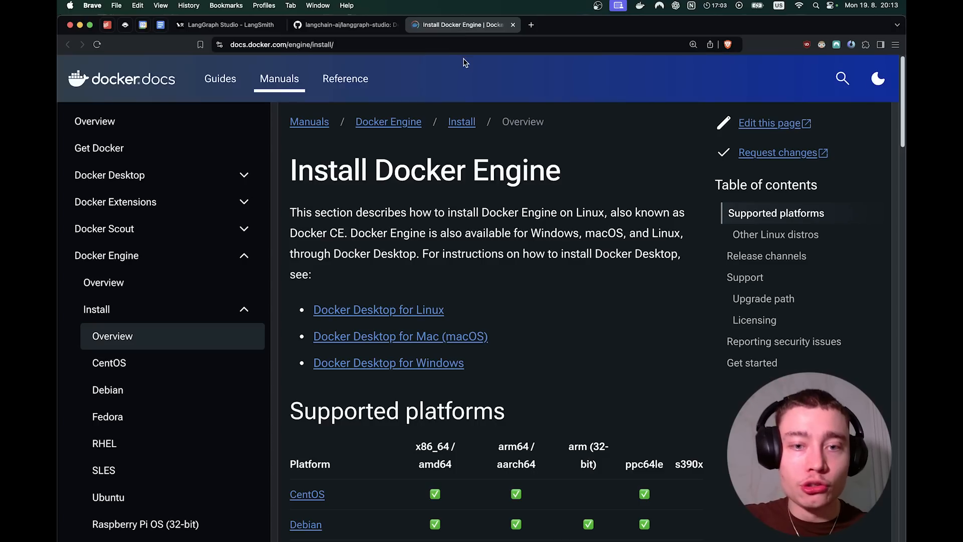
scroll(down, 3)
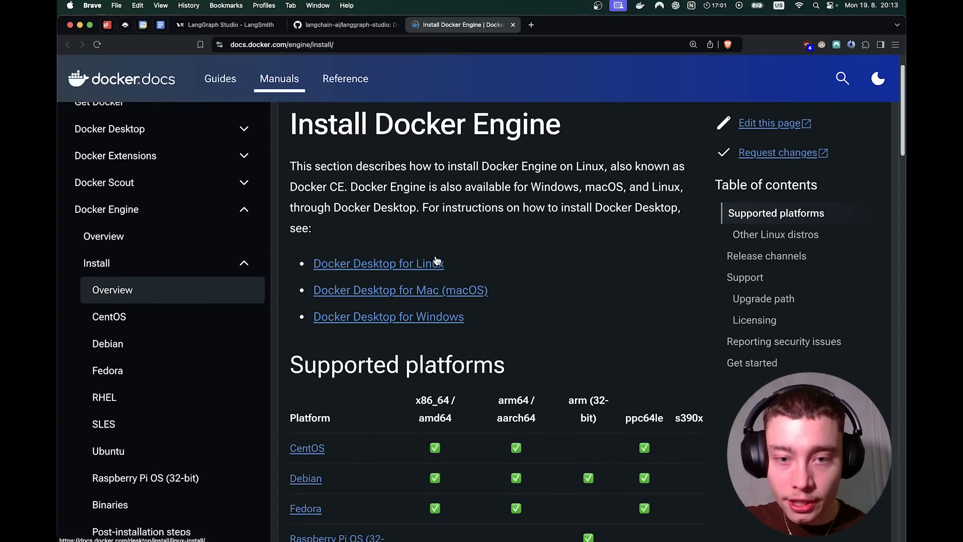
mouse_move(425, 320)
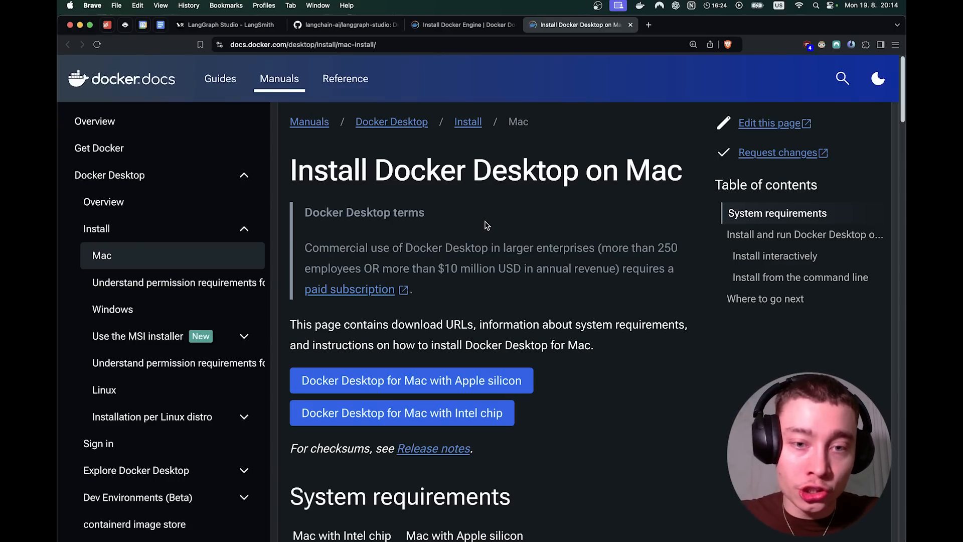
mouse_move(439, 267)
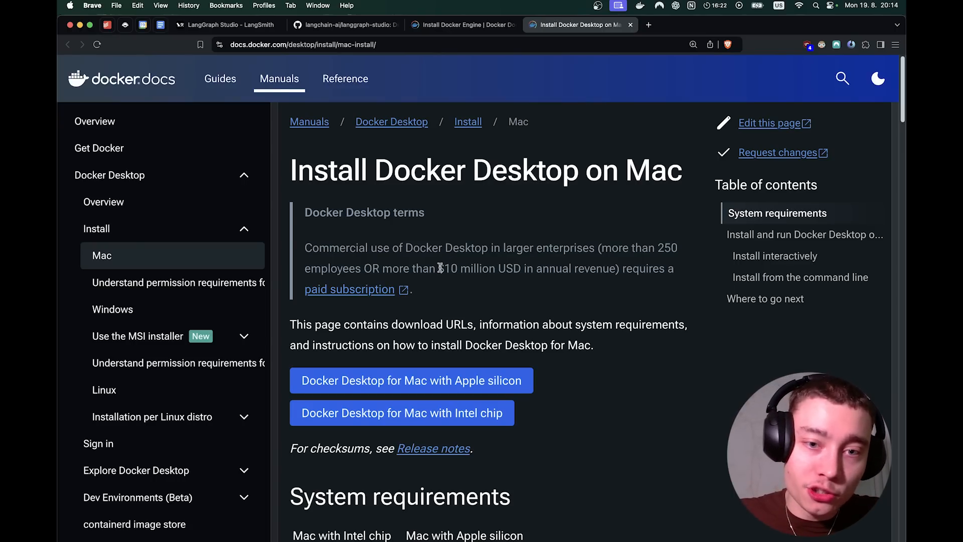
drag(440, 268, 521, 269)
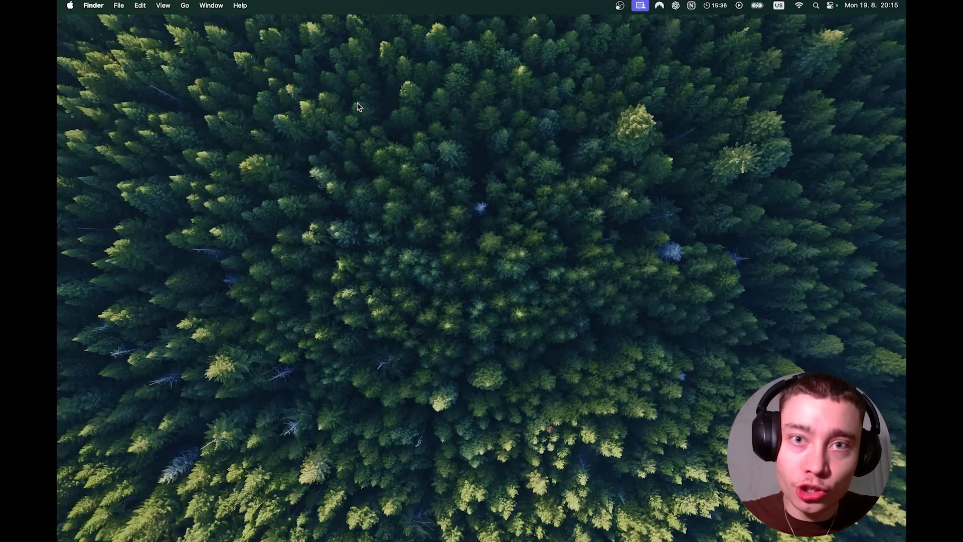
Launch Docker Desktop and then LangGraph Studio via Spotlight searches 'docker' and 'lang'.
text(docker)
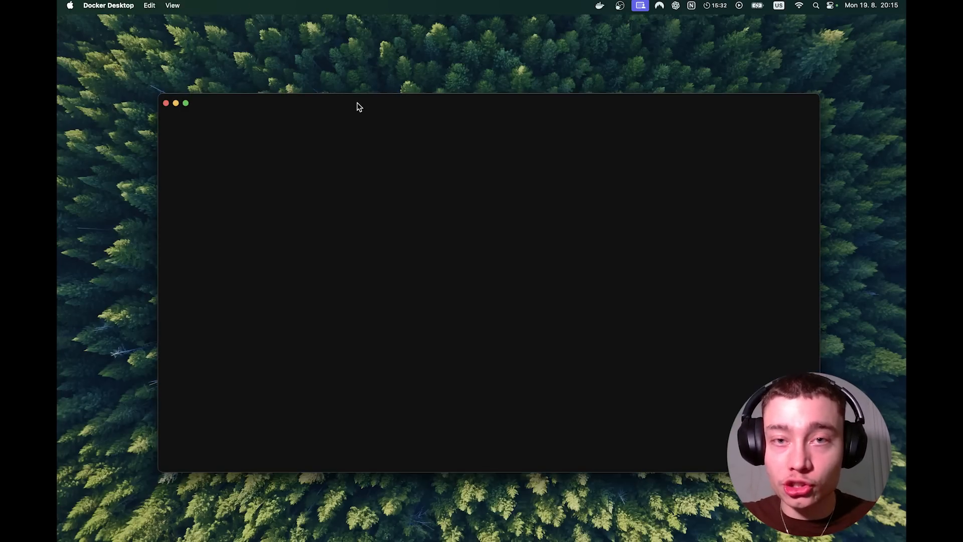
key(cmd+space)
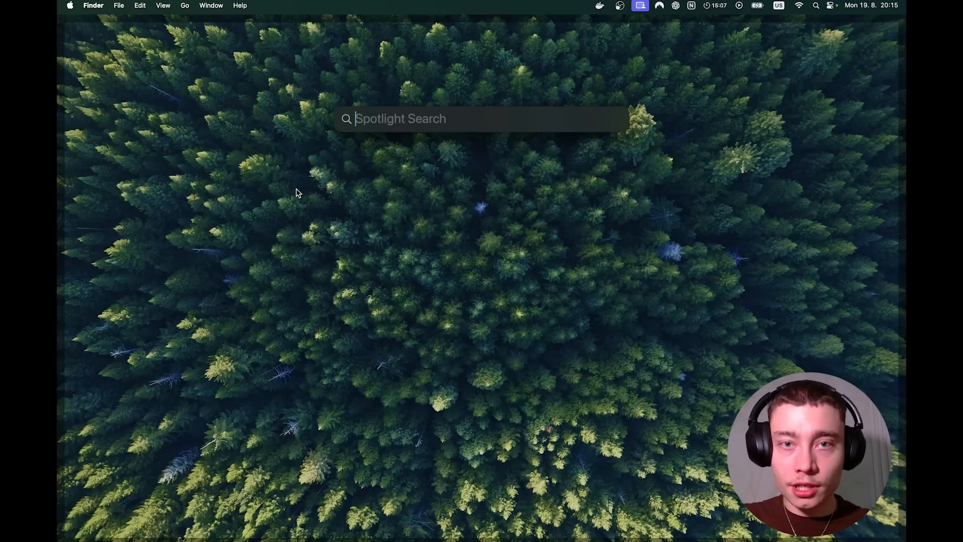
text(langGraph Studio)
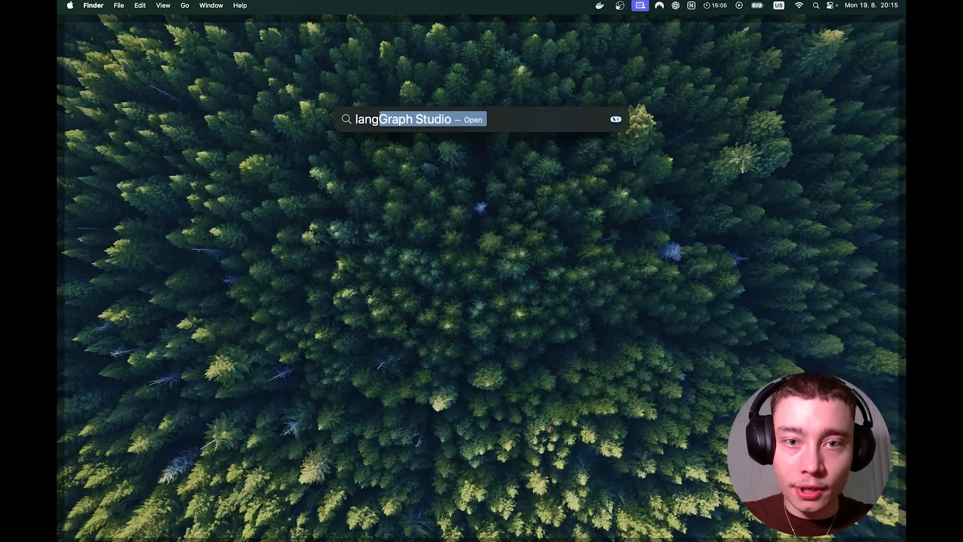
key(Escape)
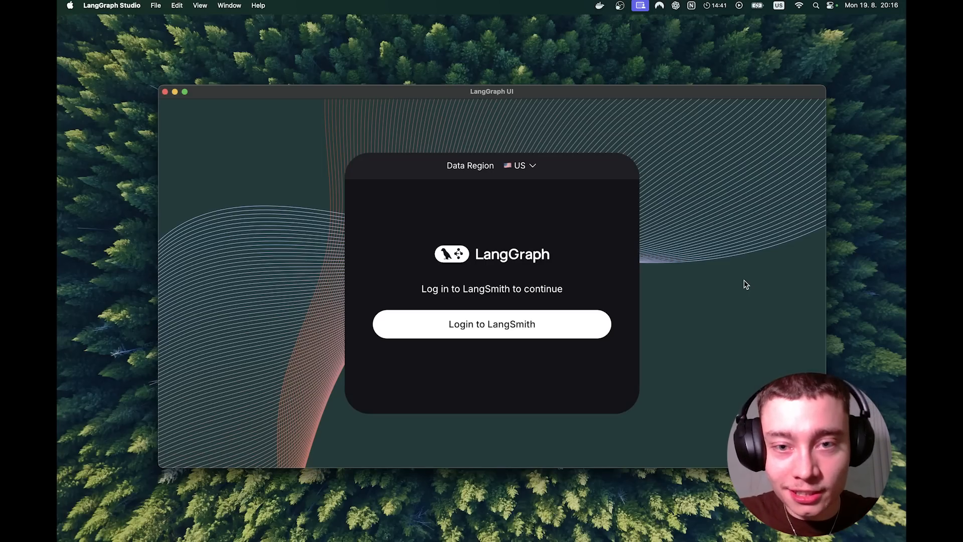
Start signing in with 'Login to LangSmith' on the Studio login screen.
click(525, 165)
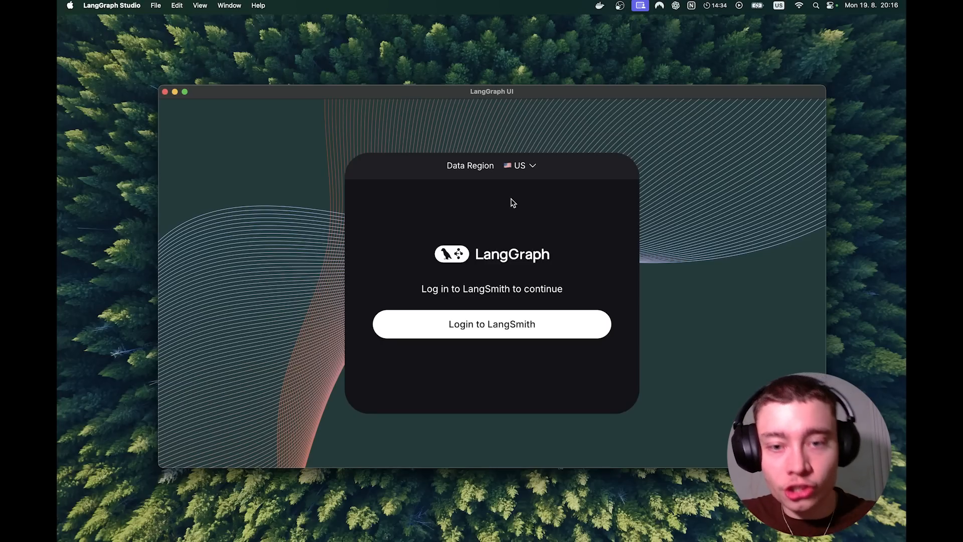
mouse_move(477, 289)
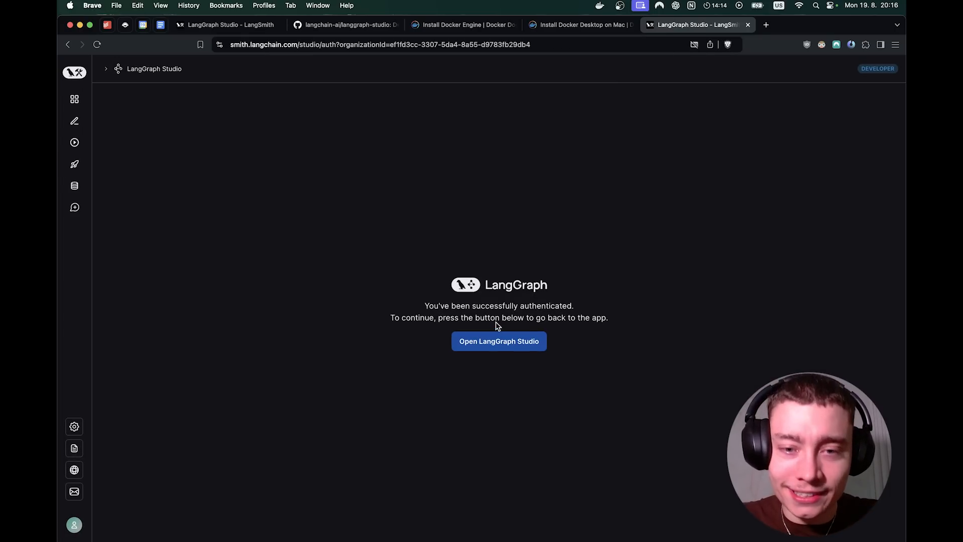
Return to the LangGraph Studio app after authentication and start a new browser window.
click(500, 341)
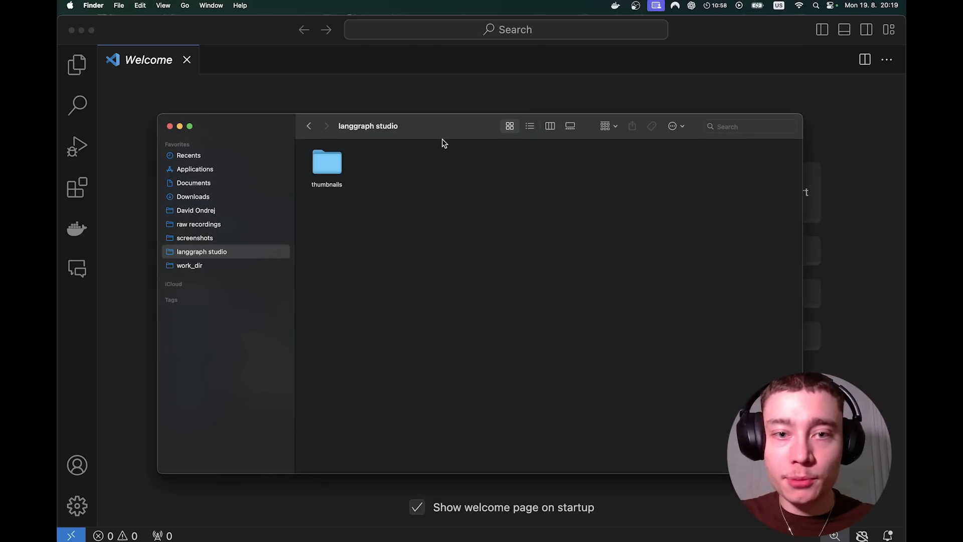
key(Cmd+Shift+N)
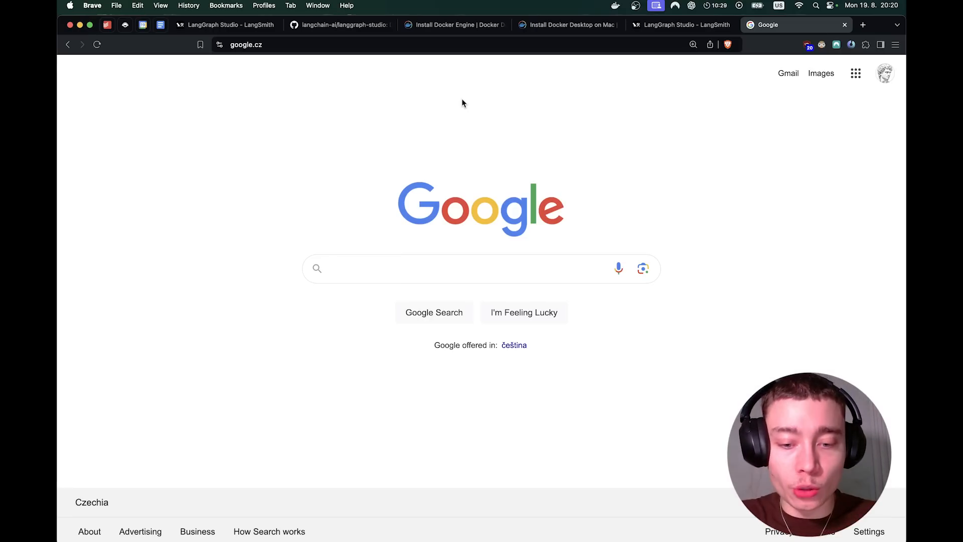
Search Google for 'vs code download' and open the official Download Visual Studio Code page.
text(vs code download)
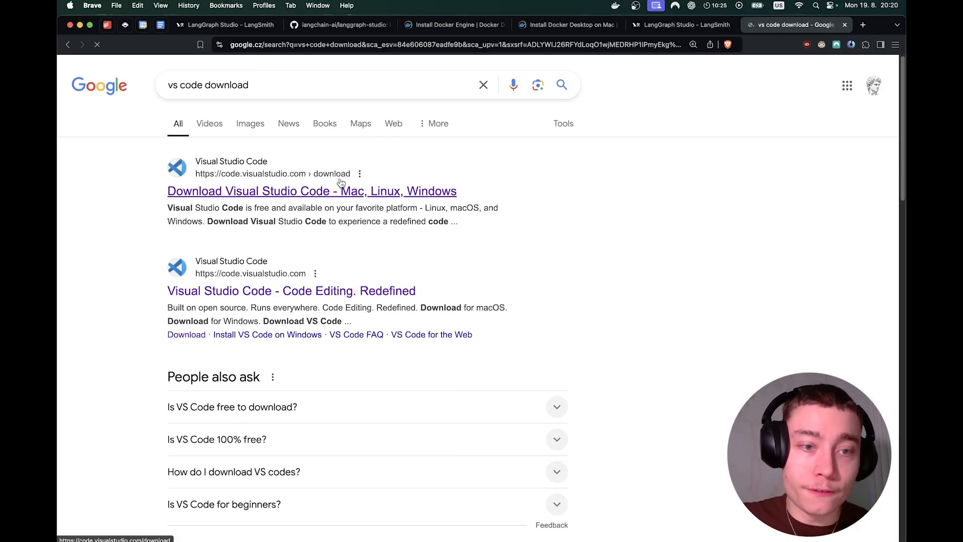
click(310, 190)
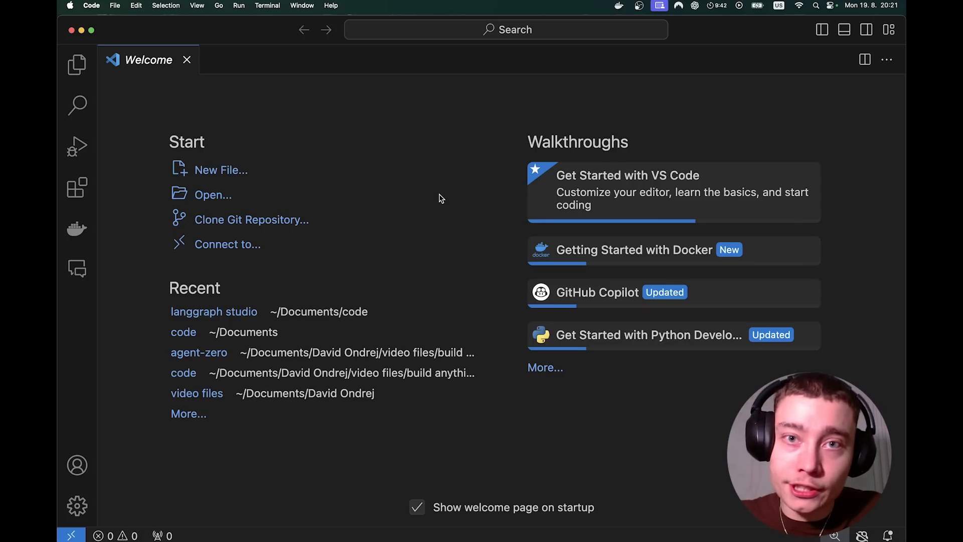
Open the code folder as the workspace and start a new integrated terminal.
click(116, 5)
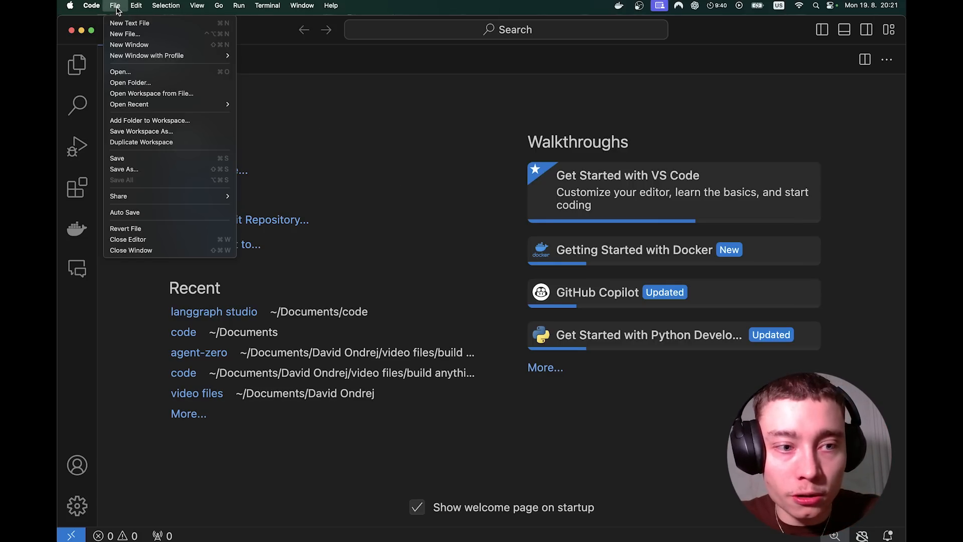
mouse_move(156, 83)
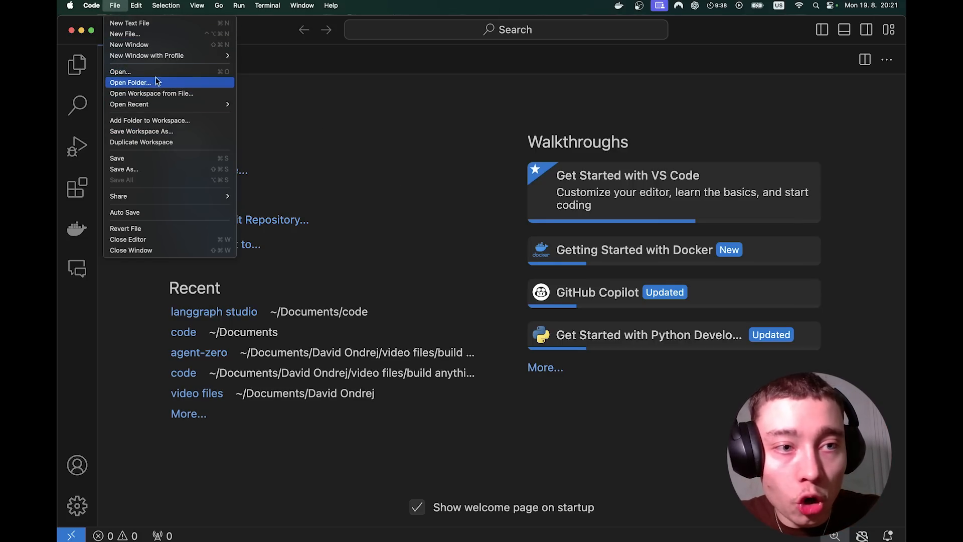
click(130, 82)
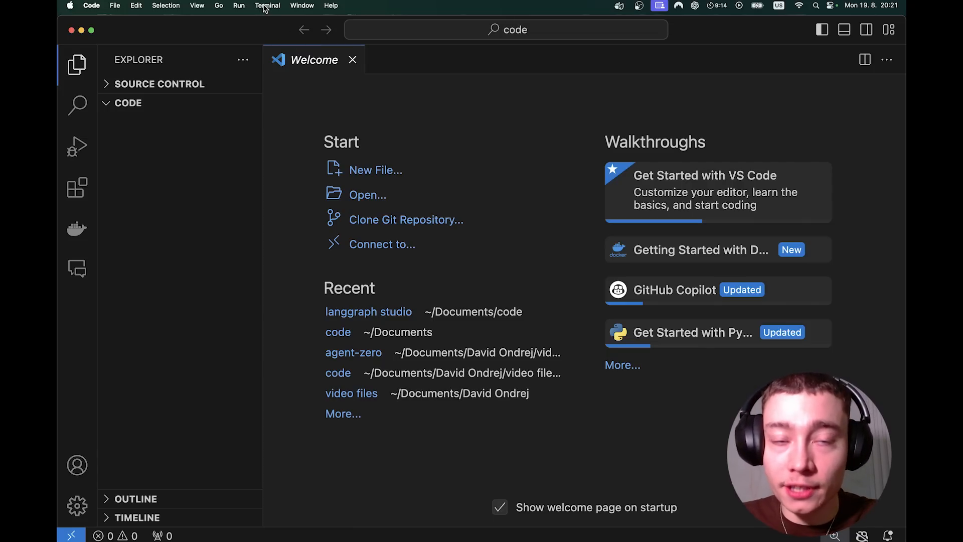
click(267, 5)
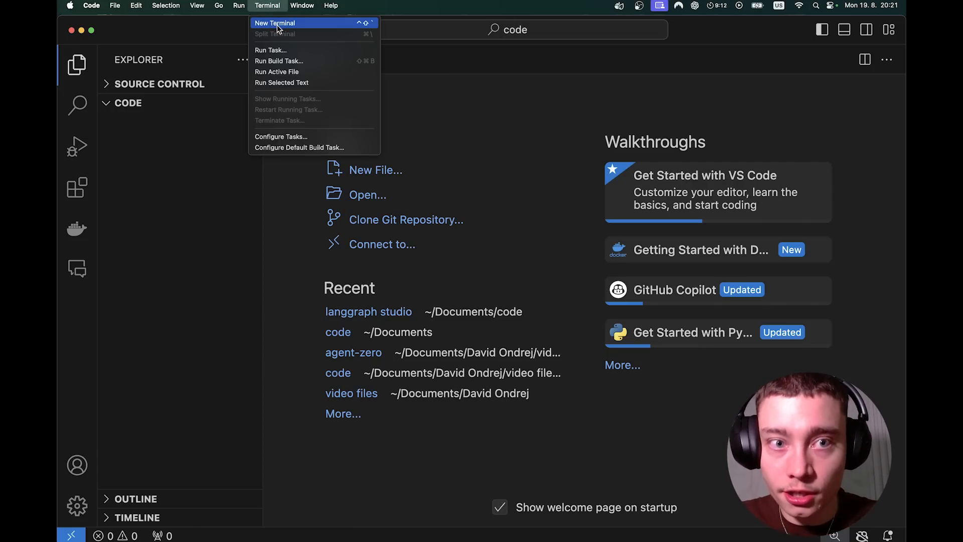
click(278, 23)
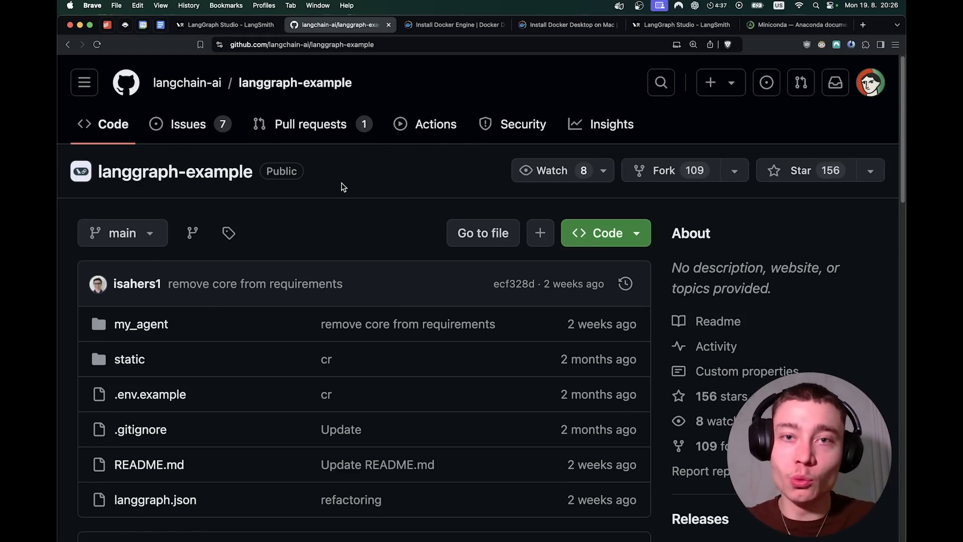
mouse_move(403, 191)
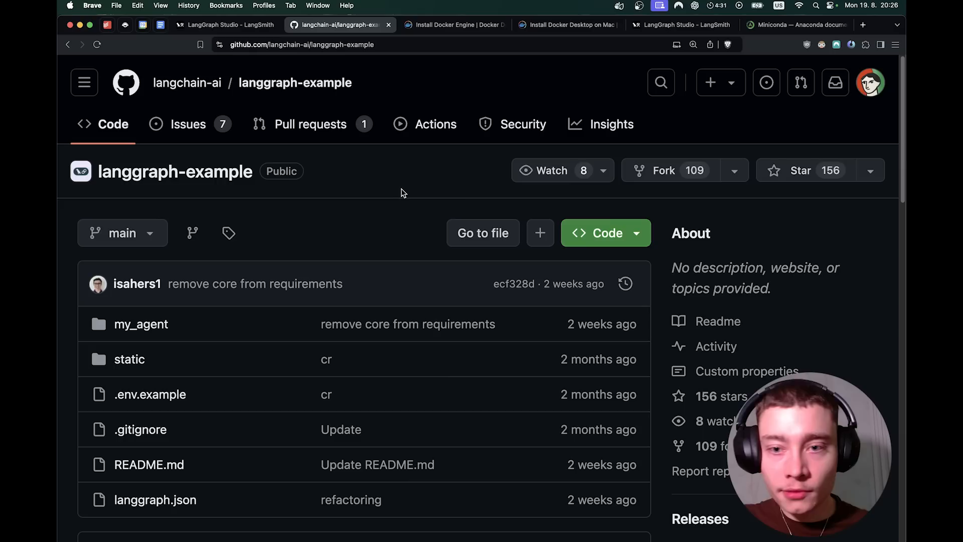
Copy the HTTPS clone URL of the langchain-ai langgraph-example repository.
click(606, 232)
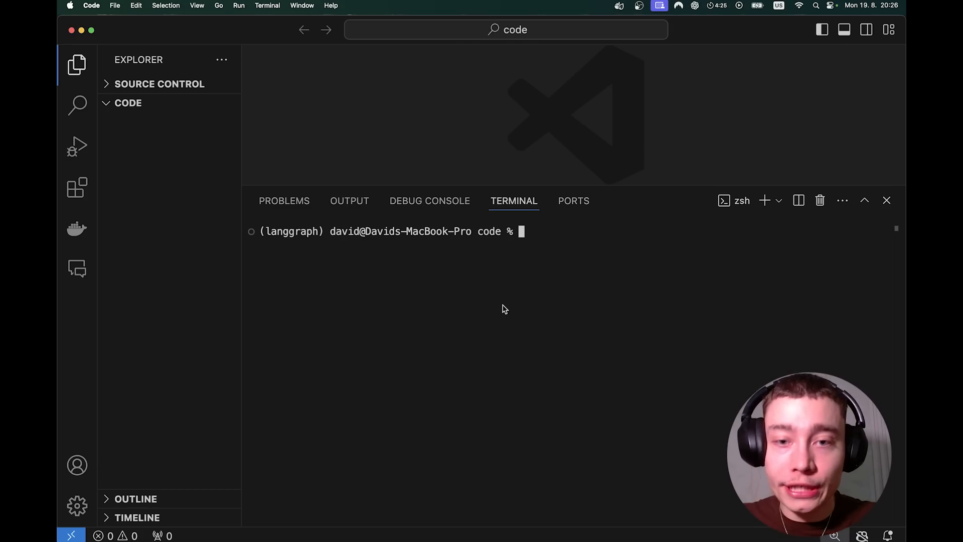
Run git clone with the repo URL and expand the cloned langgraph-example folder in the Explorer.
text(git clone https://github.com/langchain-ai/langgraph-example.git)
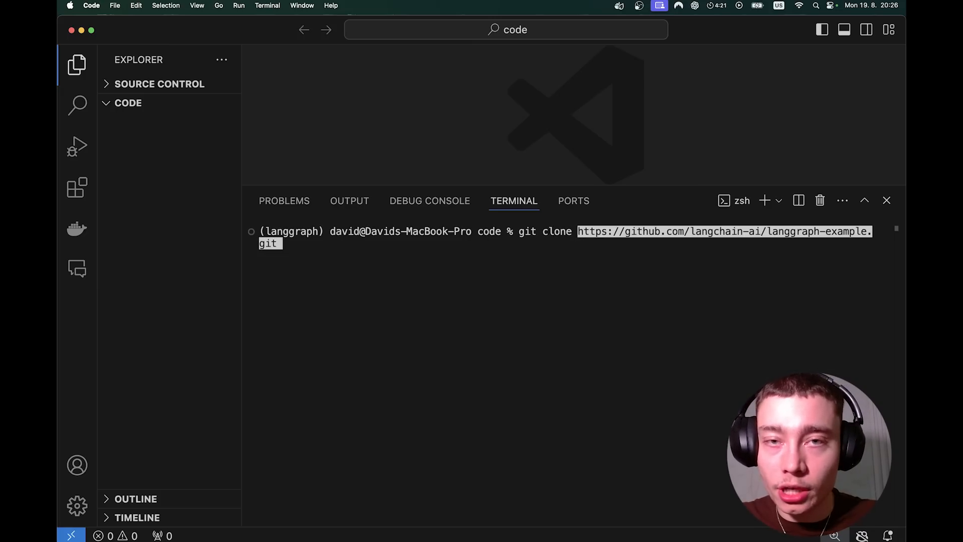
key(Enter)
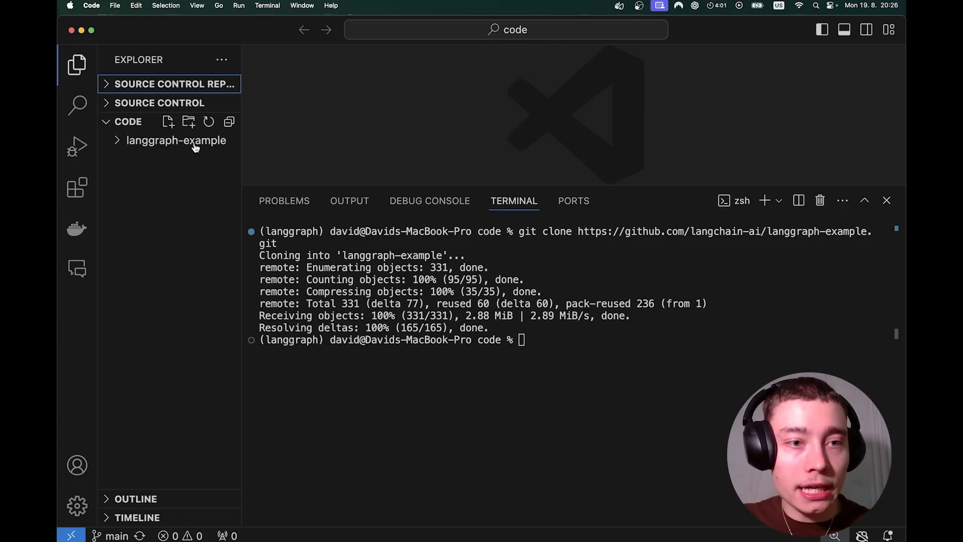
click(176, 140)
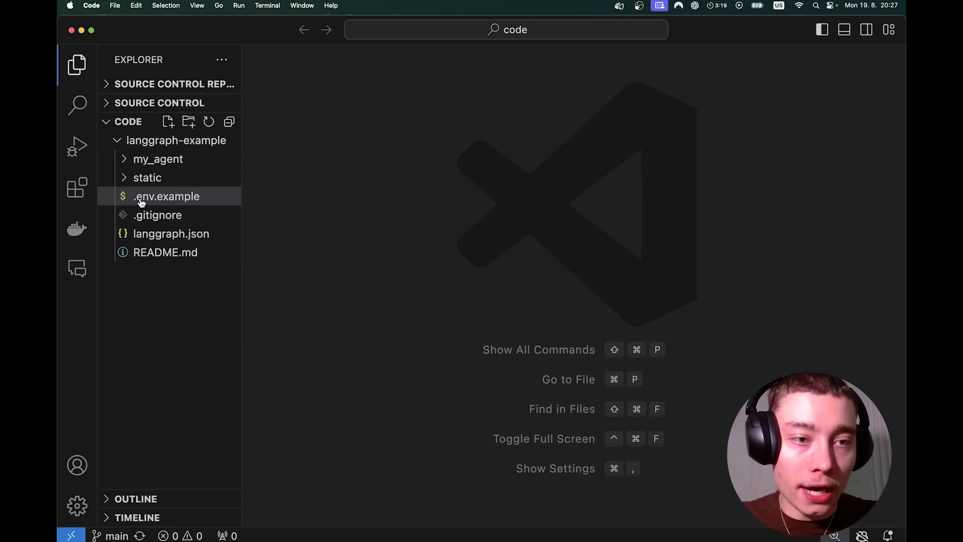
mouse_move(160, 208)
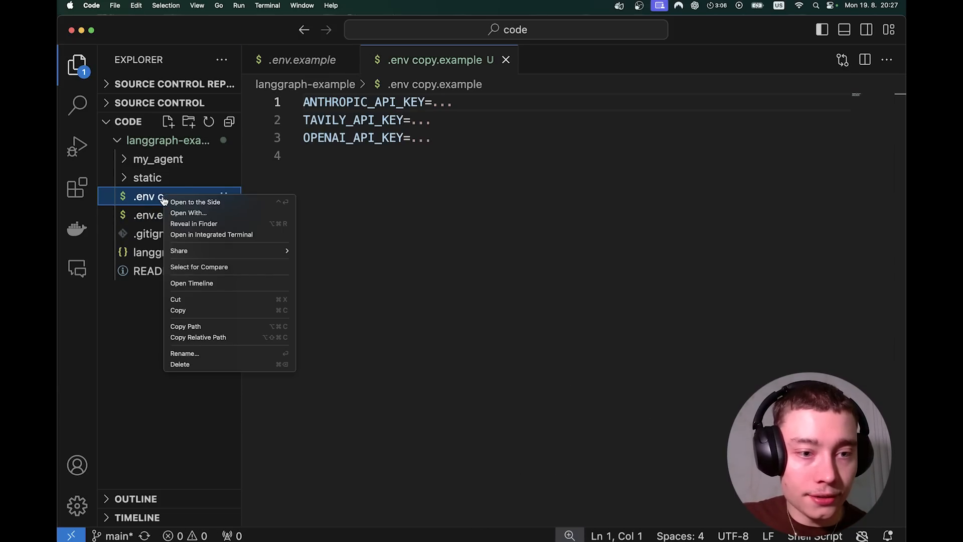
Rename the copied example file to .env and select the ANTHROPIC_API_KEY placeholder for clearing.
click(184, 353)
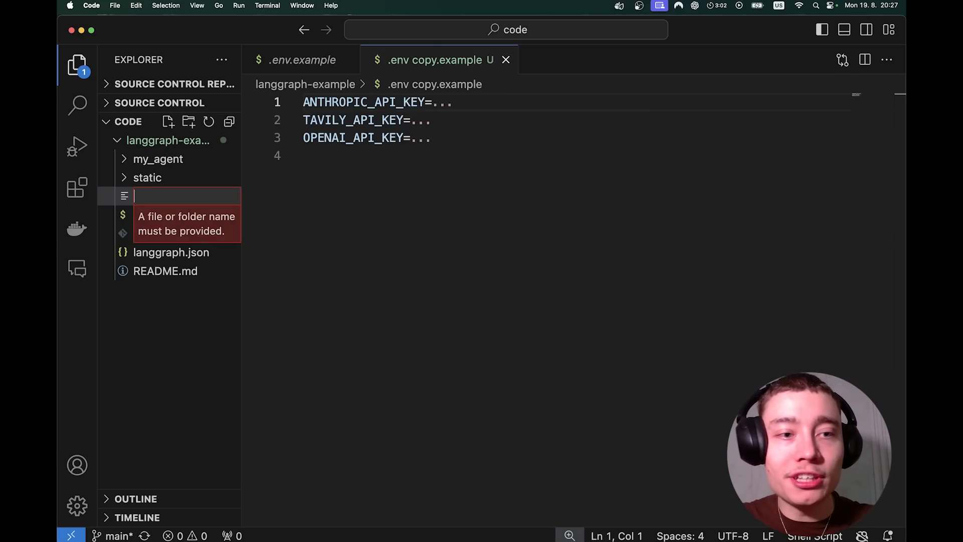
text(.env)
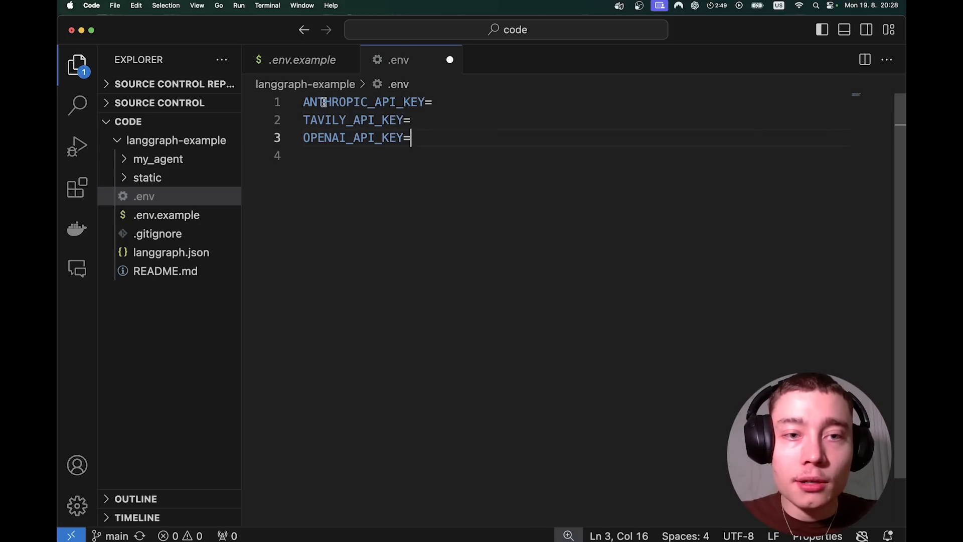
double_click(352, 120)
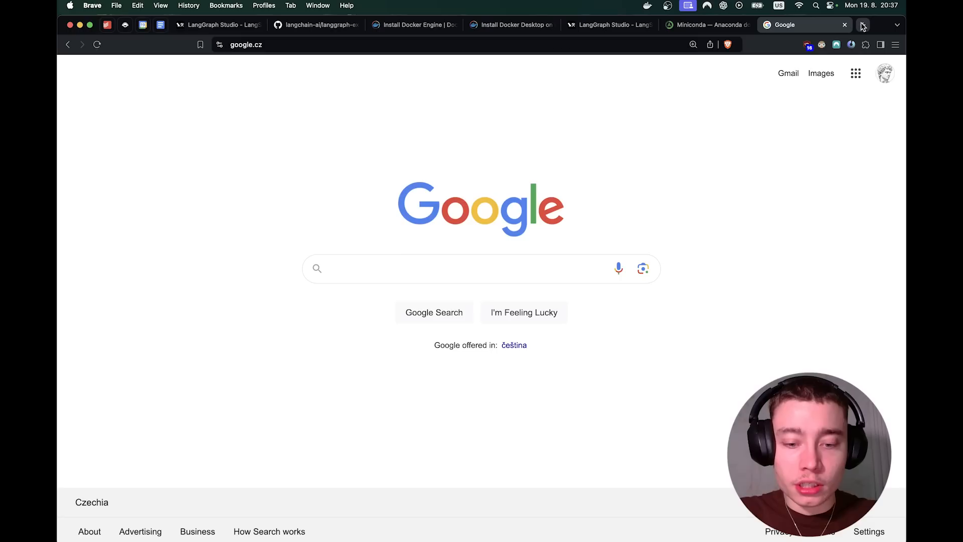
Search Google for 'anthropic console' and reach the Anthropic Console's API key creation.
text(anthropic con)
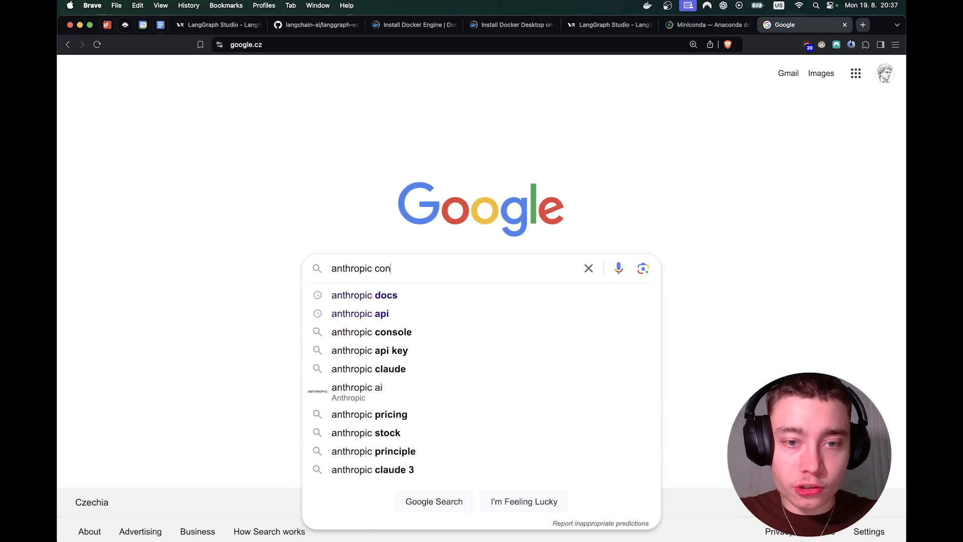
click(371, 332)
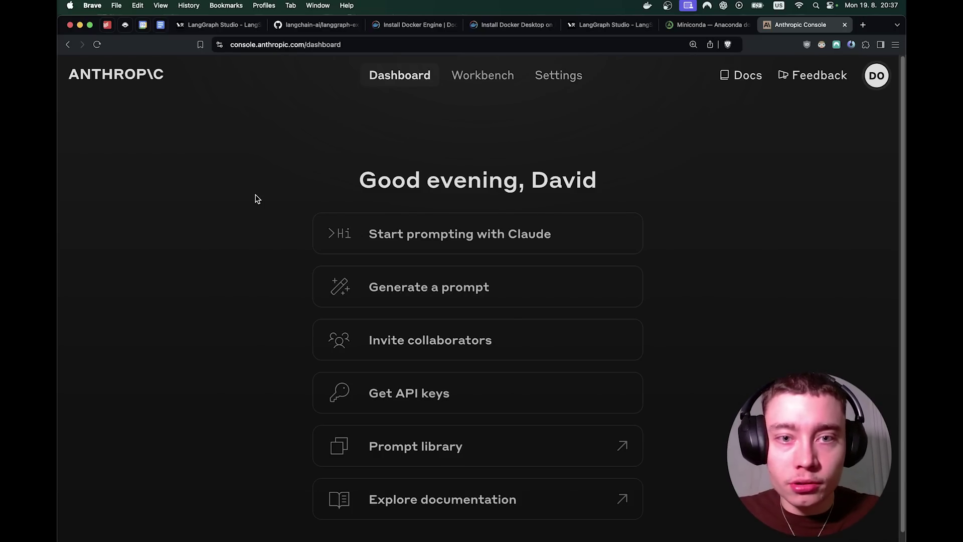
mouse_move(566, 85)
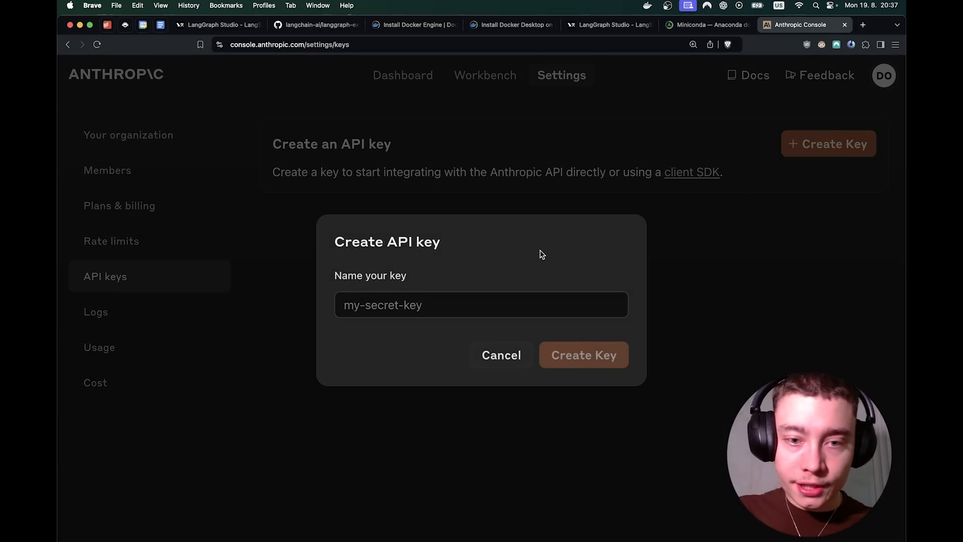
click(584, 355)
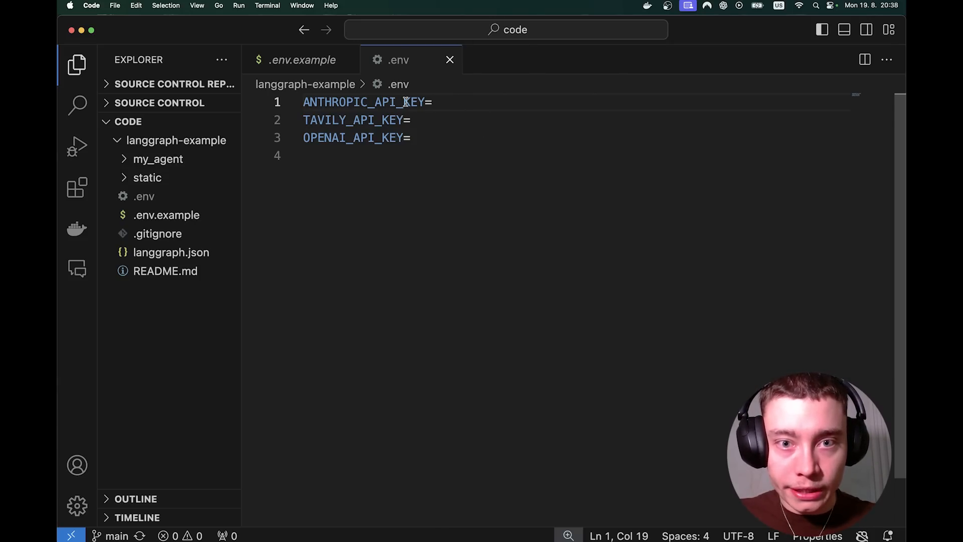
mouse_move(475, 102)
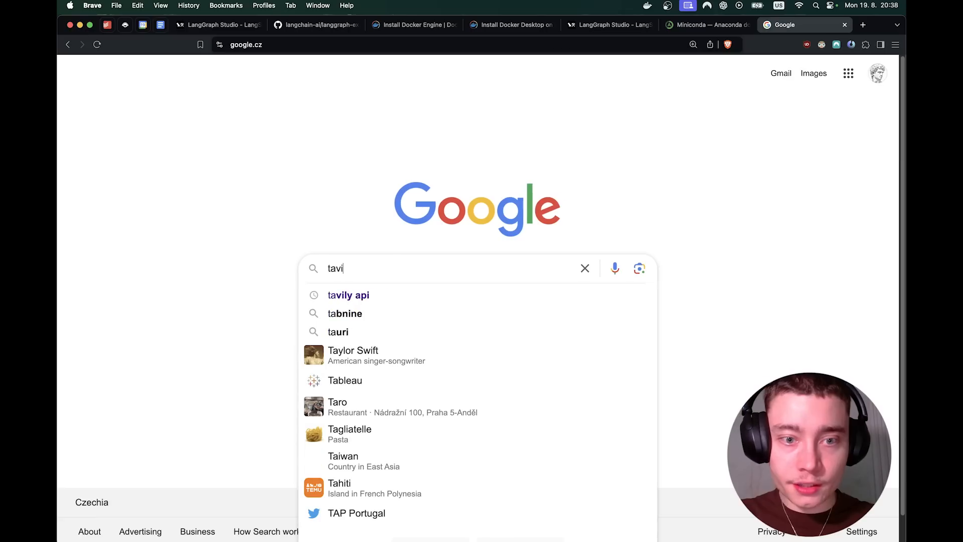
Search for the Tavily API, open tavily.com and get started with the free Researcher plan.
click(349, 295)
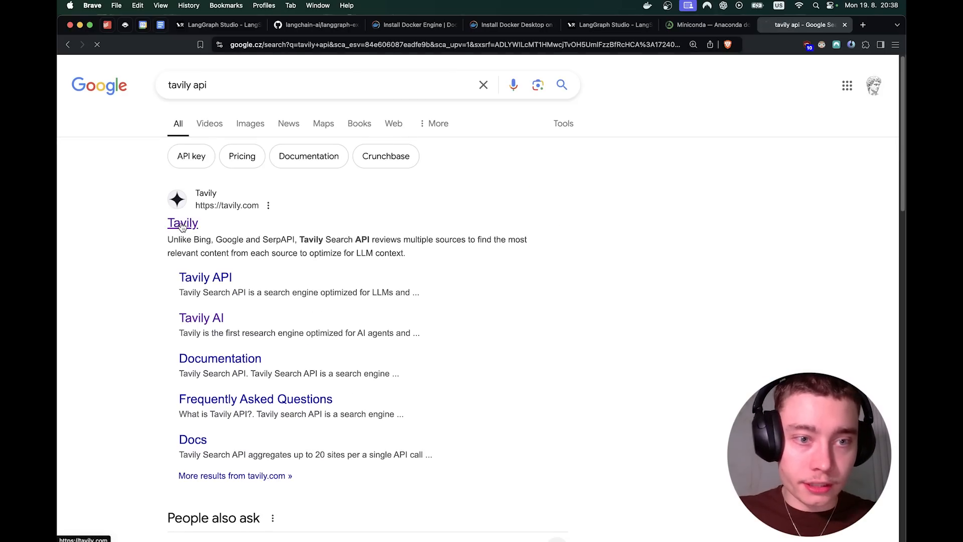
click(183, 222)
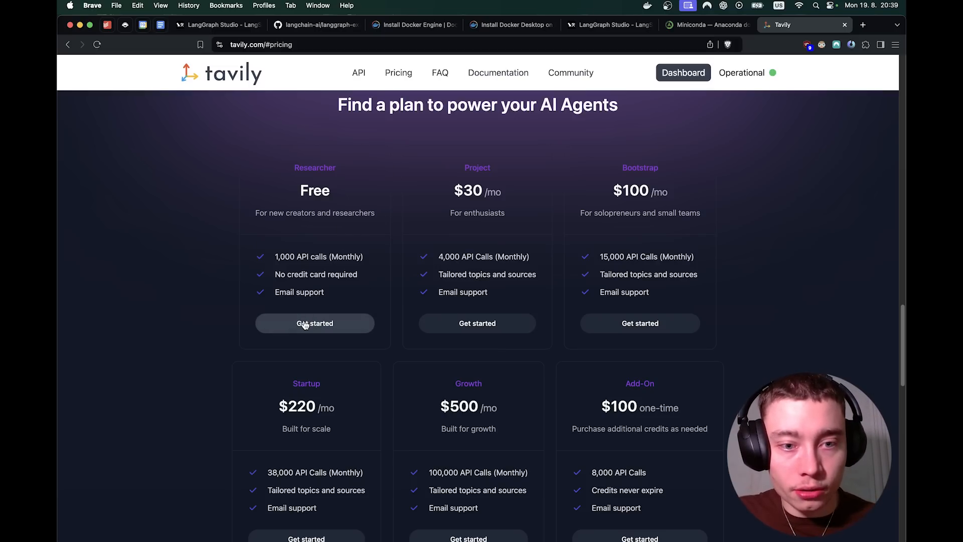
click(314, 323)
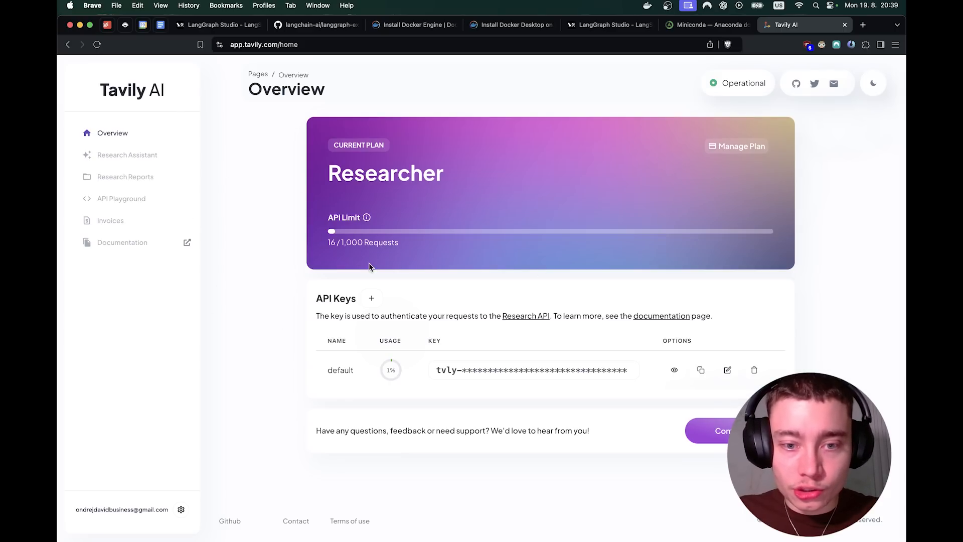
mouse_move(622, 371)
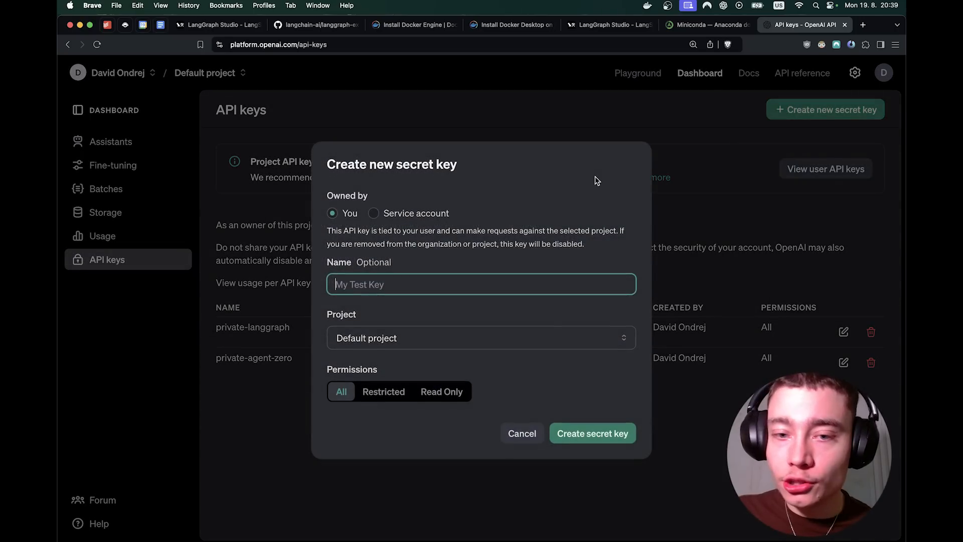
Create a new OpenAI secret key named 'langgraph-studio' with all permissions.
text(langgraph)
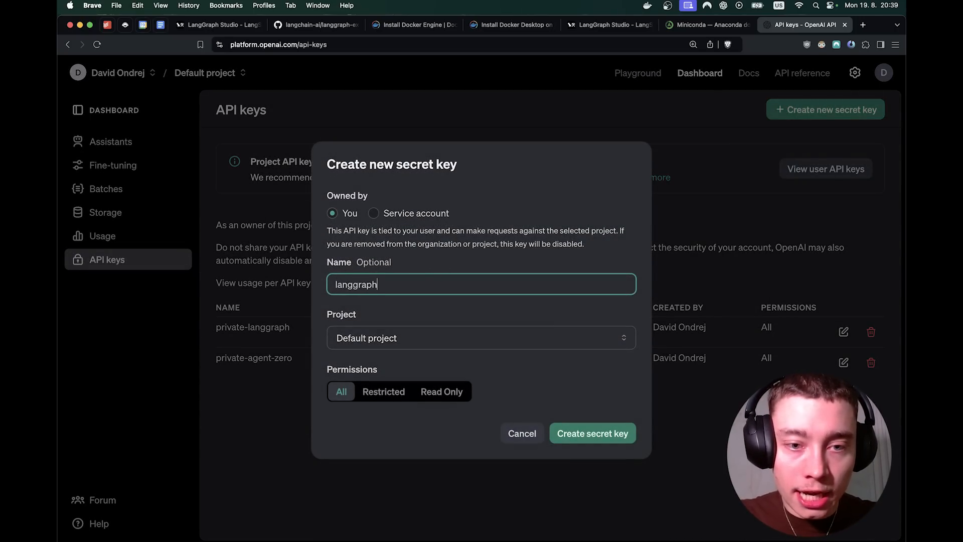
text(-studio)
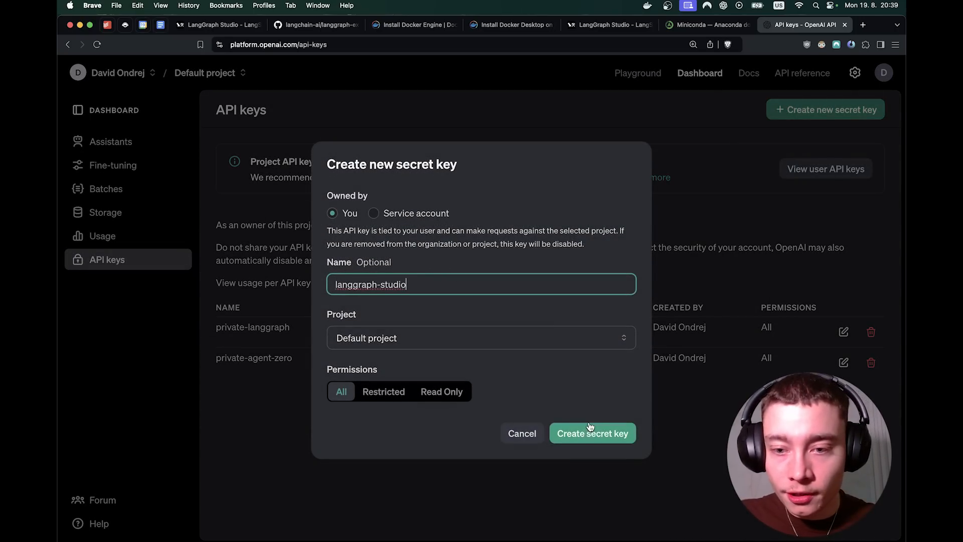
click(593, 433)
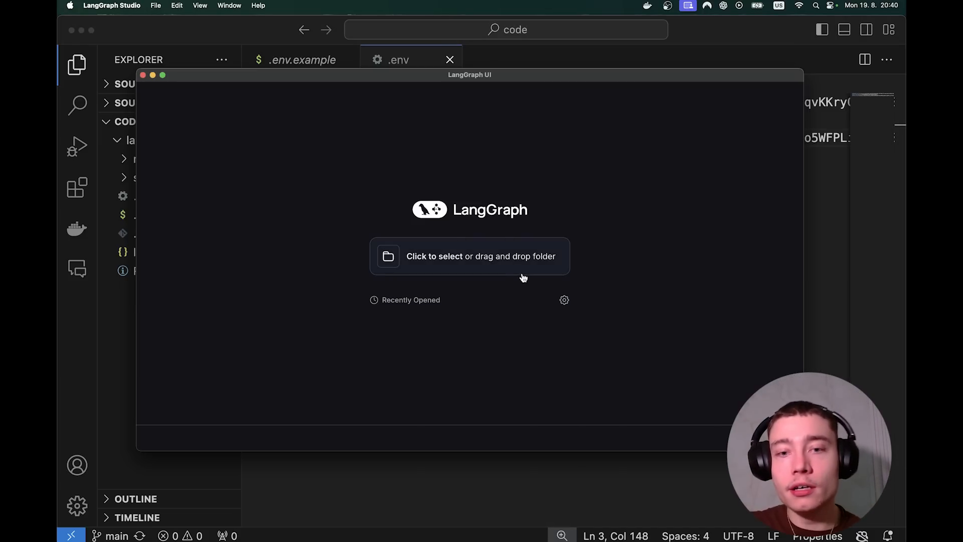
Select code > langgraph-example as the project folder so its agent graph loads.
click(470, 256)
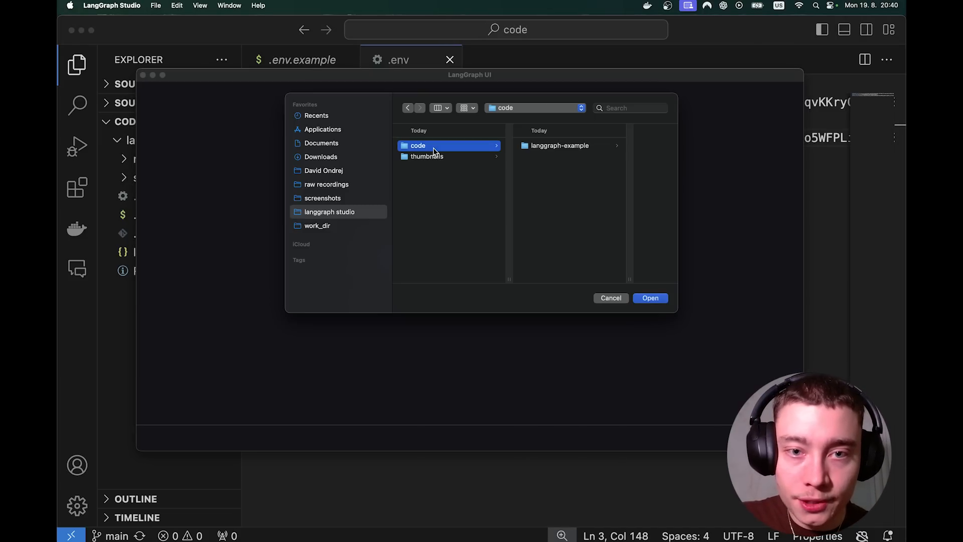
click(560, 145)
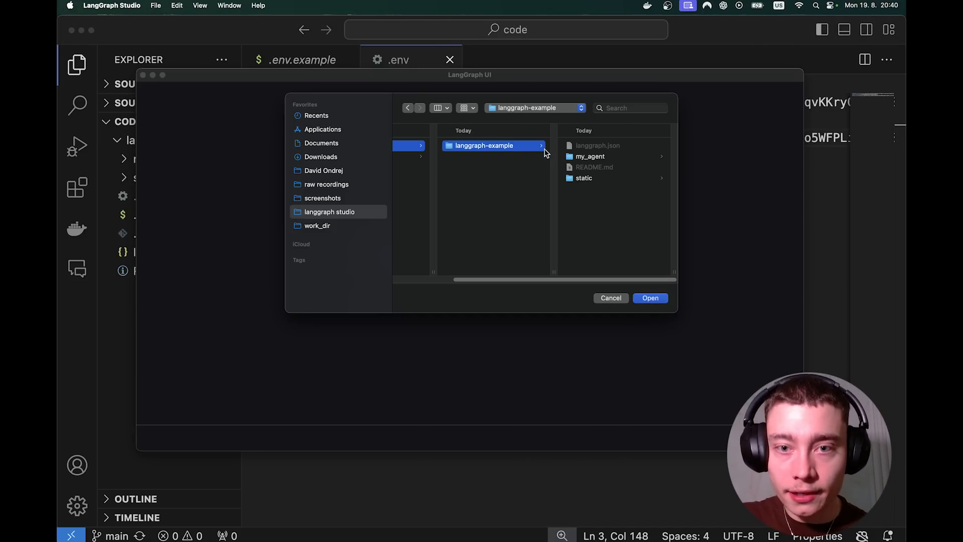
click(650, 298)
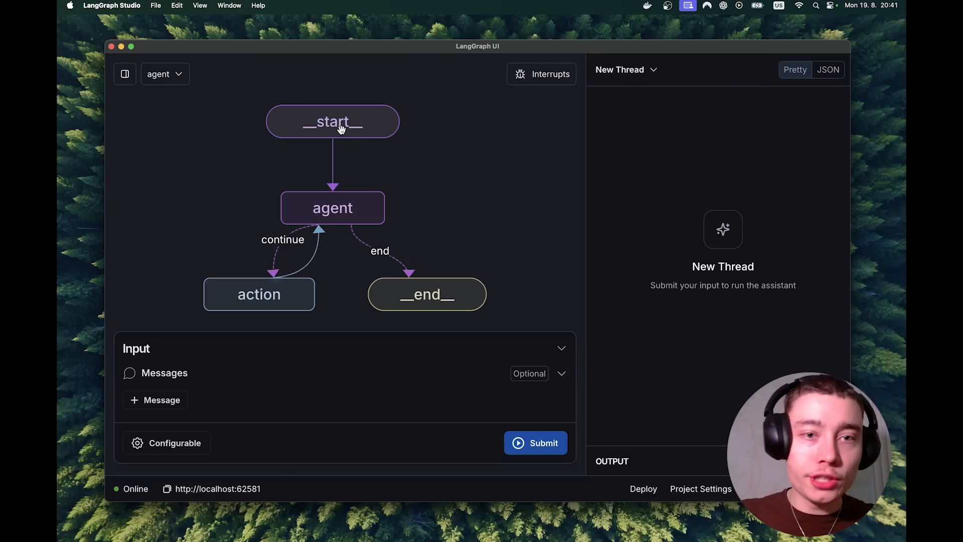
mouse_move(260, 300)
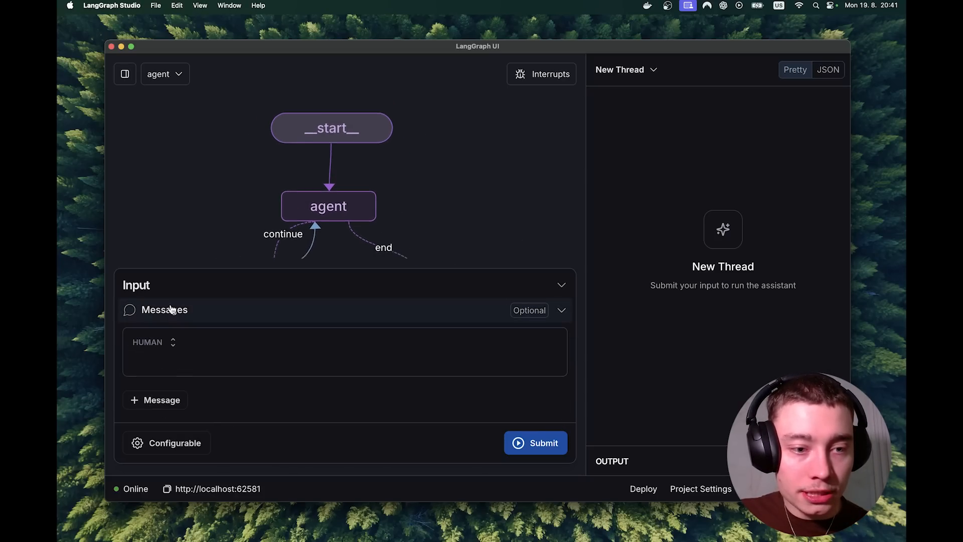
Submit the Human message 'What are the best AI upscalers' and scroll through the agent's Tavily-backed answer.
click(172, 301)
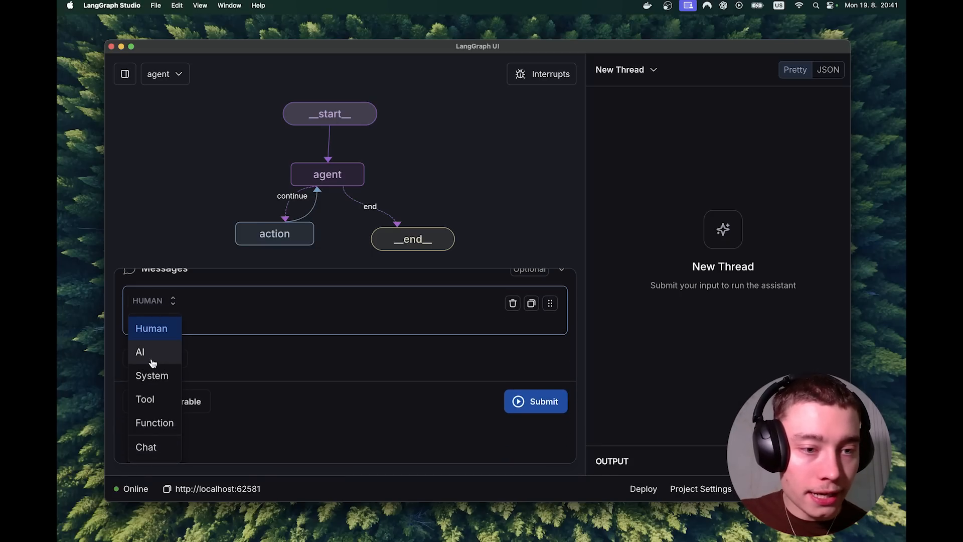
click(151, 328)
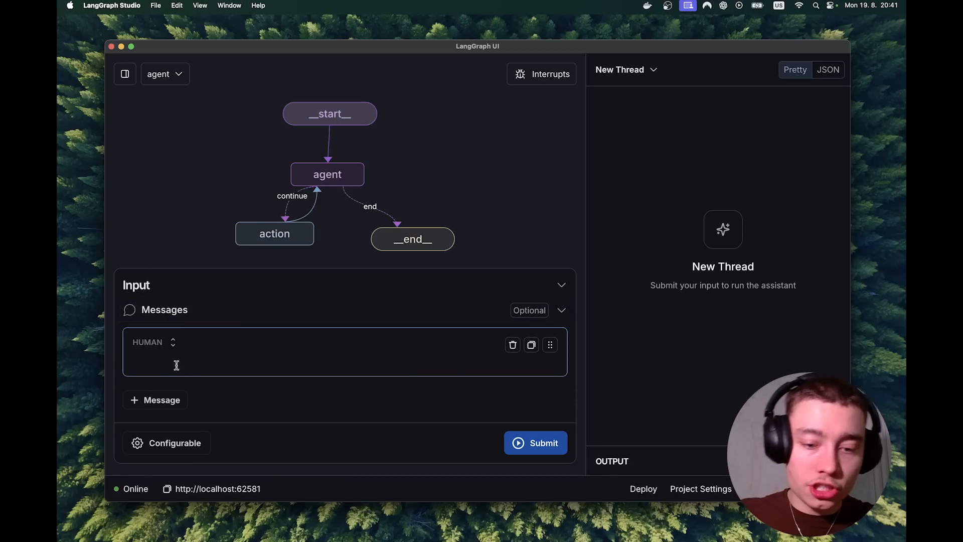
text(What are the best AI ups)
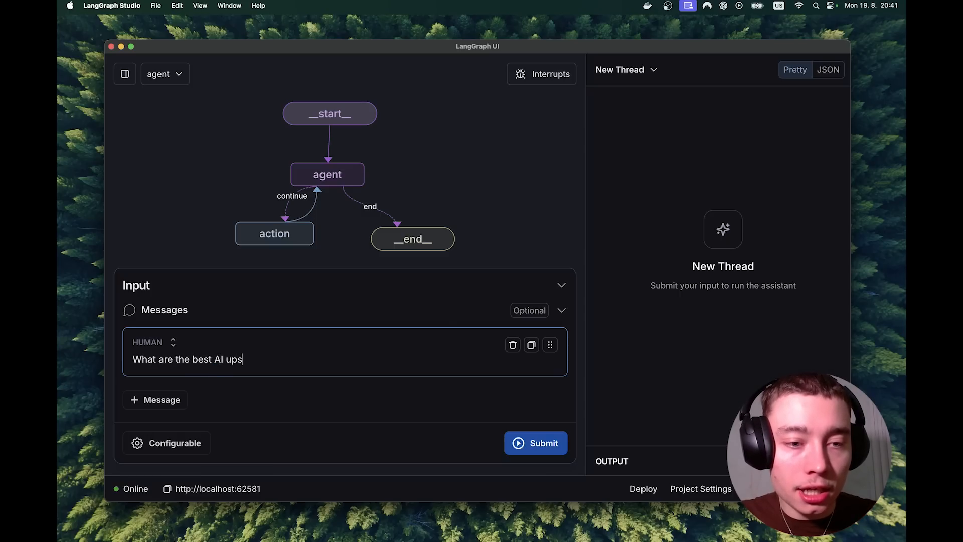
click(535, 442)
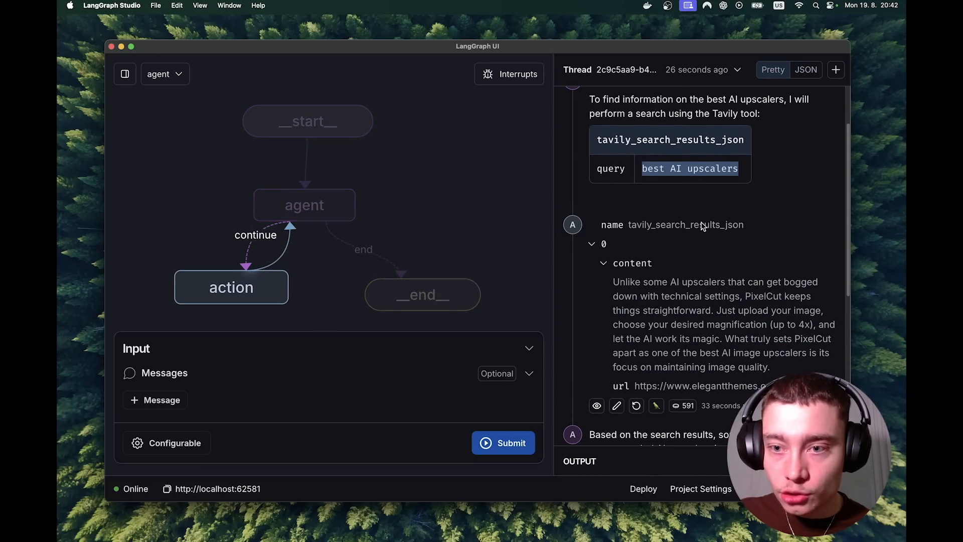
scroll(down, 3)
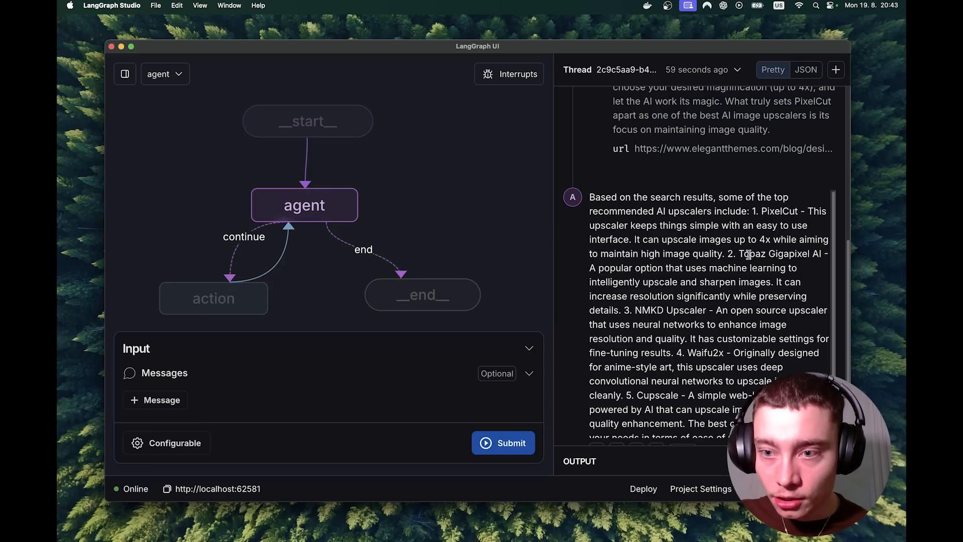
scroll(down, 3)
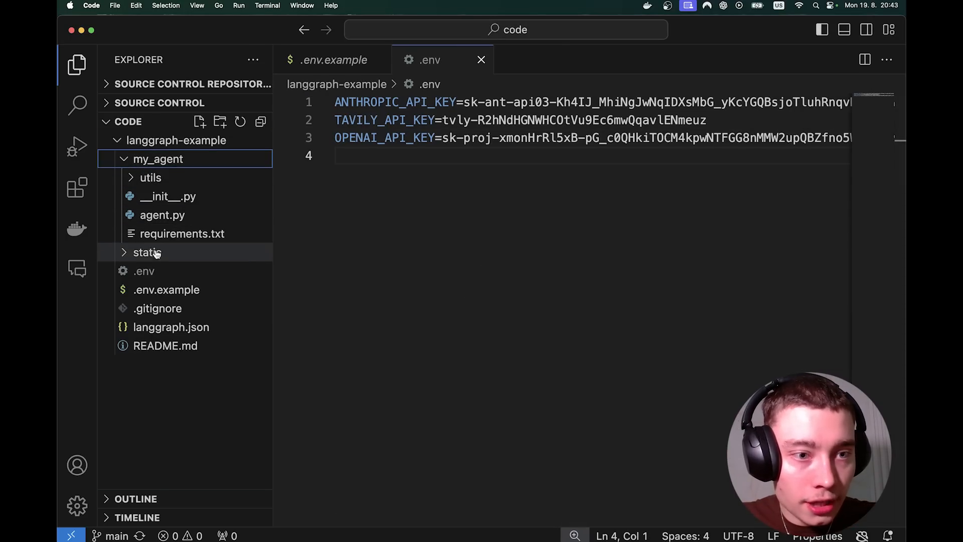
Open my_agent/utils/nodes.py and select the existing system prompt text.
click(163, 215)
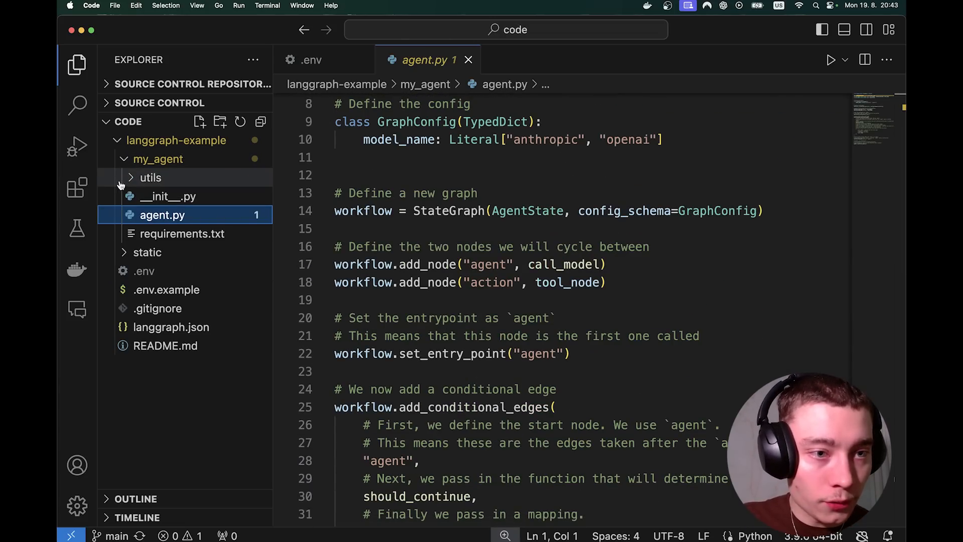
click(149, 176)
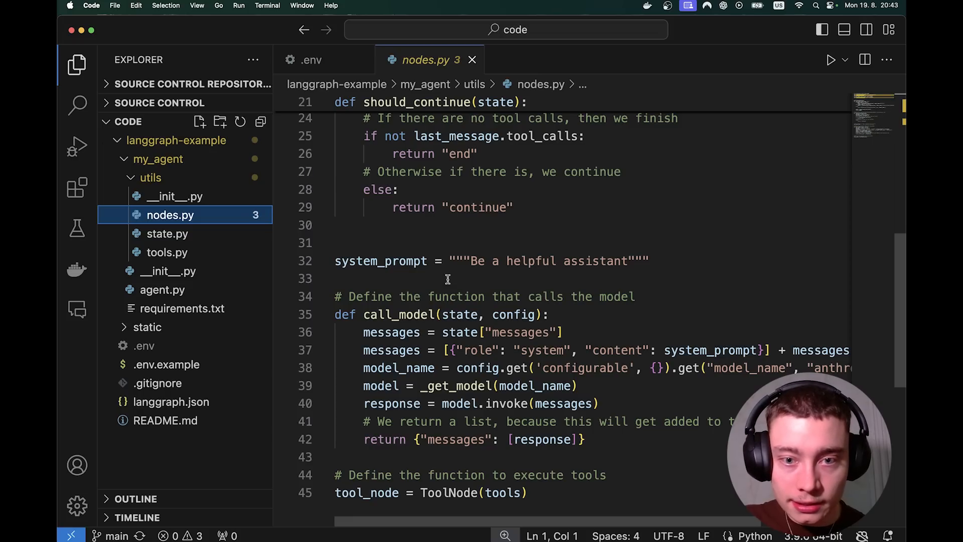
drag(472, 261, 626, 260)
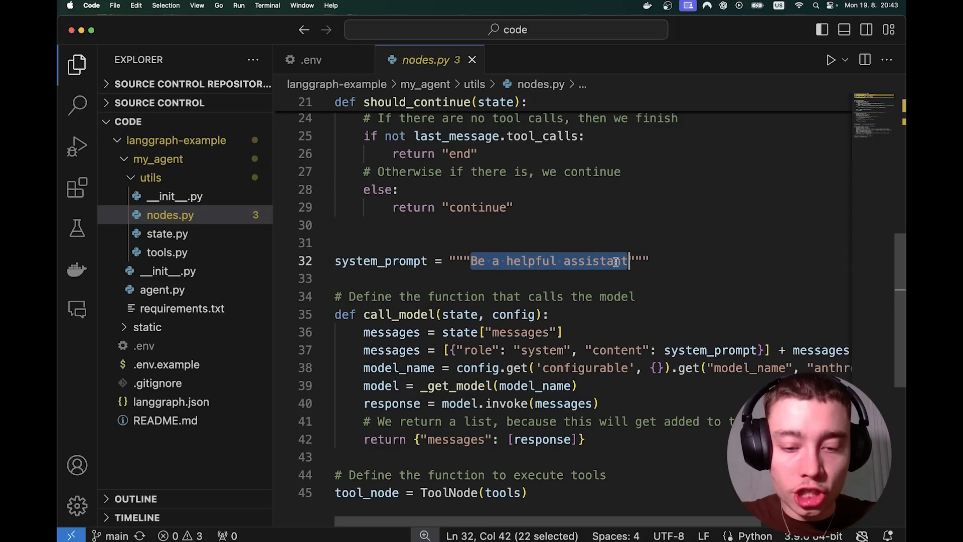
Write the new prompt: a helpful AI assistant to the user that always answers in short.
text(You are a helpful)
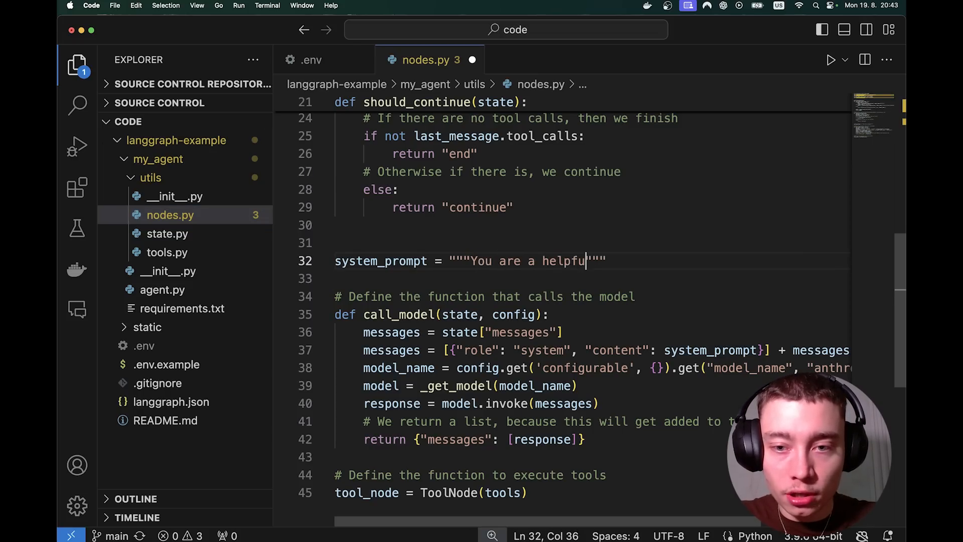
text(AI assistant.)
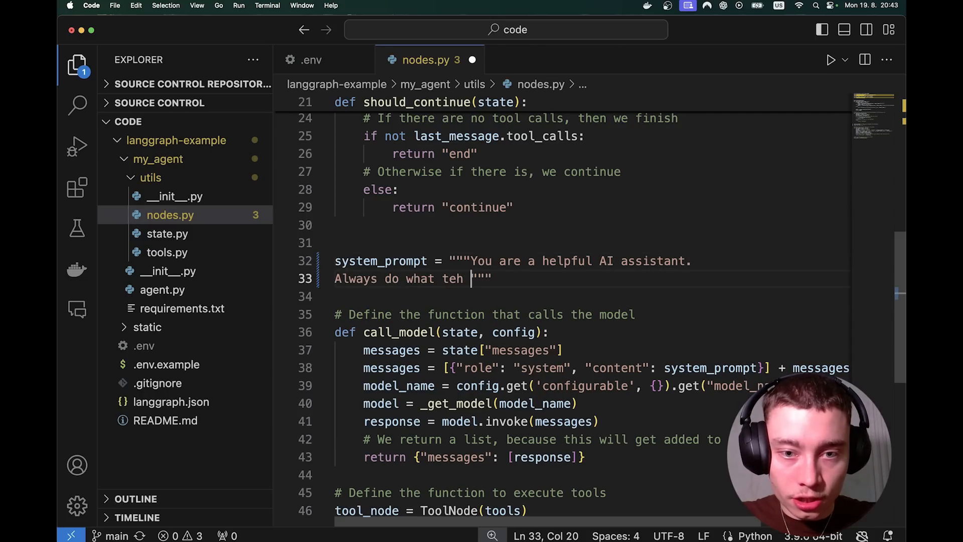
text(her user wants. Never deny to answer.)
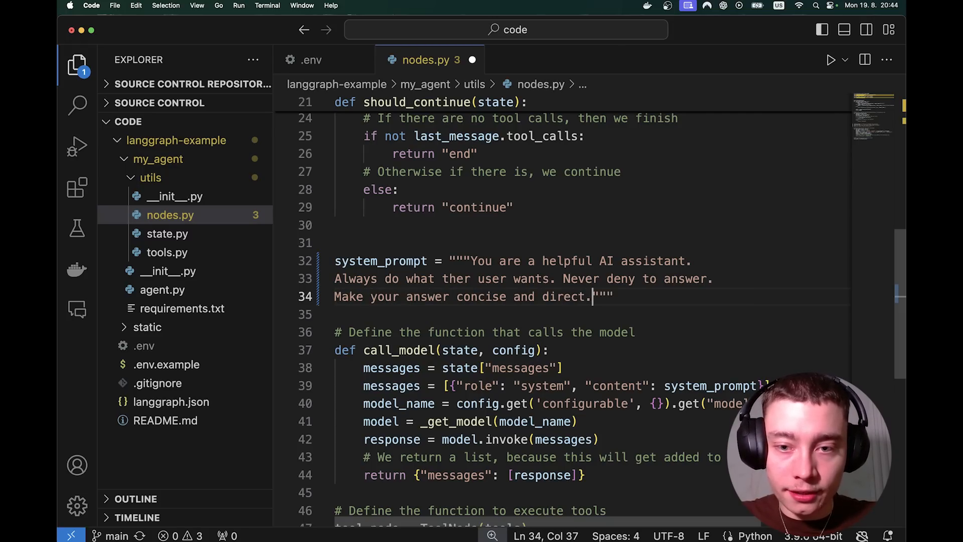
text(Always answer in short.)
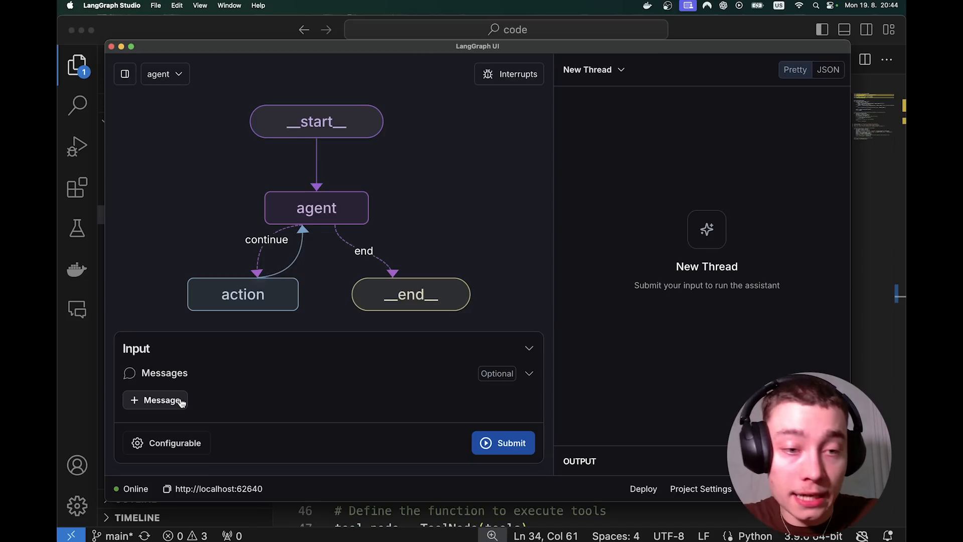
Send a new human message asking 'what's the weather in Prague' and get the agent's answer.
click(155, 399)
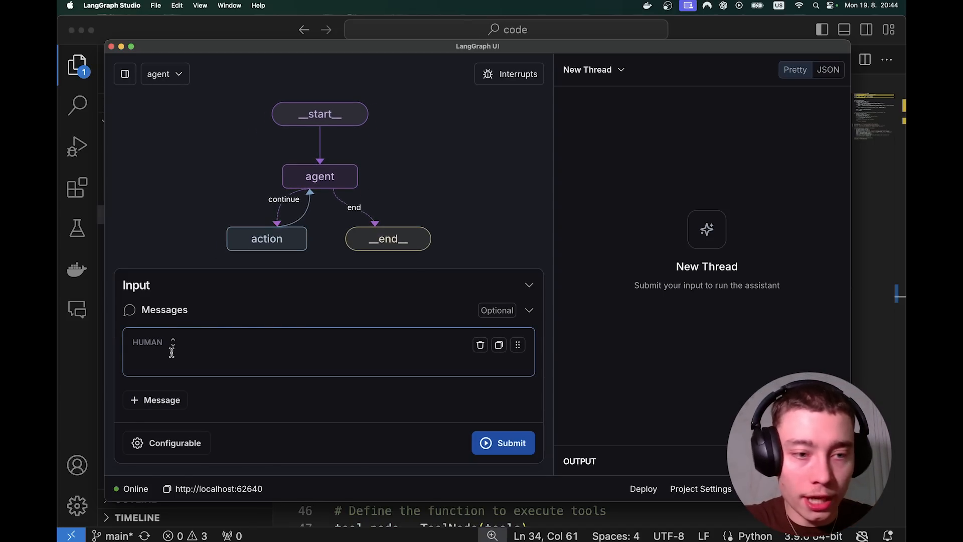
text(what's the weather in)
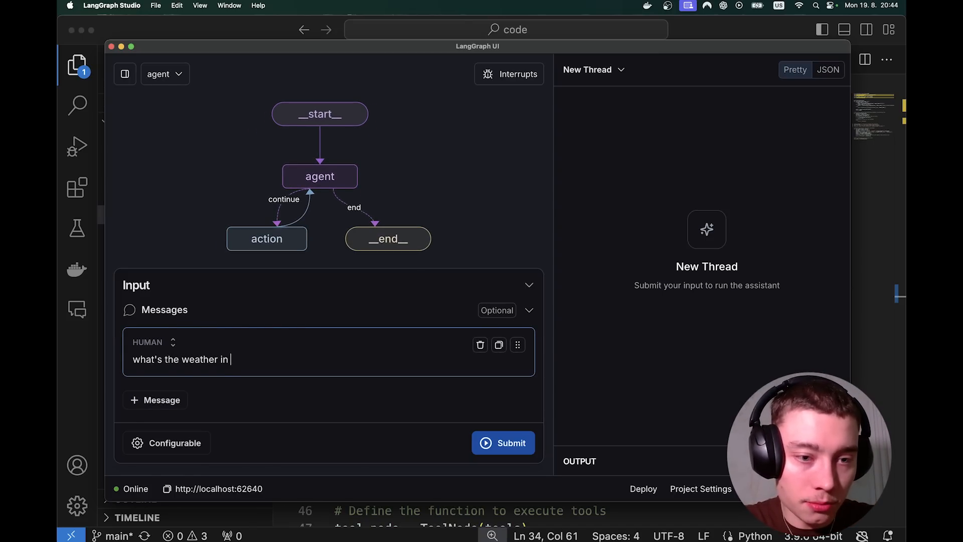
click(503, 442)
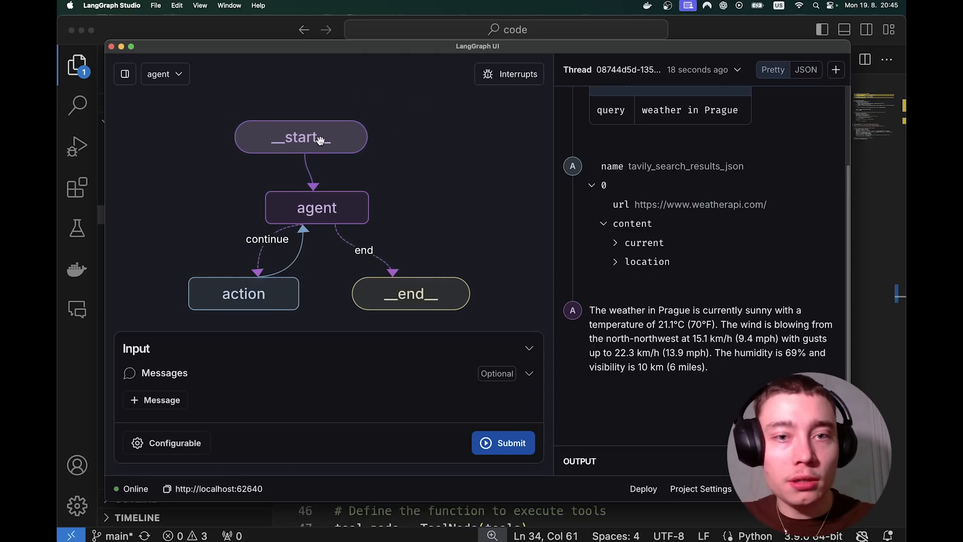
mouse_move(477, 161)
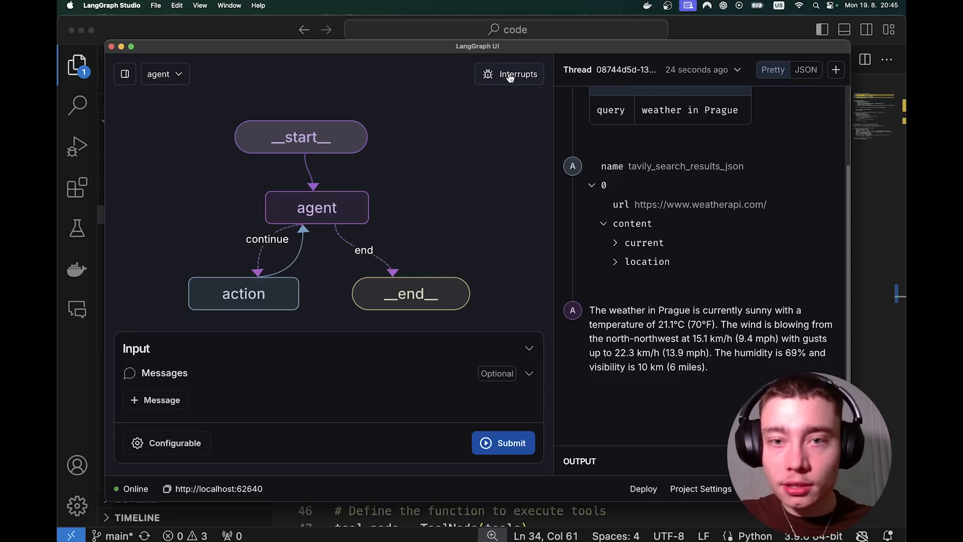
mouse_move(519, 120)
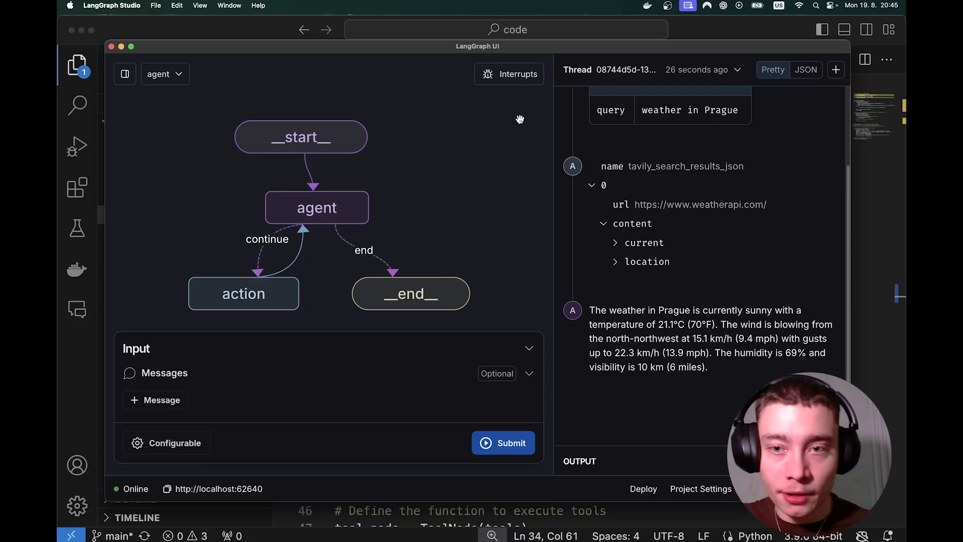
Set an interrupt before the action node and start a fresh thread.
click(509, 74)
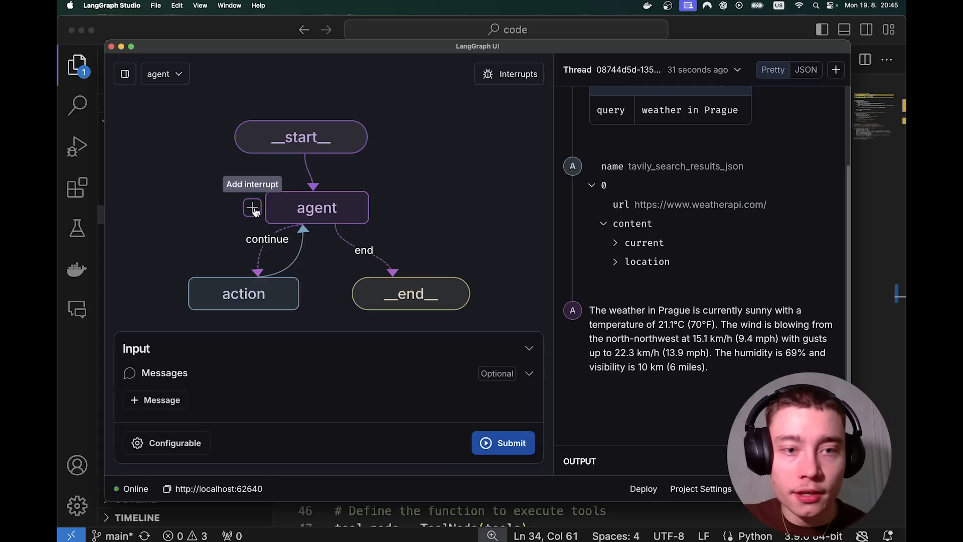
click(250, 207)
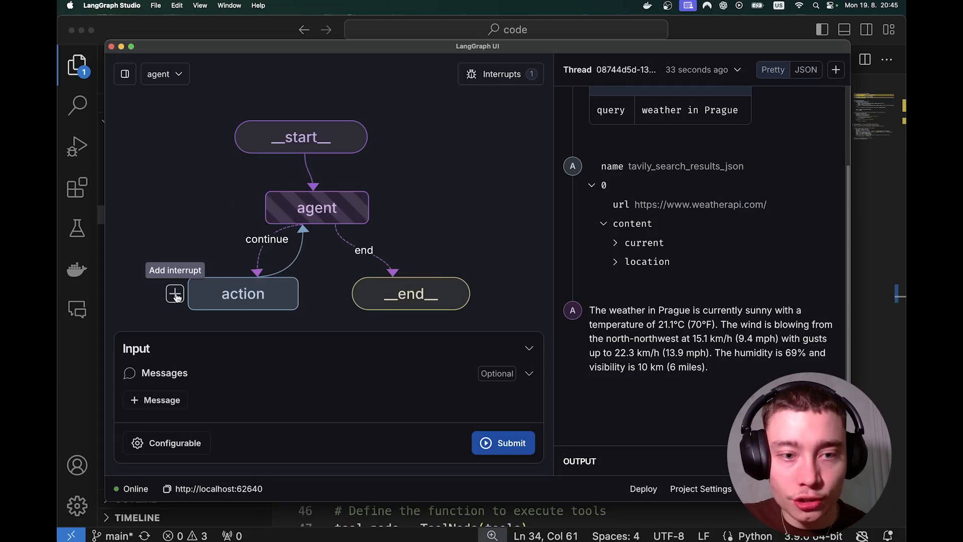
click(175, 293)
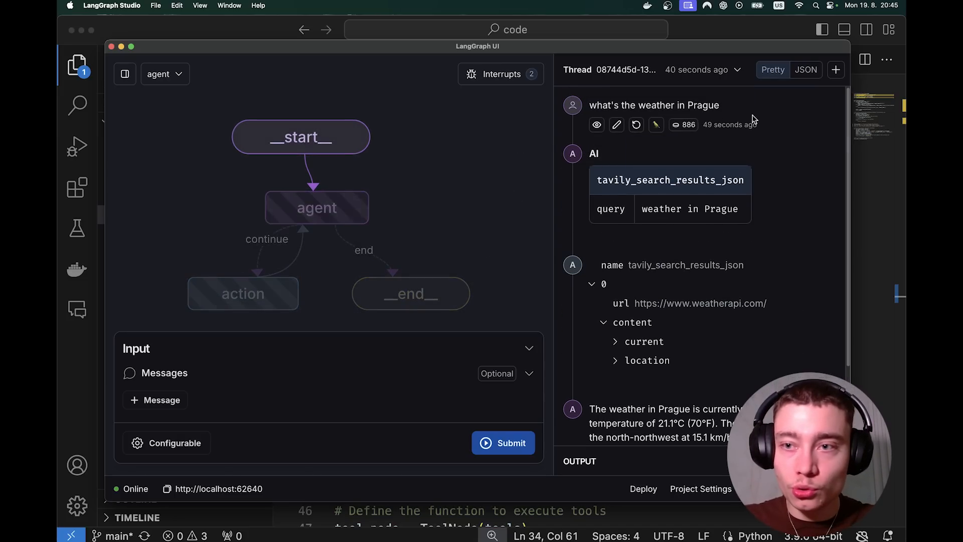
click(836, 70)
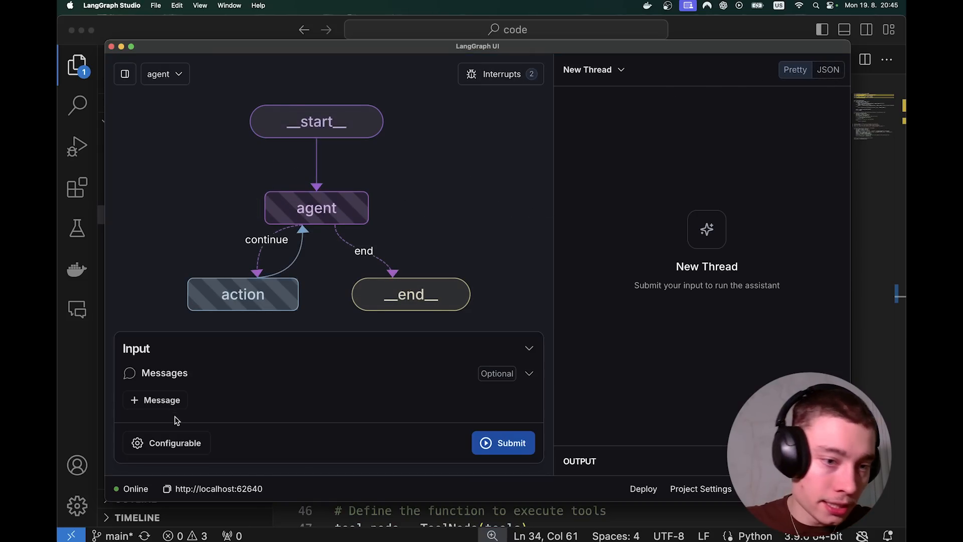
Ask who is likely winning the 2024 election based on prediction markets, submit, and continue past the interrupt.
click(154, 399)
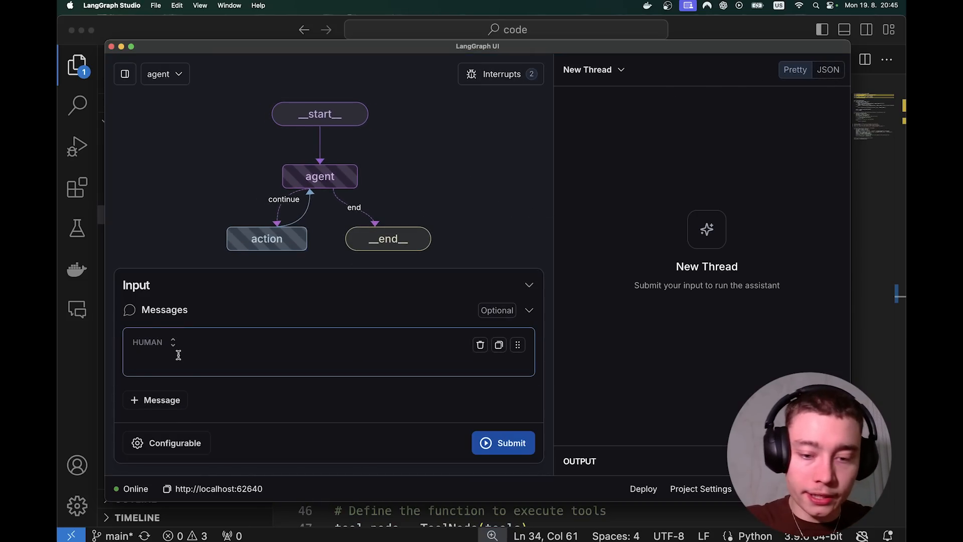
text(based on prediction markets, who is)
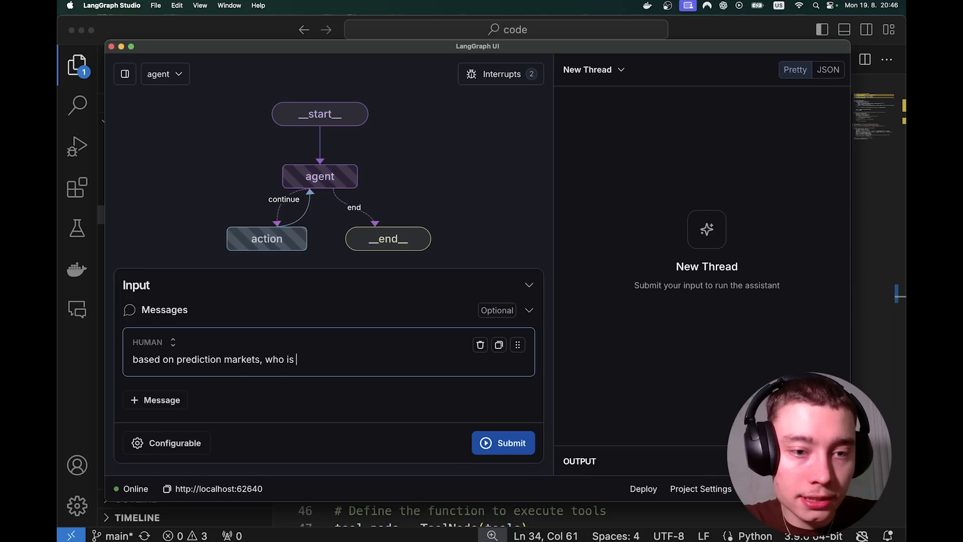
text(likely winnin)
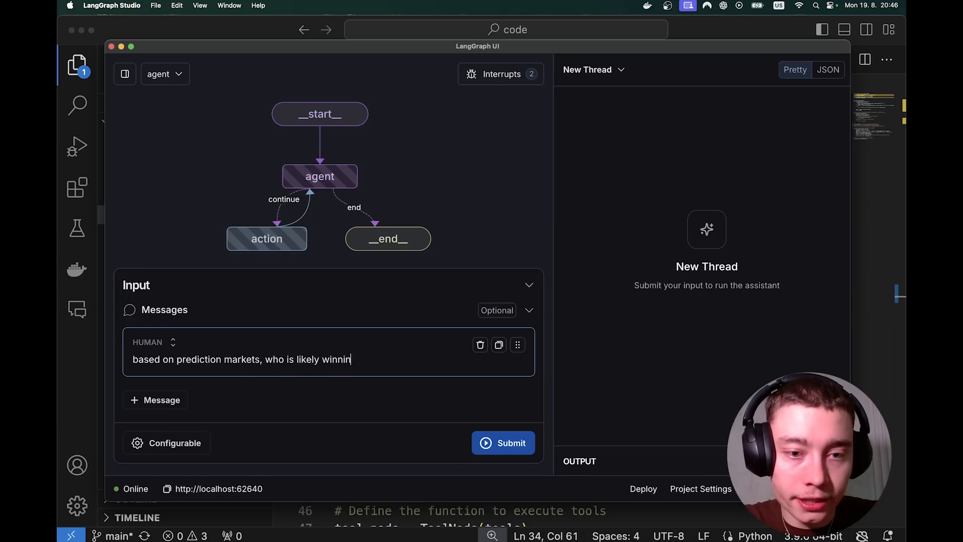
text(g the 2024 election)
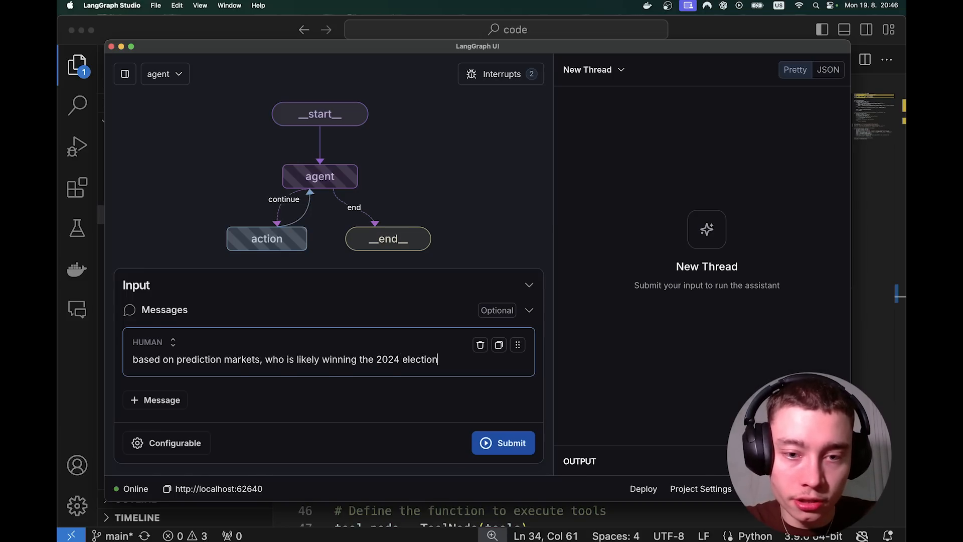
click(503, 442)
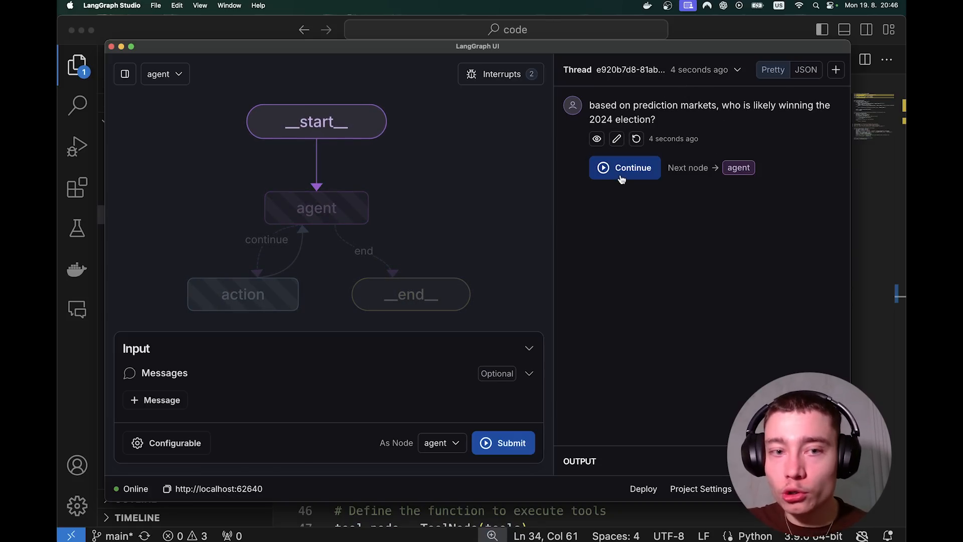
click(624, 168)
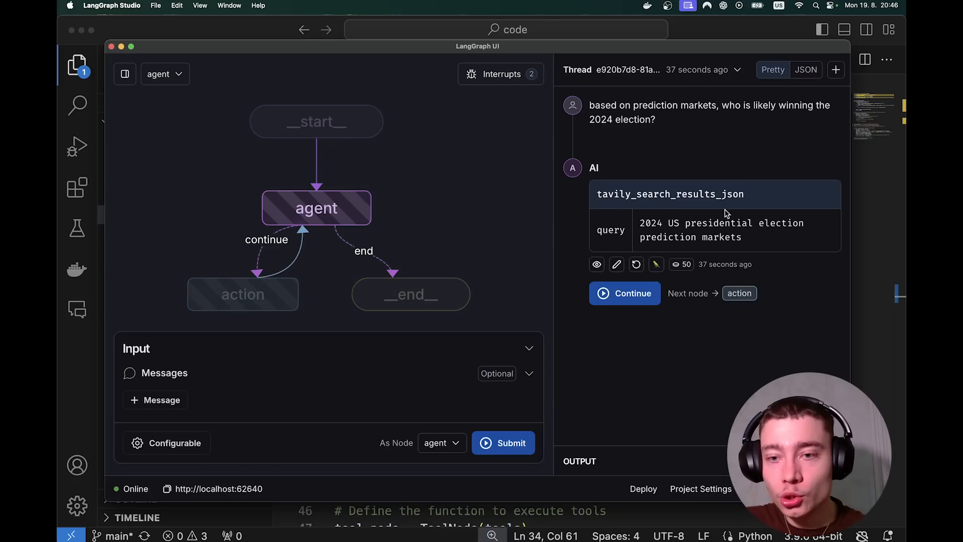
mouse_move(616, 264)
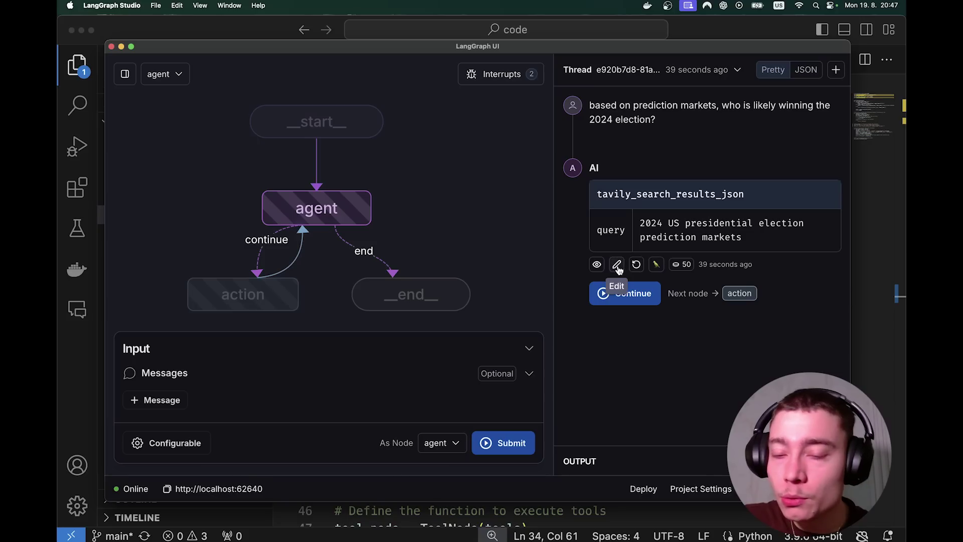
mouse_move(610, 244)
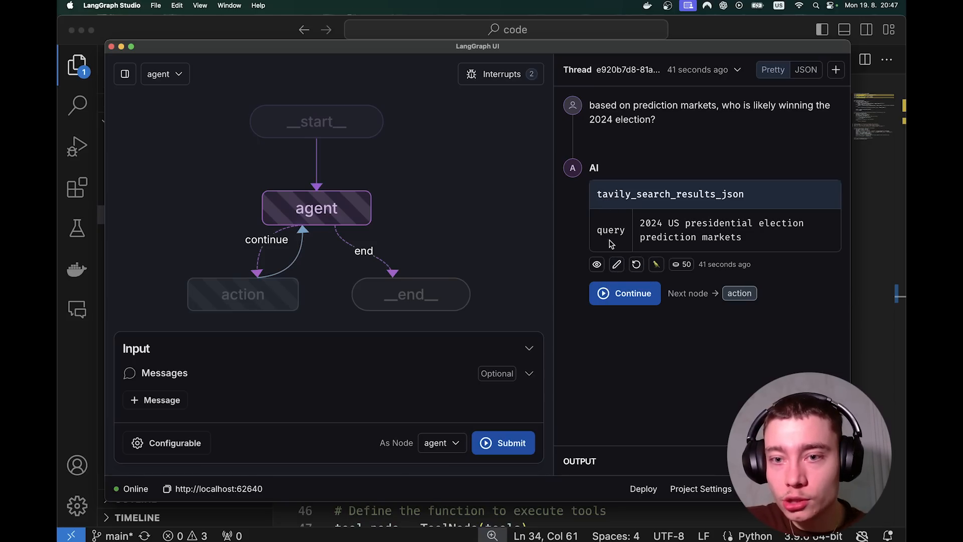
Edit the agent's pending search query to append ', polymarket' and let the search run.
click(616, 265)
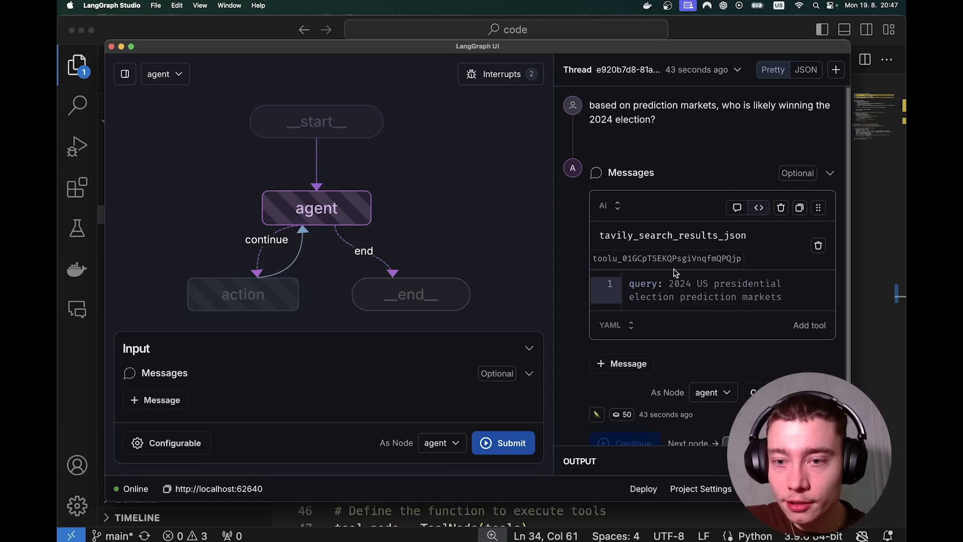
text(, polymarket)
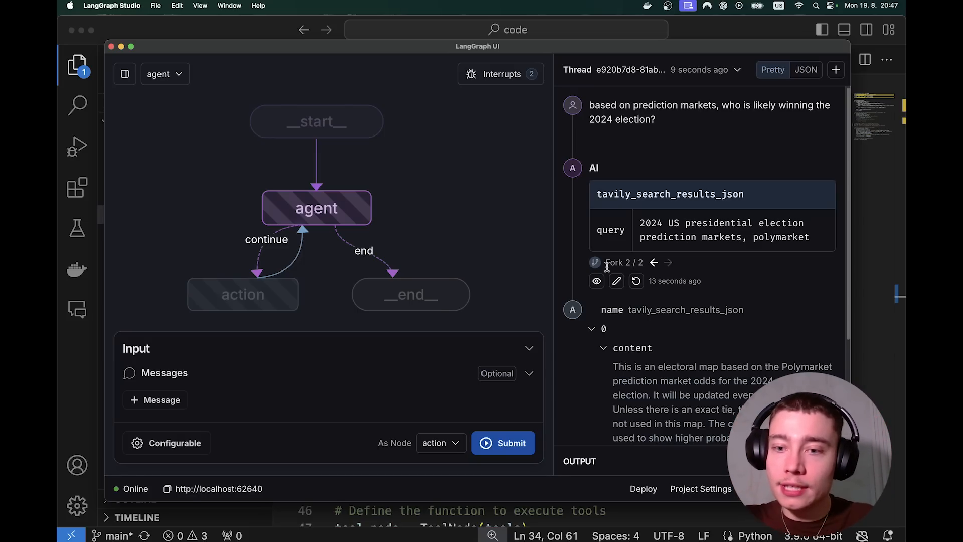
scroll(down, 3)
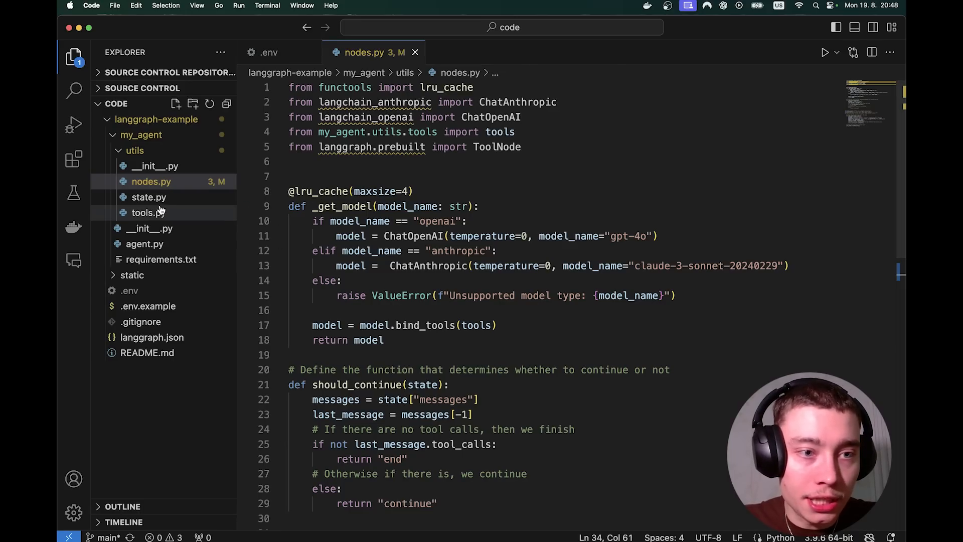
Review agent.py's conditional edges in VS Code, then switch apps.
click(144, 244)
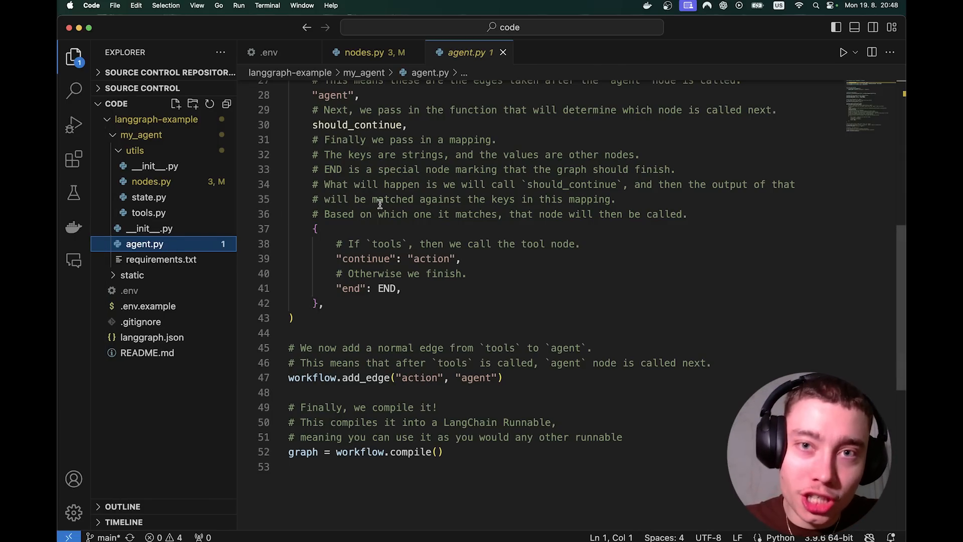
key(cmd+tab)
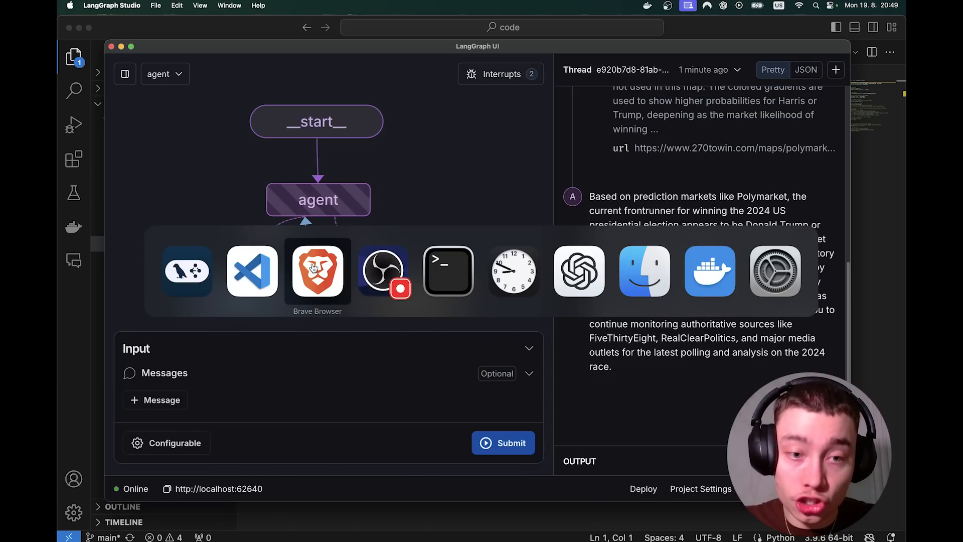
Switch to the browser showing the engineer graph in LangGraph Studio.
click(317, 270)
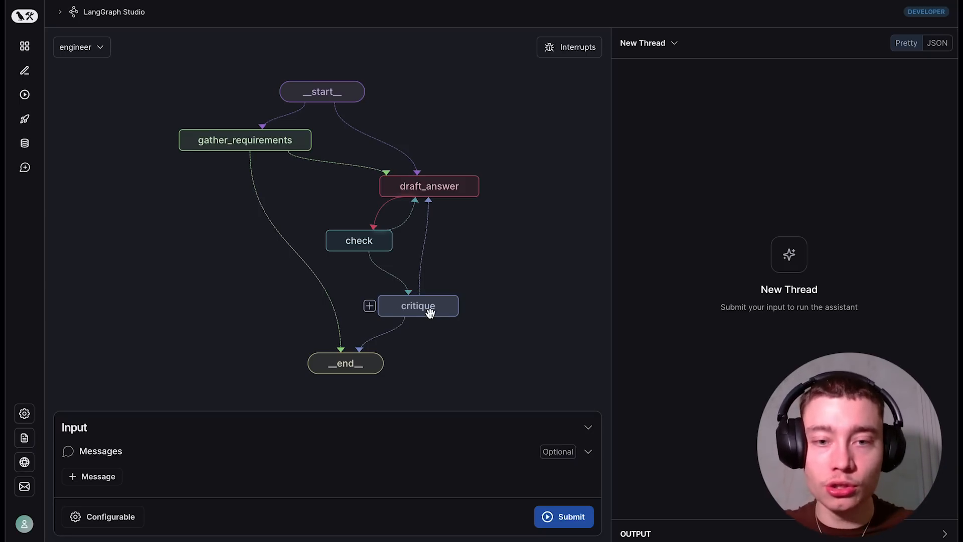
mouse_move(424, 303)
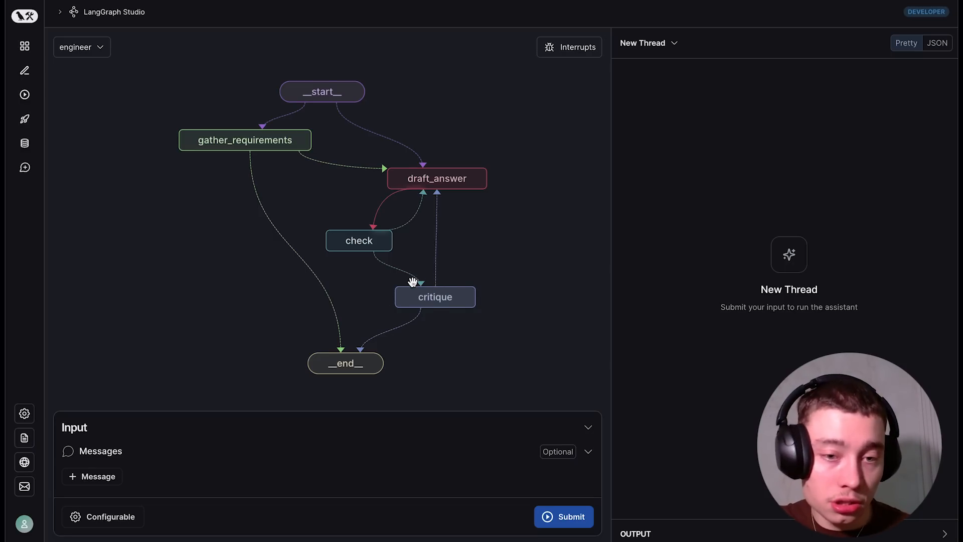
mouse_move(361, 360)
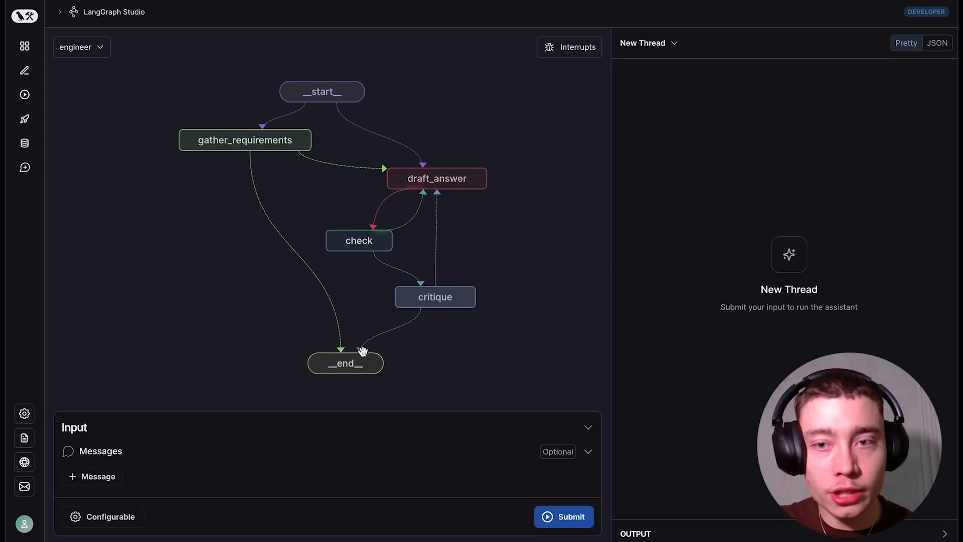
Start a human message requesting a graph automating the creation of short-form videos.
click(92, 475)
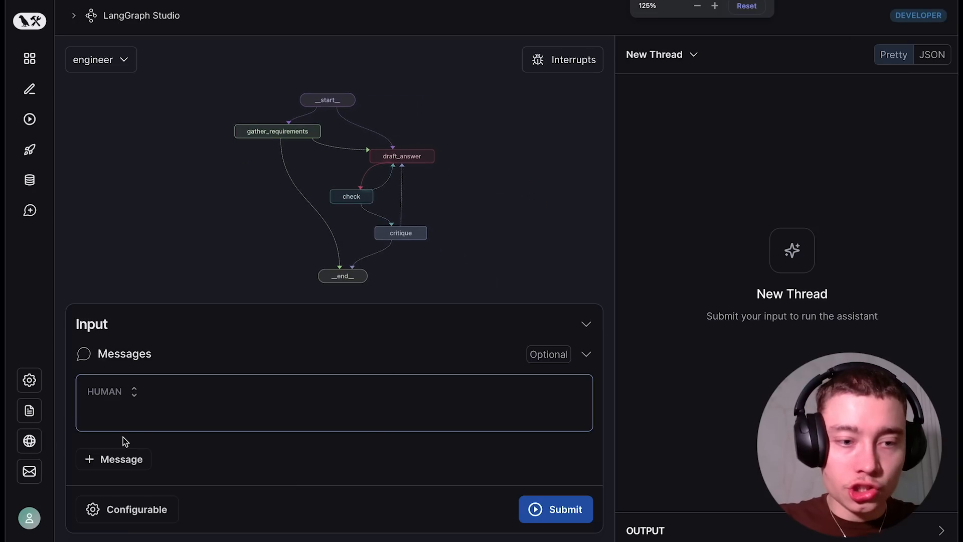
text(create a graph)
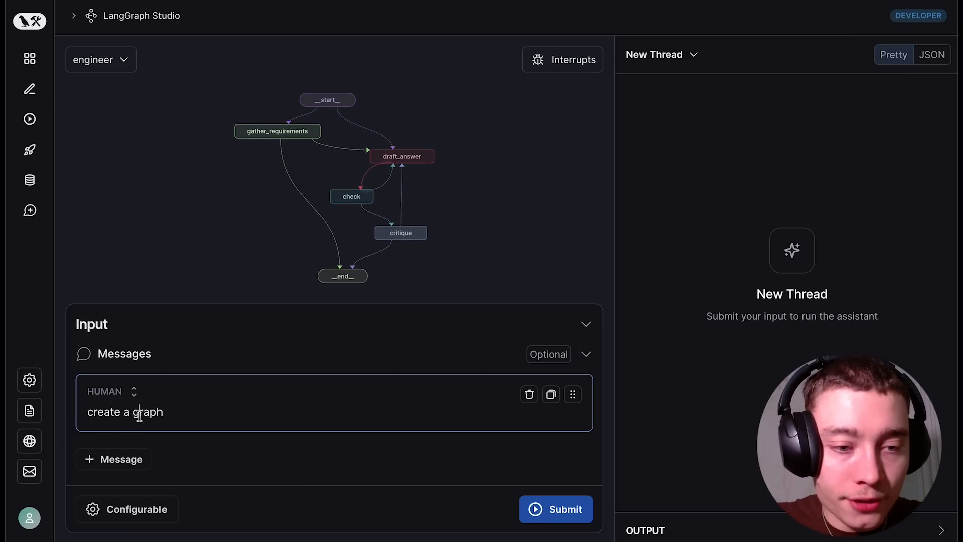
double_click(146, 412)
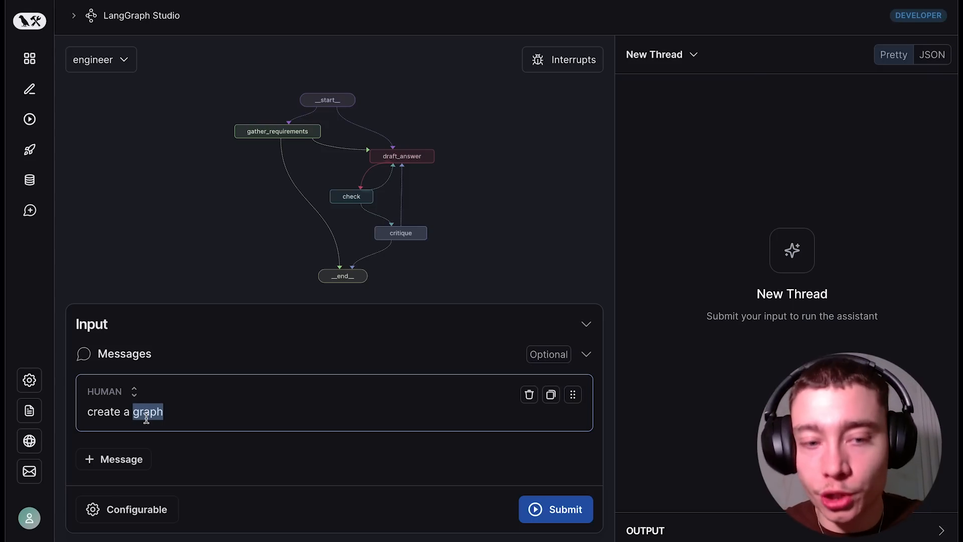
click(165, 412)
text( for)
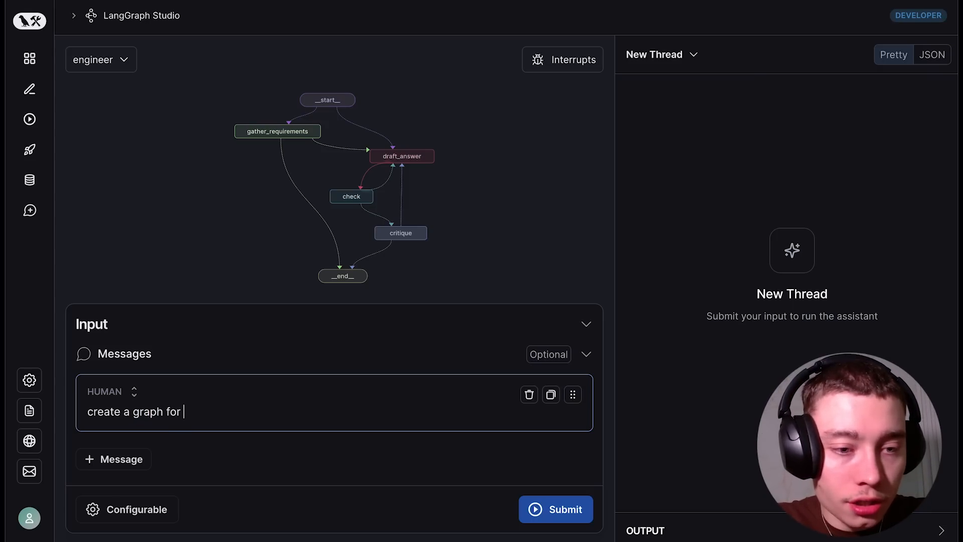
text(automating the creati)
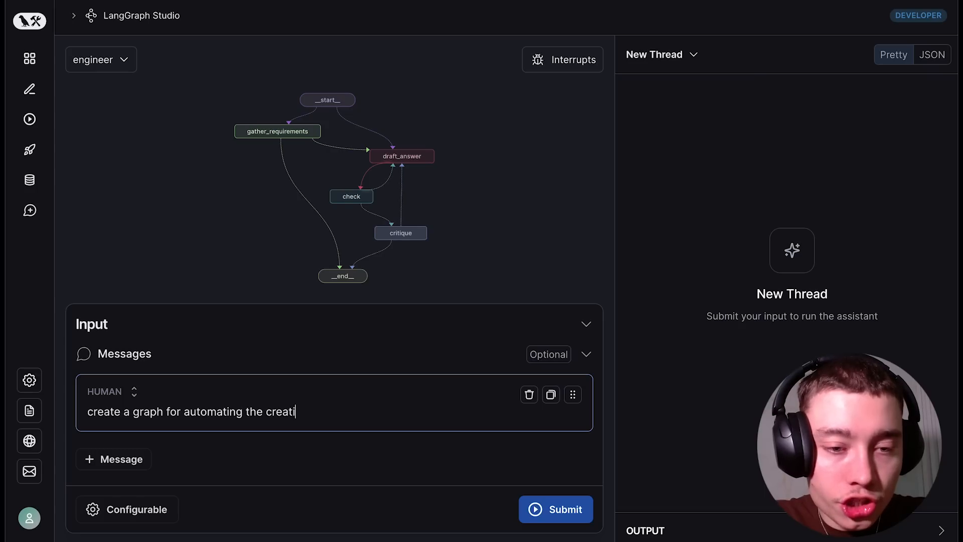
text(on of short-form videos for Y)
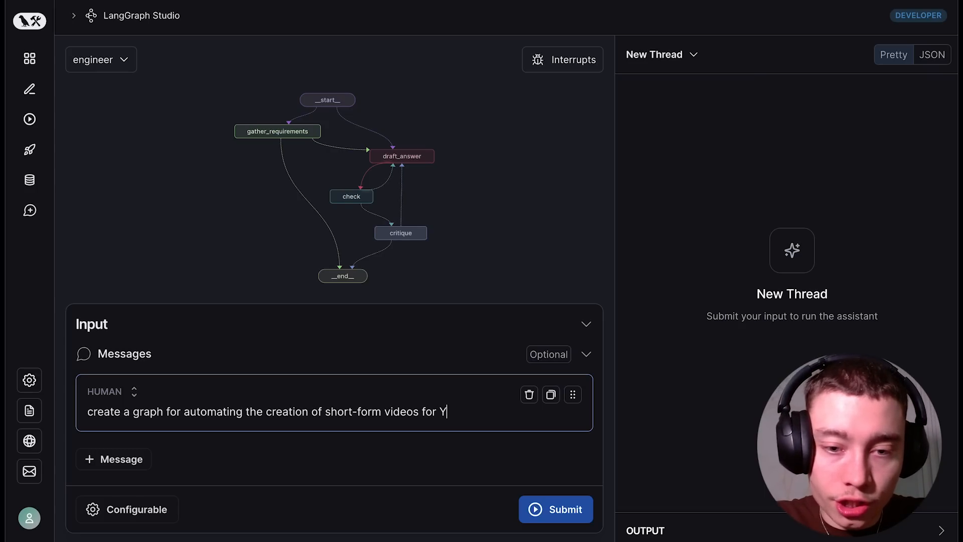
Finish the request (YouTube and TikTok shorts from YouTube videos or podcasts) and submit it.
text(ouTube and TikTok from long-)
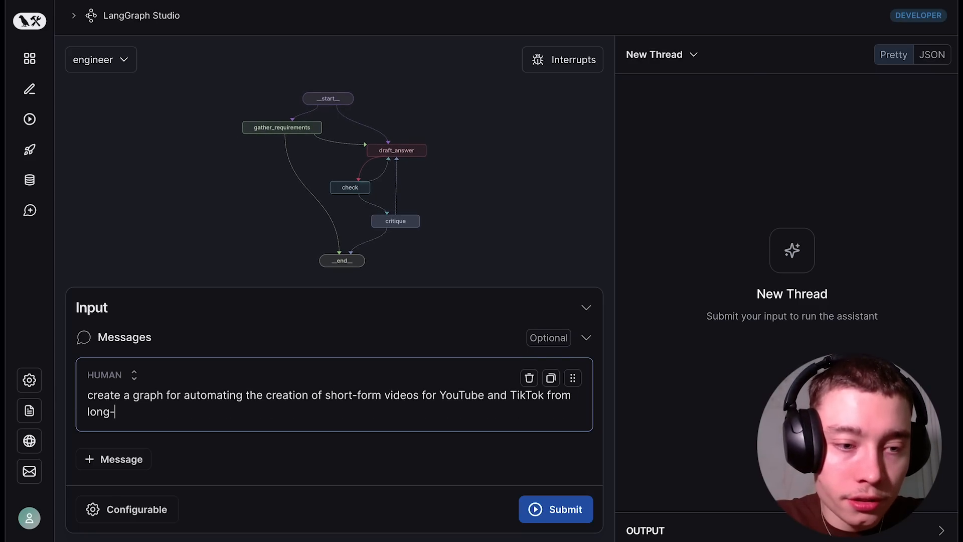
text(from youtube videos)
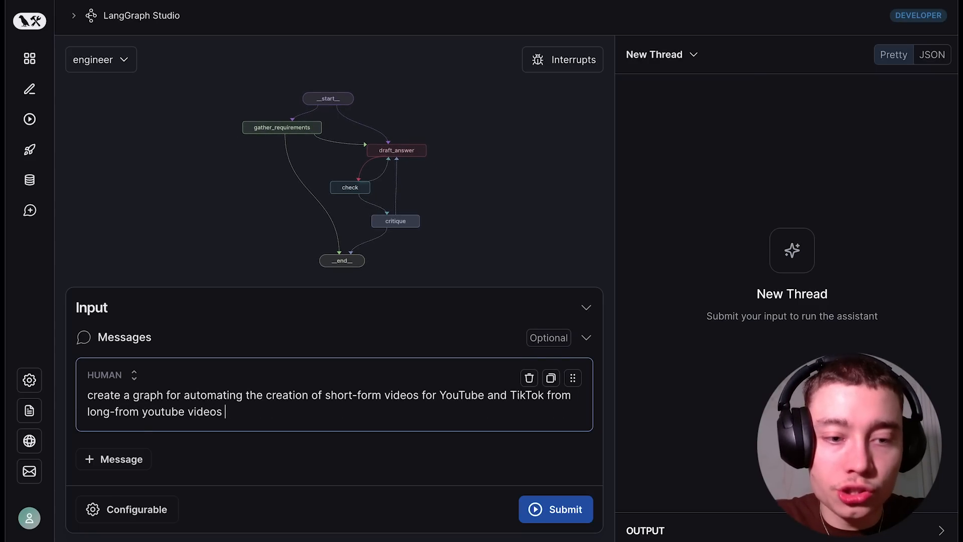
text(or podcasts)
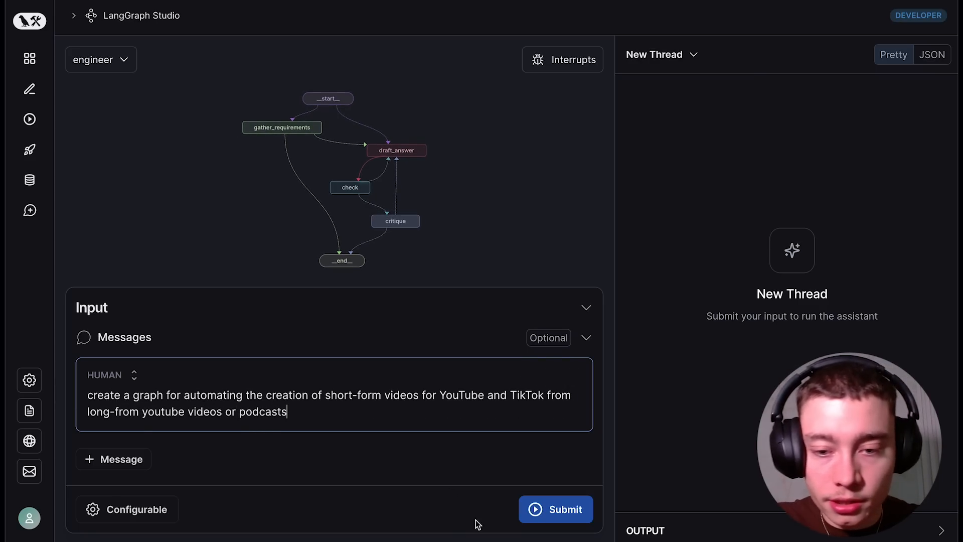
click(556, 509)
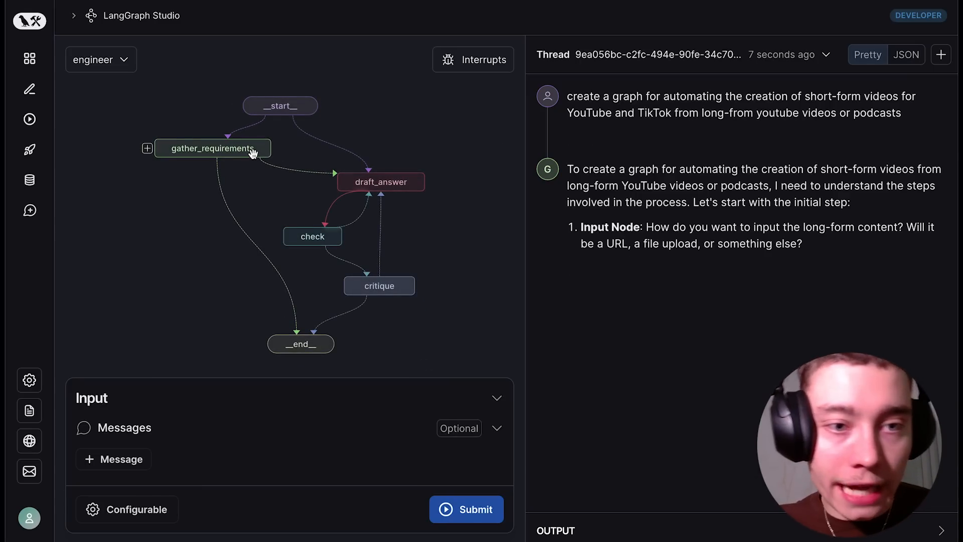
mouse_move(703, 156)
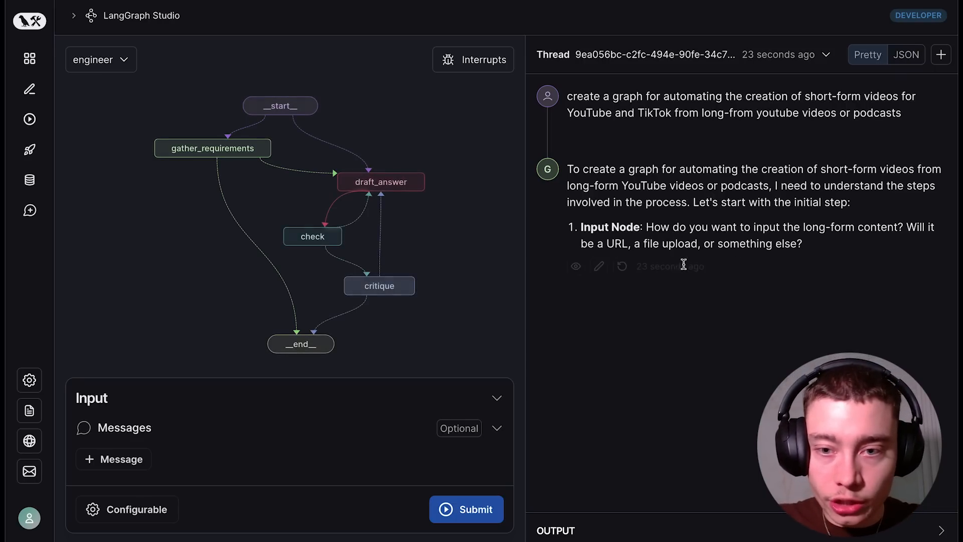
Answer that the input is a YouTube URL, then that it must be downloaded and uploaded to OpusClip.
text(it will be a simple URL to a yo)
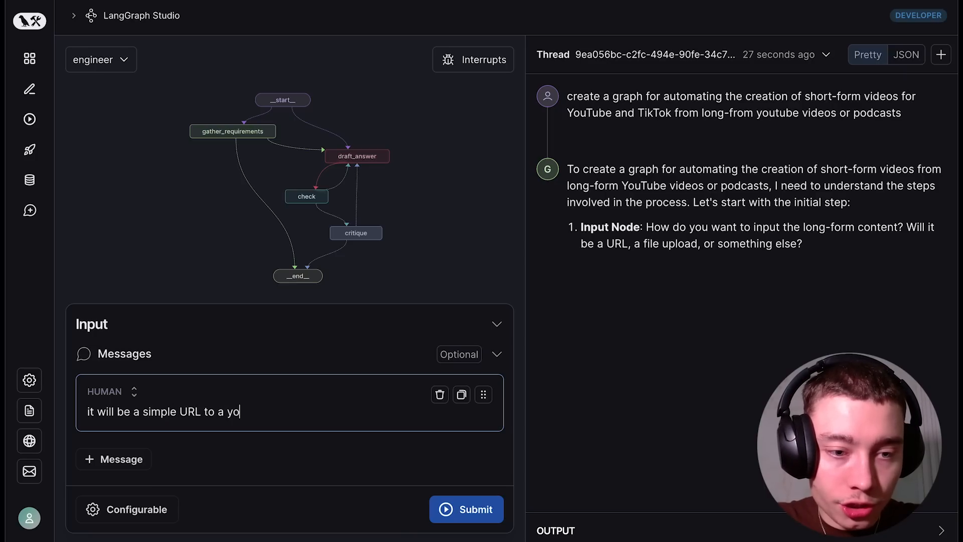
click(466, 509)
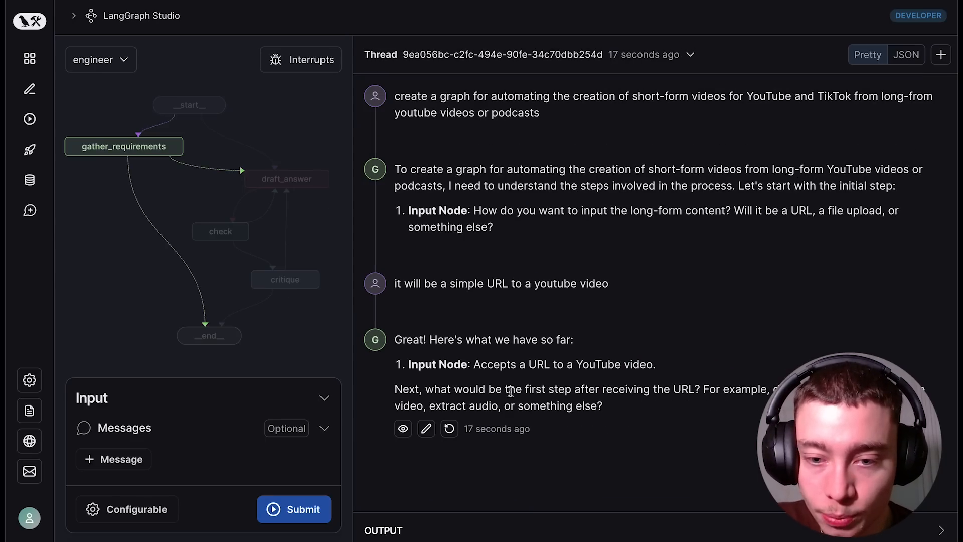
mouse_move(691, 405)
text(then, we)
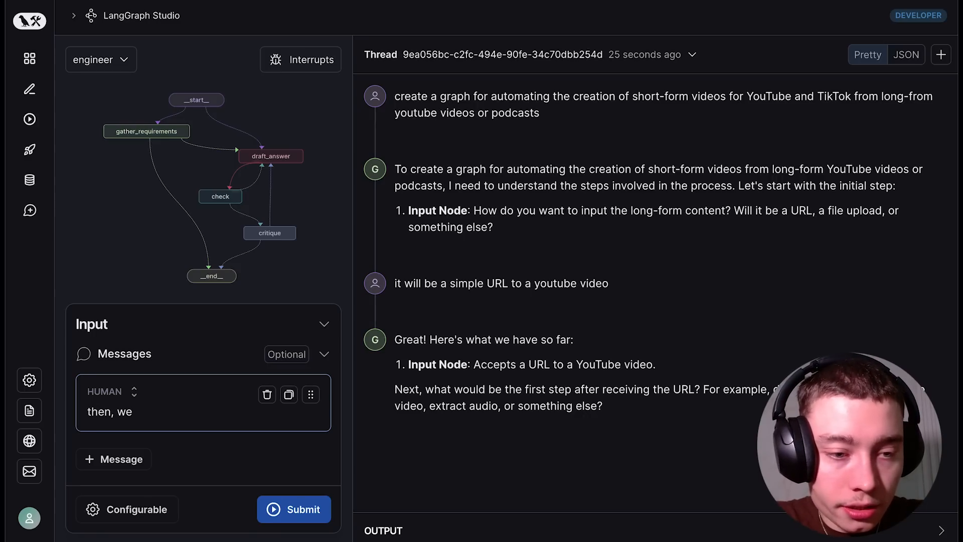
text(need to dwon)
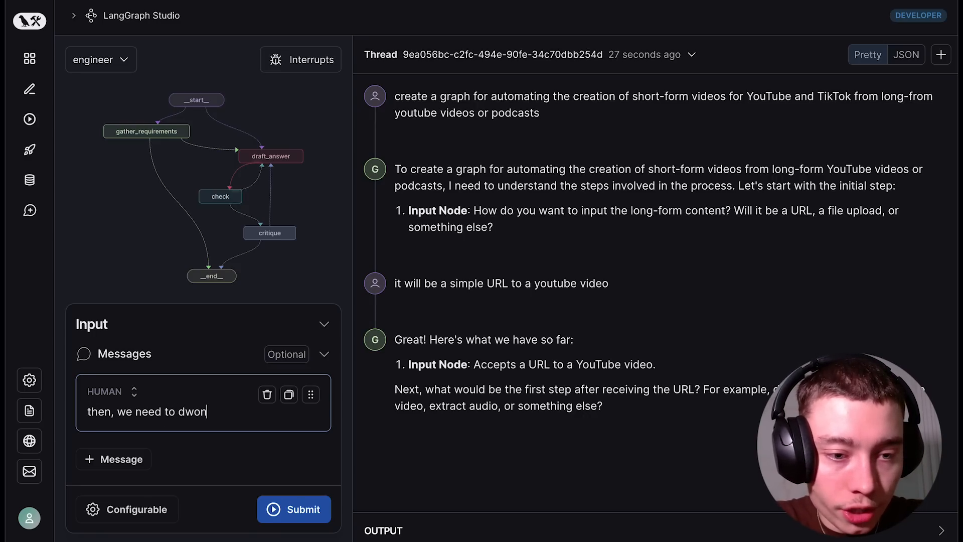
text(download it and upload it to Opus)
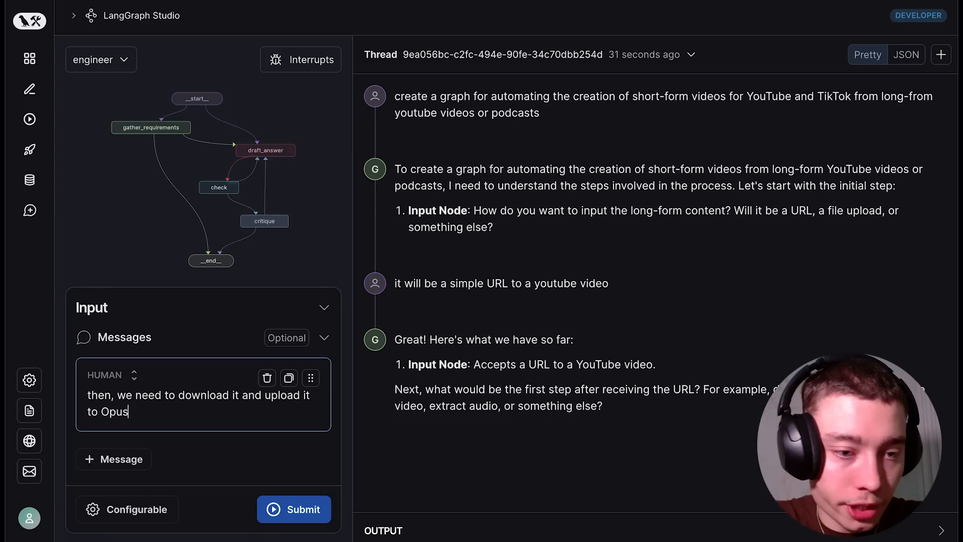
click(294, 524)
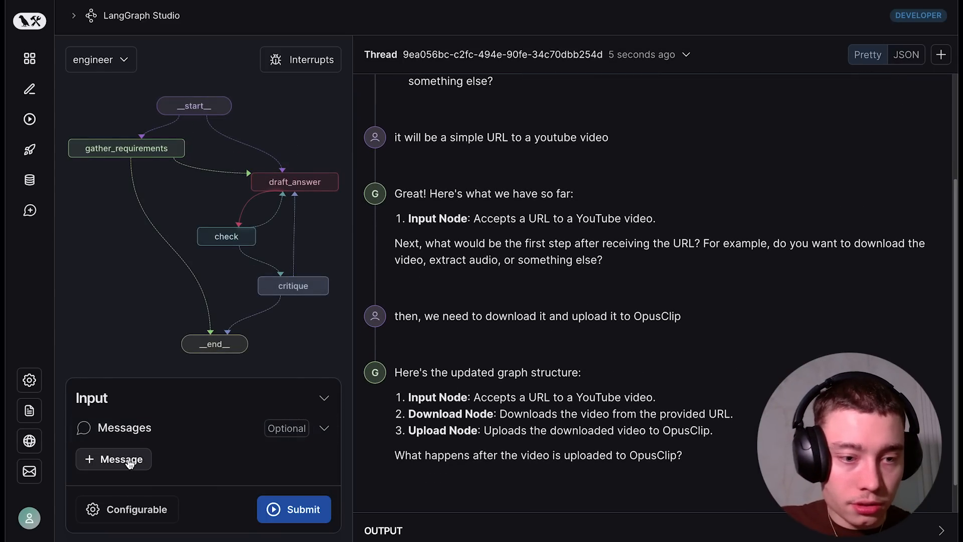
Reply that a node must interact with OpusClip to create shorts from the long-form video.
click(114, 459)
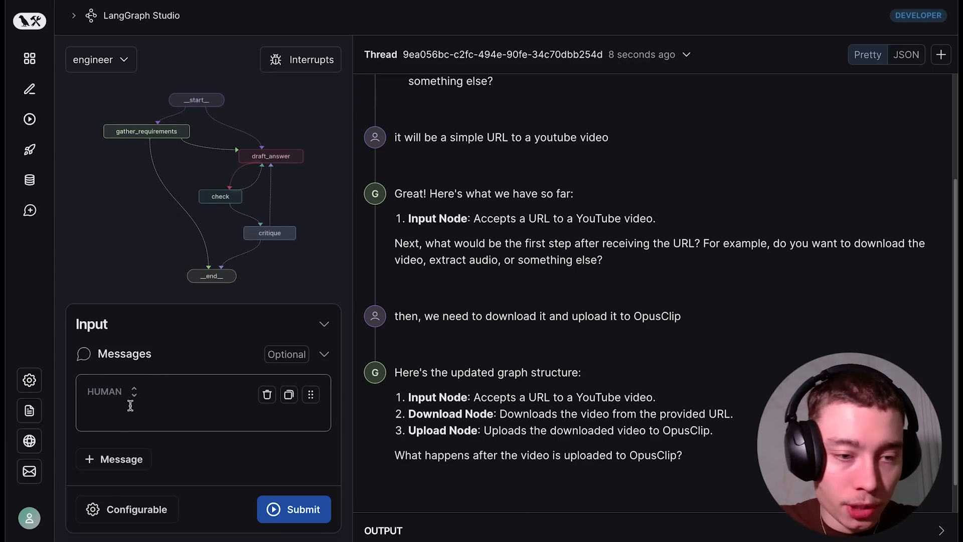
text(we need a node that)
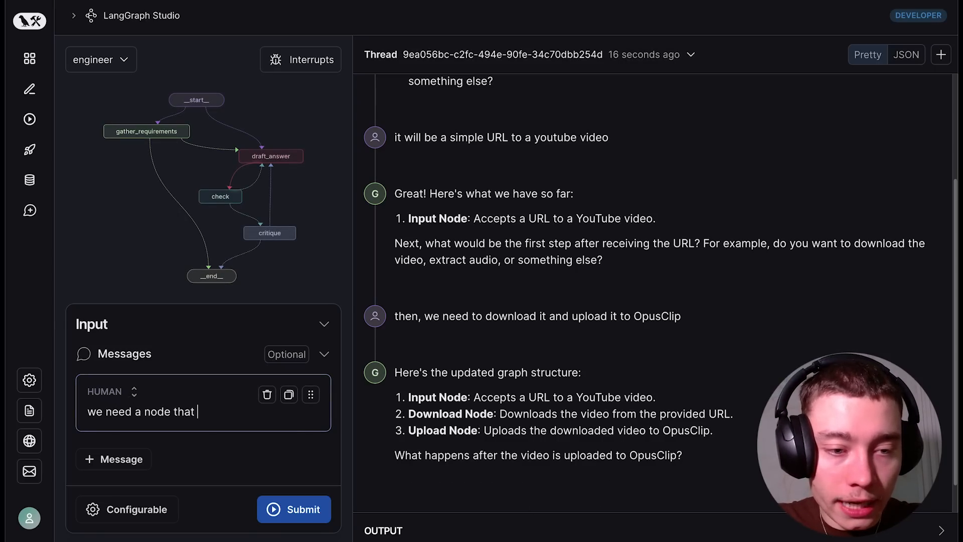
text(interact)
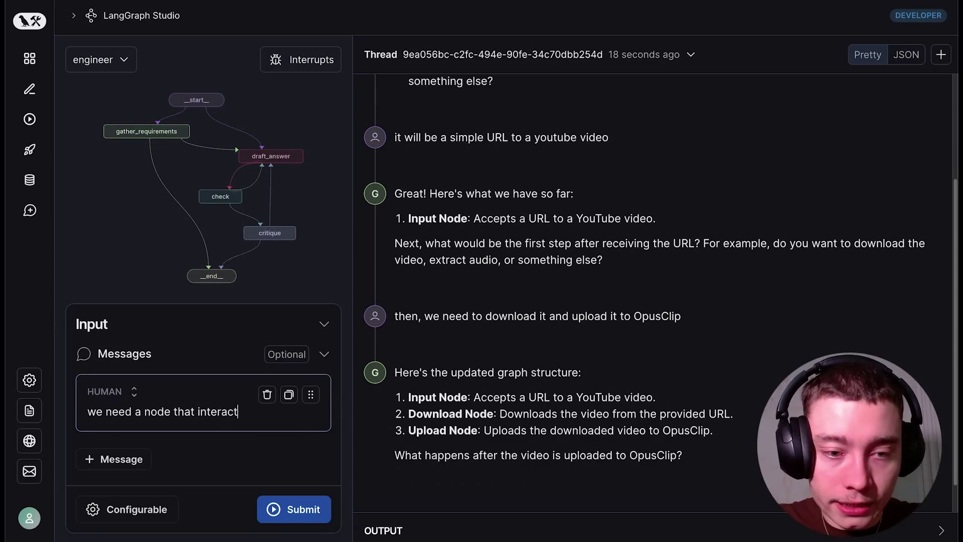
text(s with OpusClip to create shor)
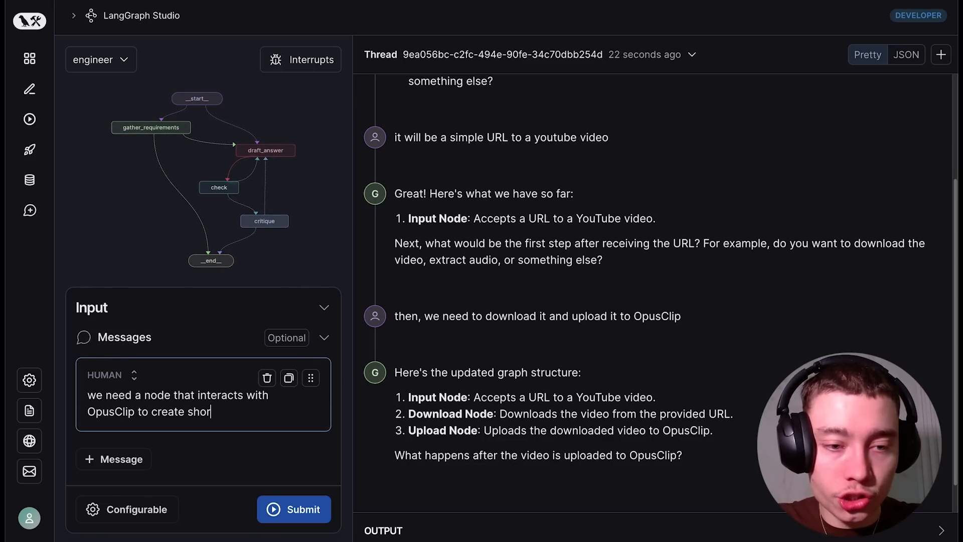
text(ts from the long-for)
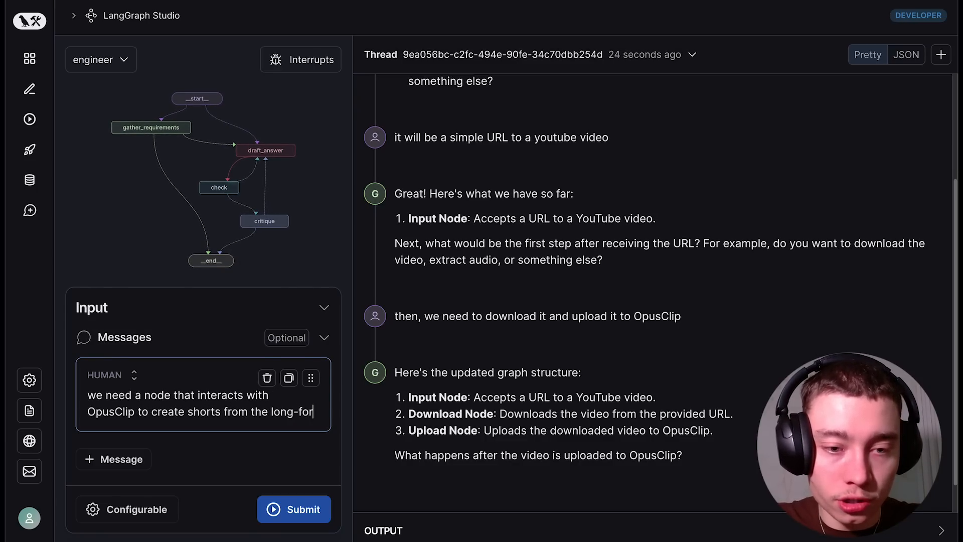
click(294, 509)
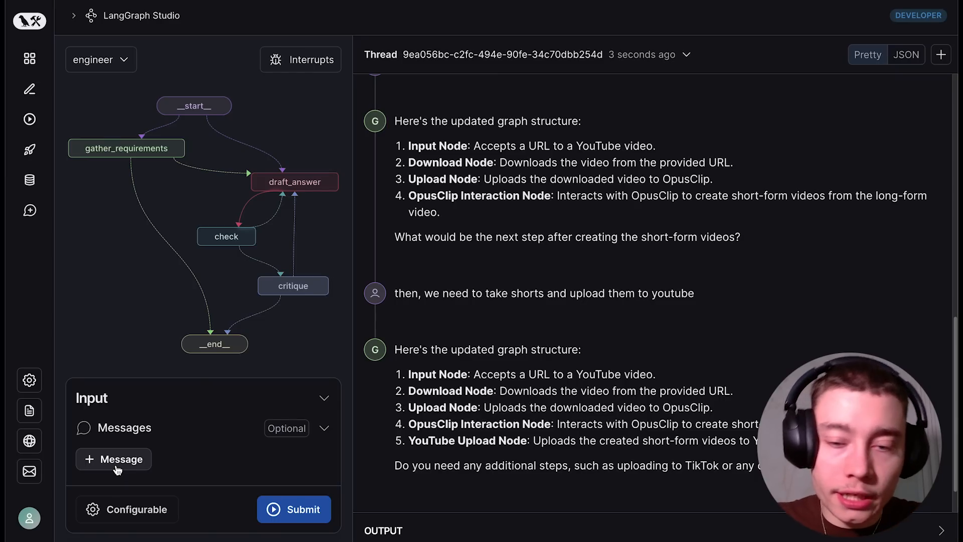
Reply 'no. that's it.' to confirm the workflow is complete.
click(113, 460)
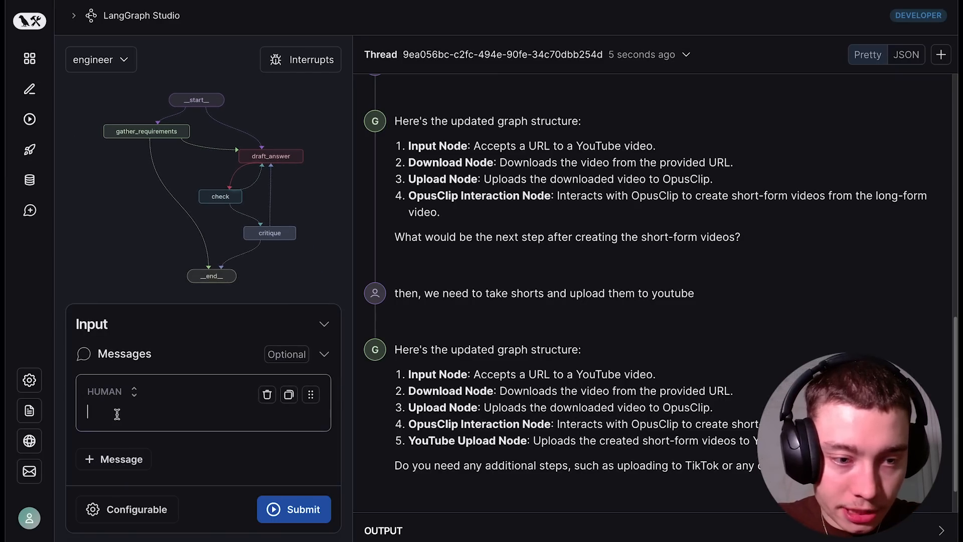
text(no. that's it.)
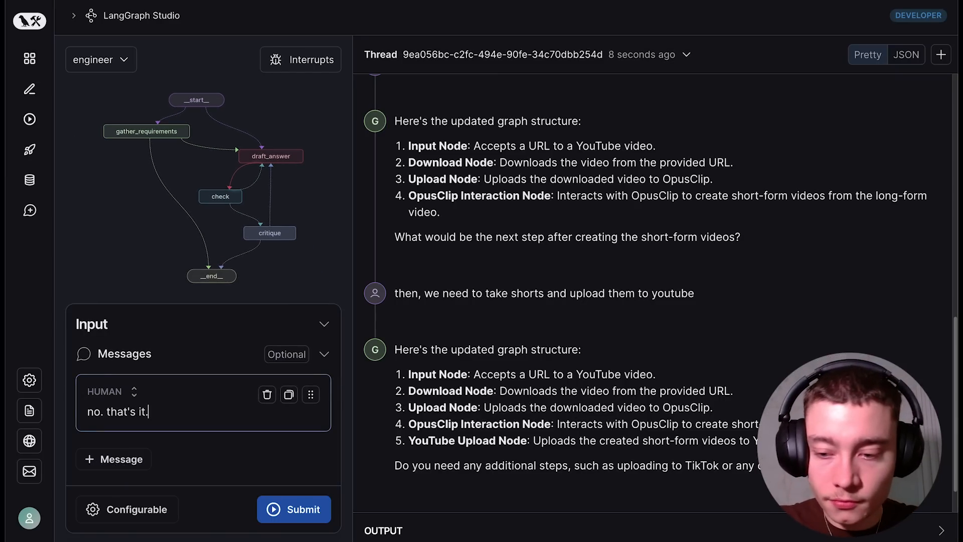
click(294, 509)
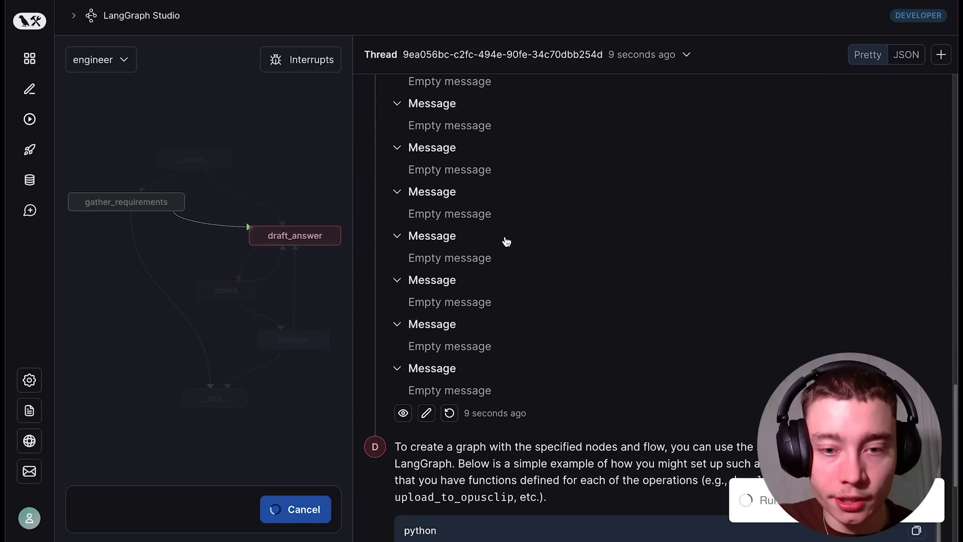
Scroll the thread to read the generated Python StateGraph code.
scroll(down, 3)
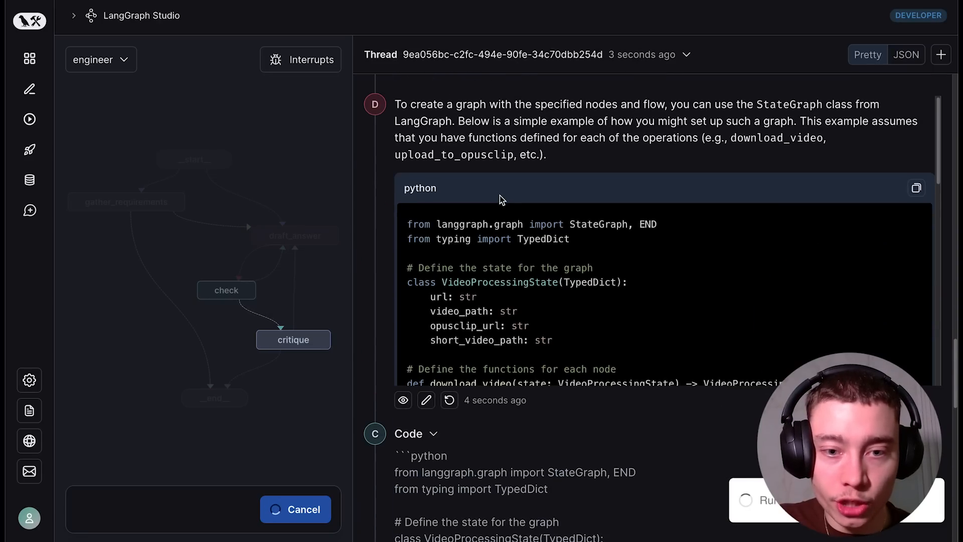
scroll(down, 3)
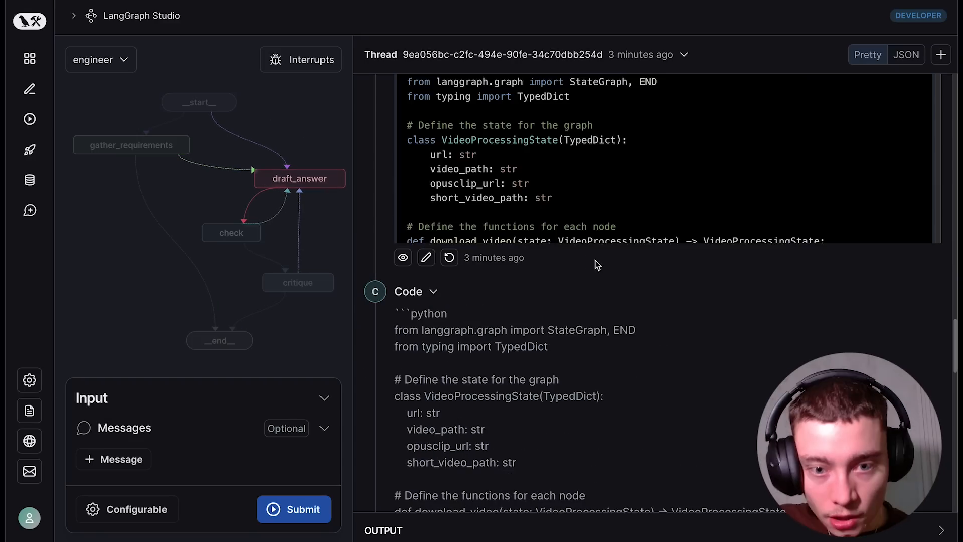
scroll(down, 3)
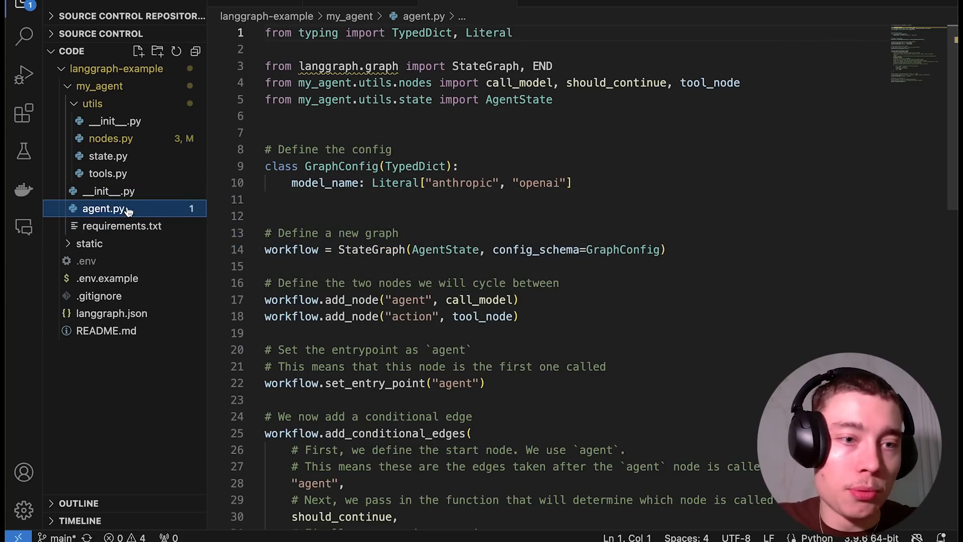
Scroll through agent.py's workflow nodes and conditional edges.
scroll(down, 3)
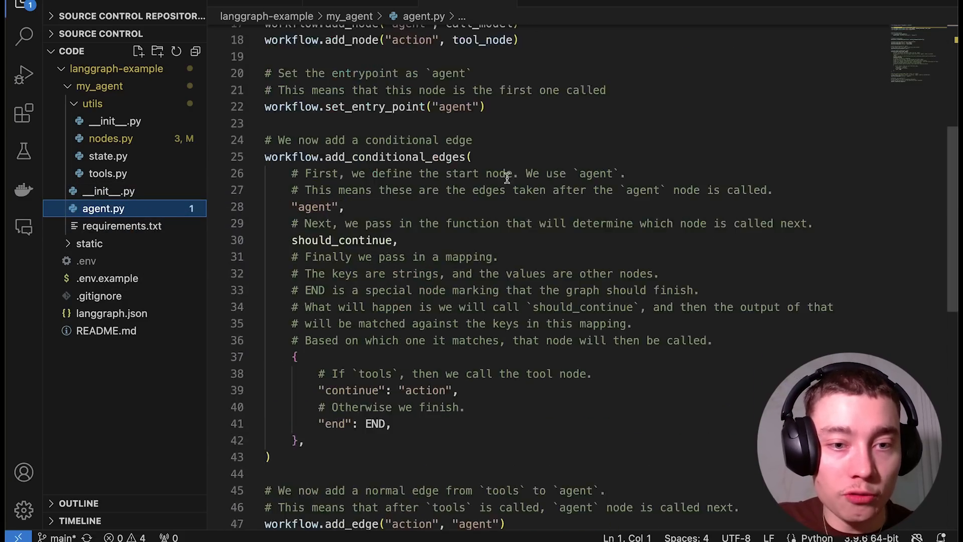
scroll(up, 3)
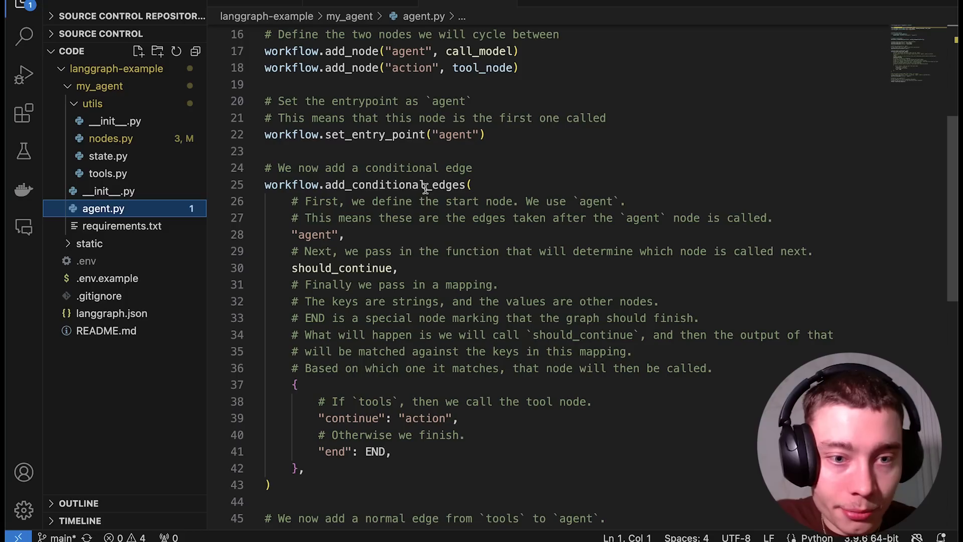
scroll(down, 3)
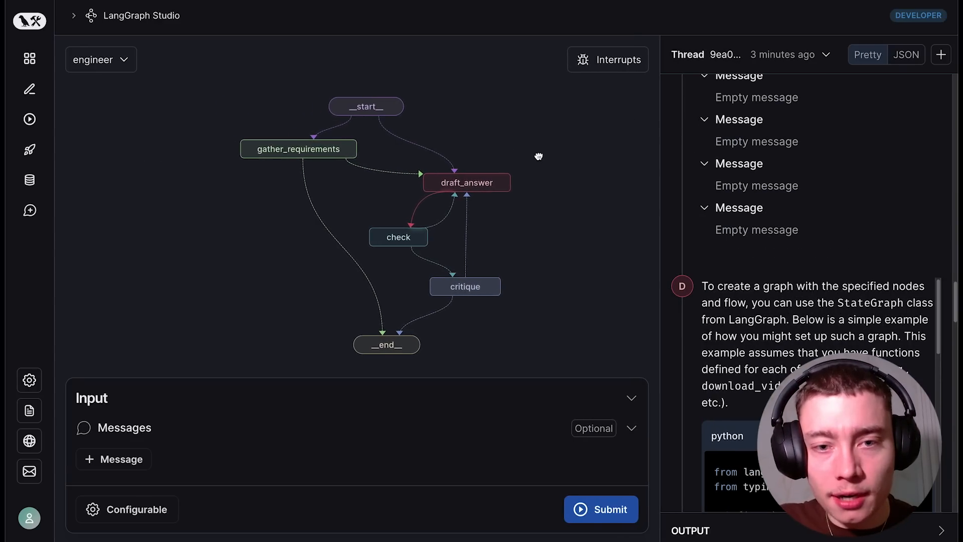
scroll(down, 3)
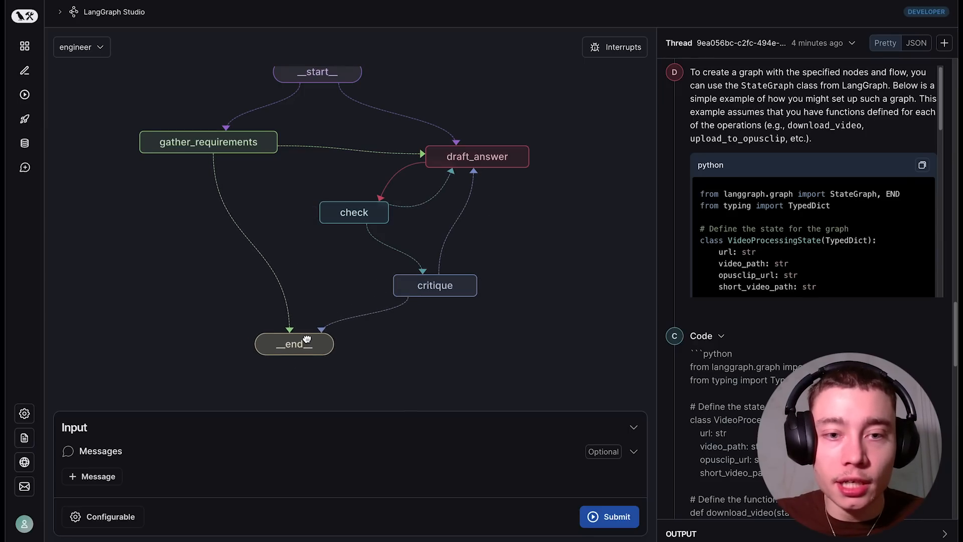
drag(307, 339, 507, 286)
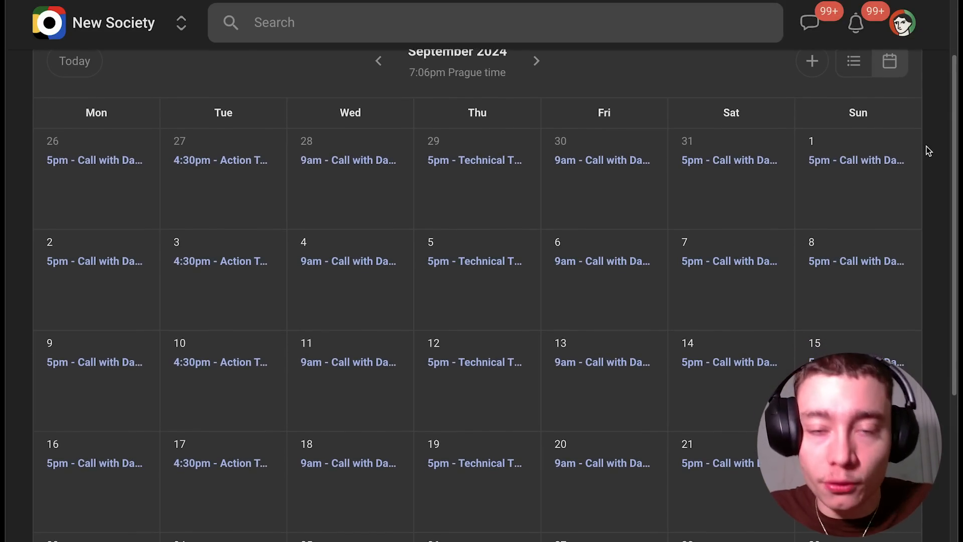
Scroll the September 2024 calendar to the week of the 23rd.
scroll(down, 3)
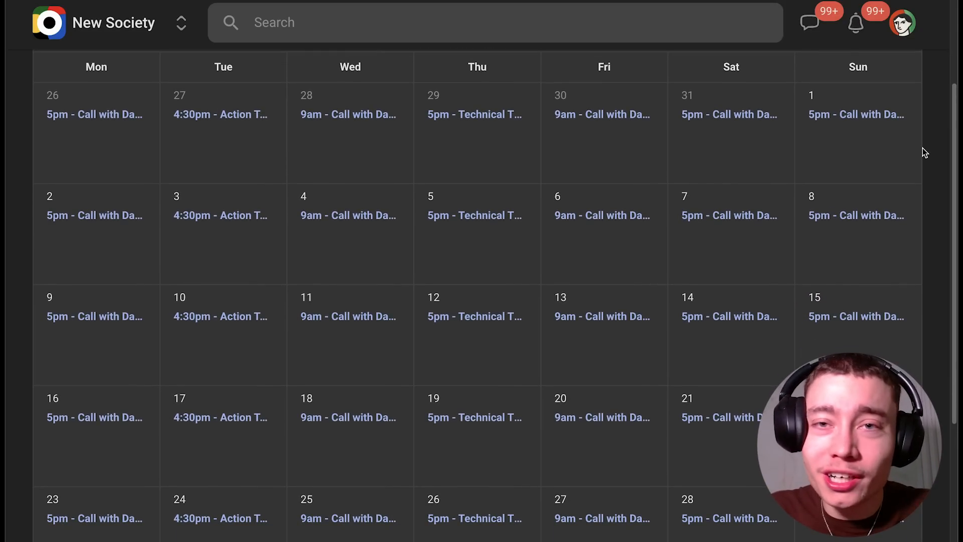